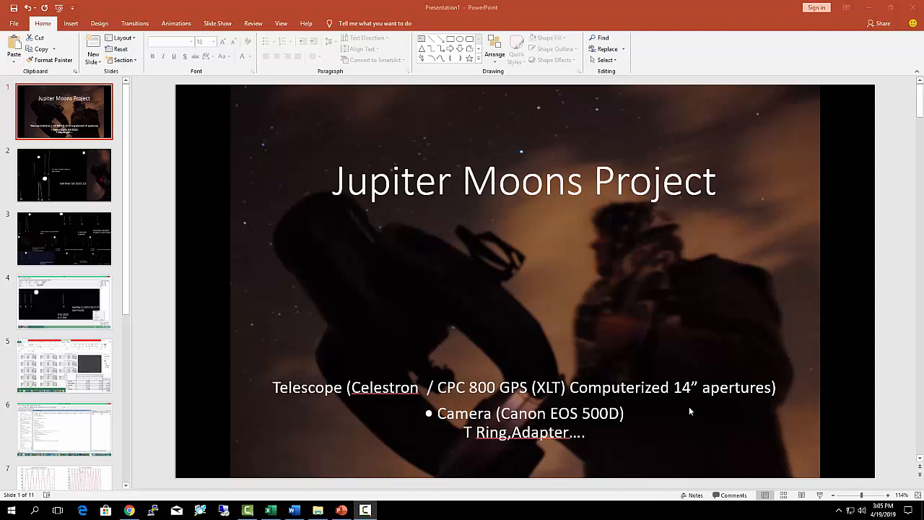
mouse_move(375, 327)
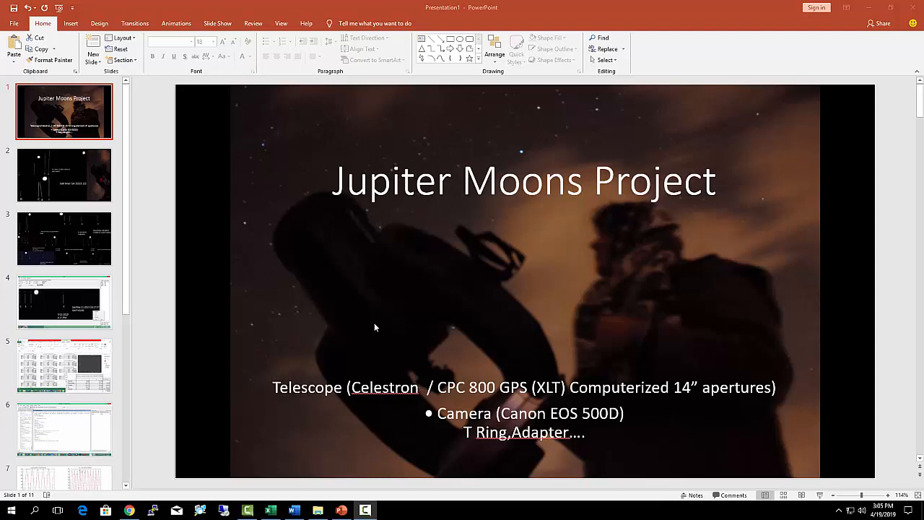
mouse_move(362, 326)
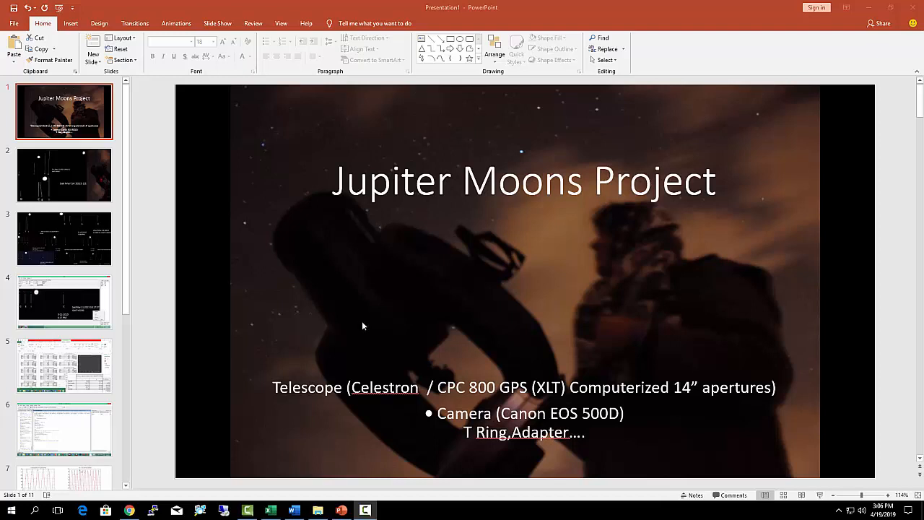
mouse_move(359, 324)
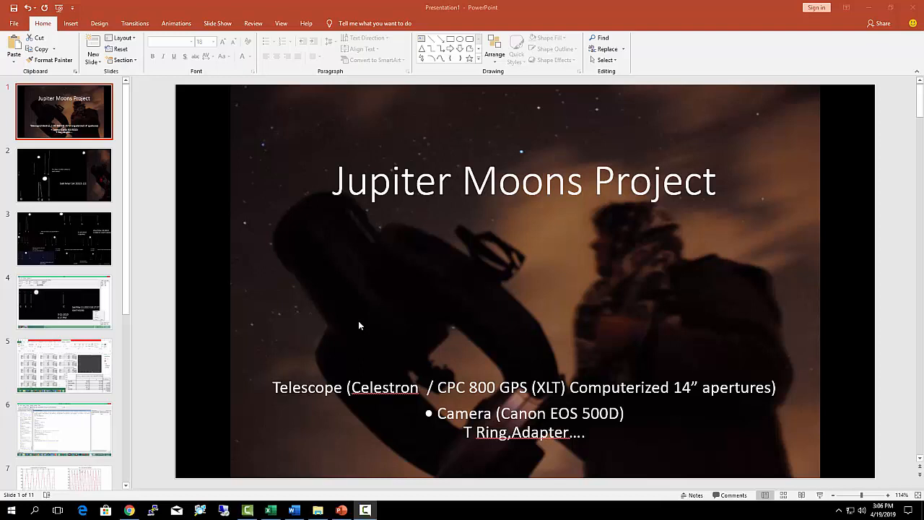
mouse_move(374, 392)
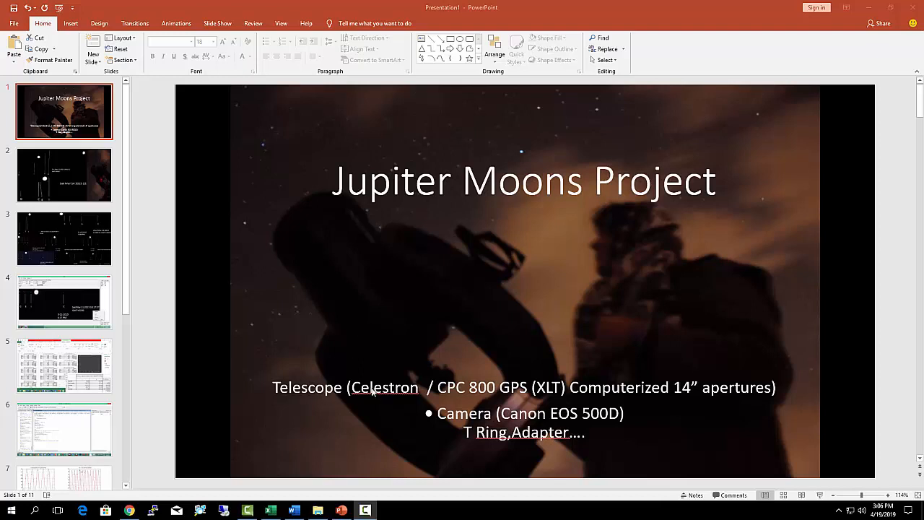
mouse_move(612, 393)
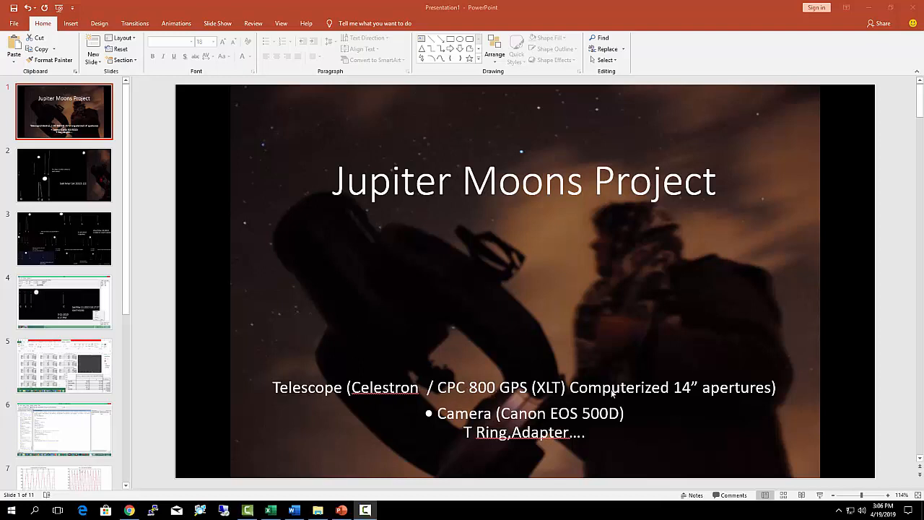
mouse_move(649, 394)
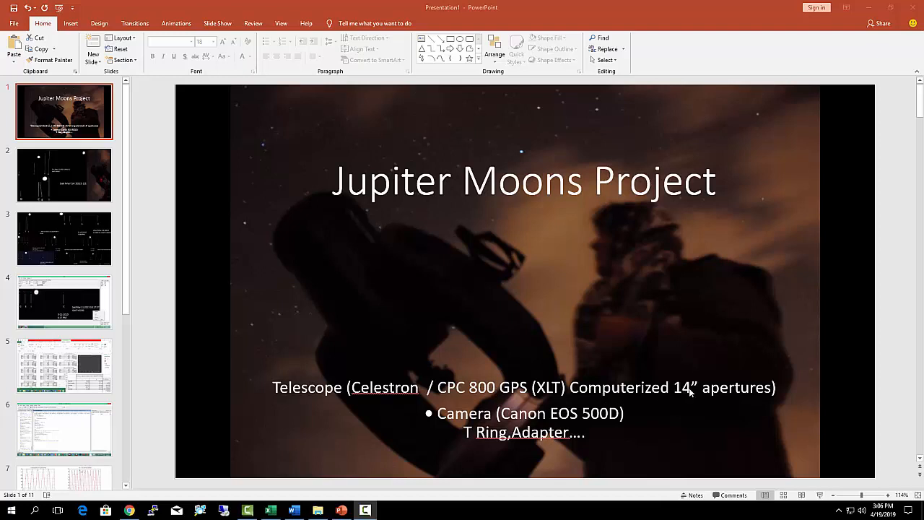
mouse_move(621, 409)
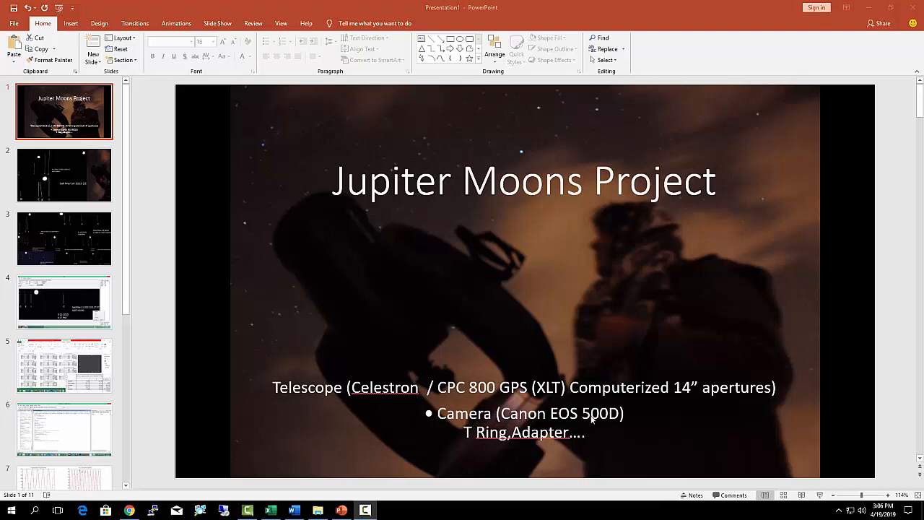
mouse_move(422, 439)
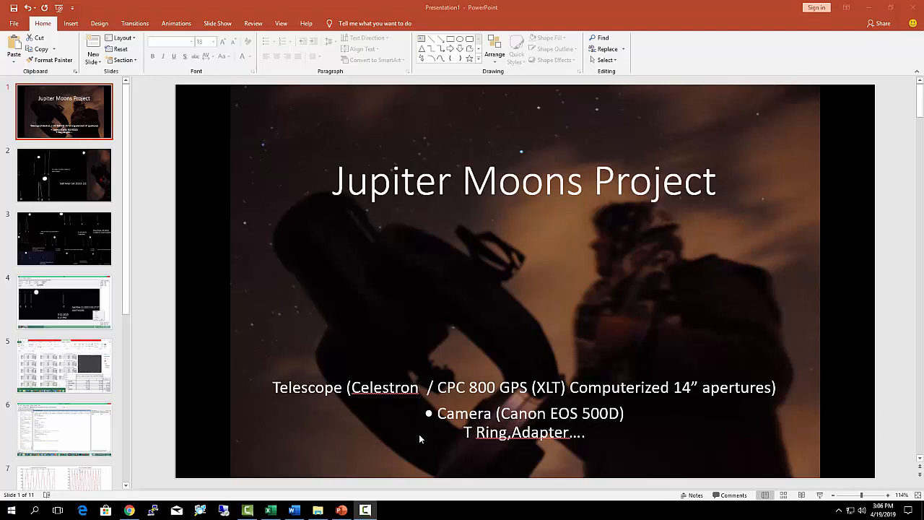
mouse_move(484, 438)
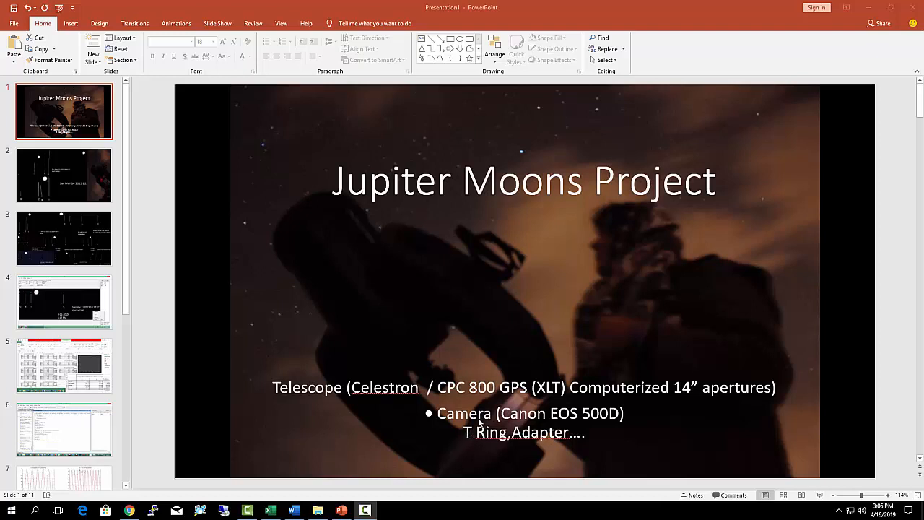
mouse_move(440, 378)
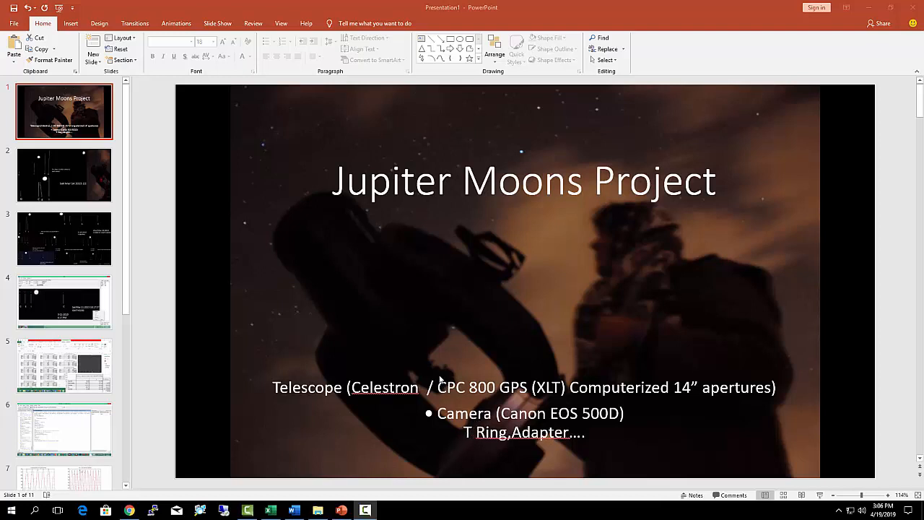
mouse_move(426, 372)
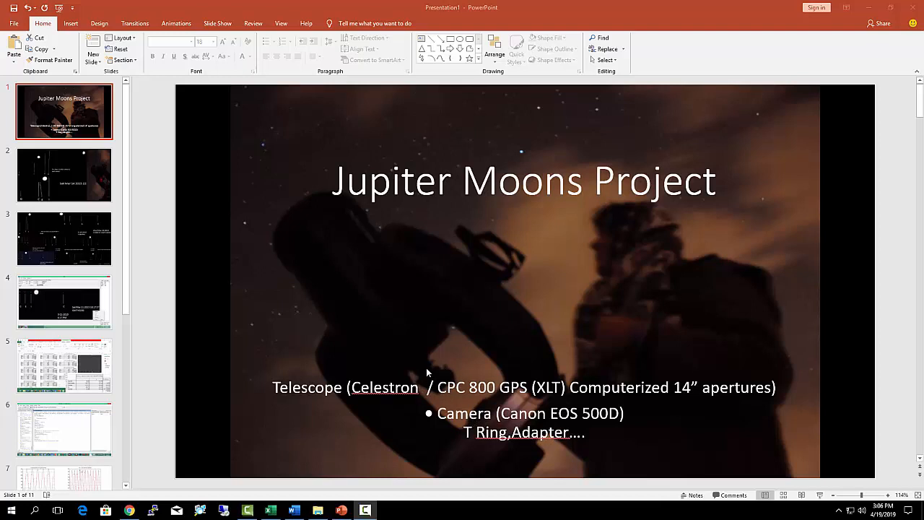
mouse_move(446, 387)
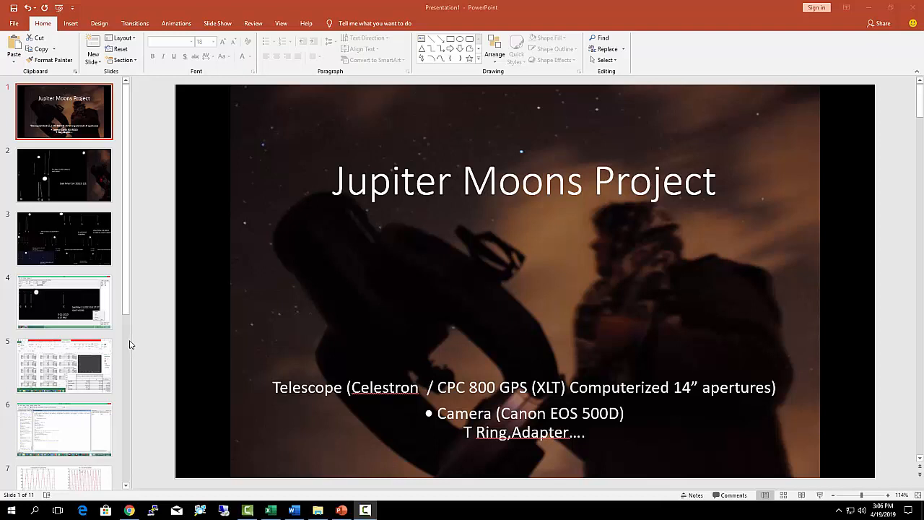
mouse_move(139, 331)
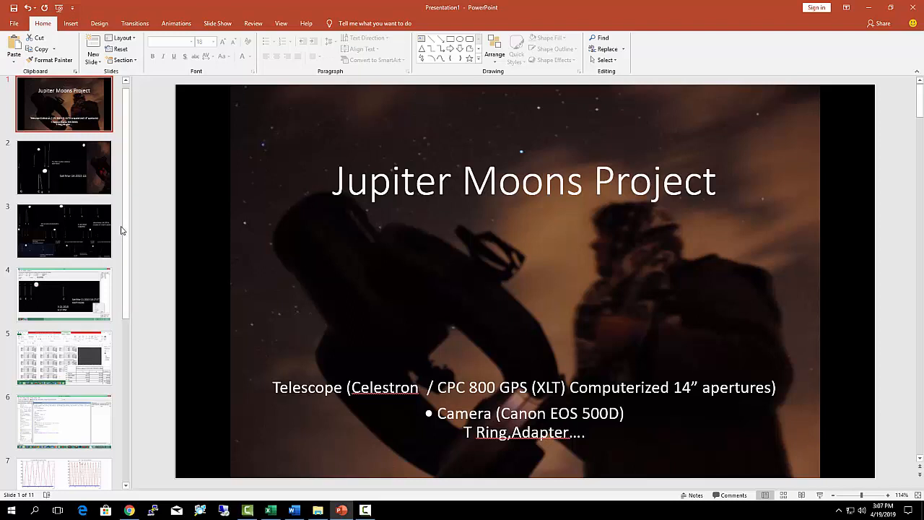
mouse_move(190, 475)
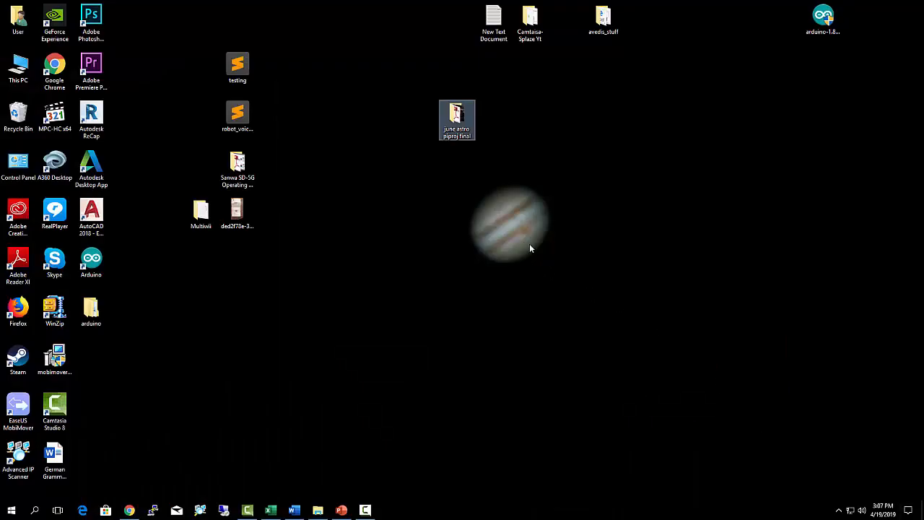
mouse_move(525, 236)
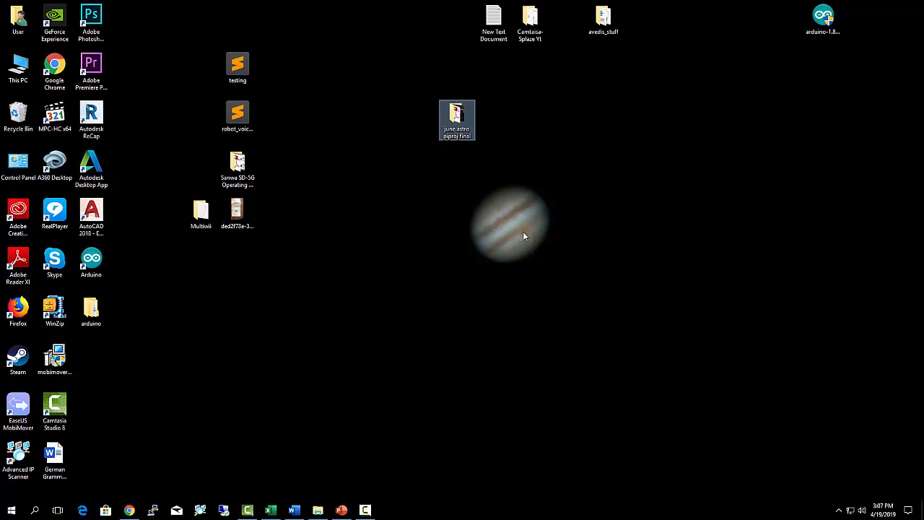
mouse_move(526, 238)
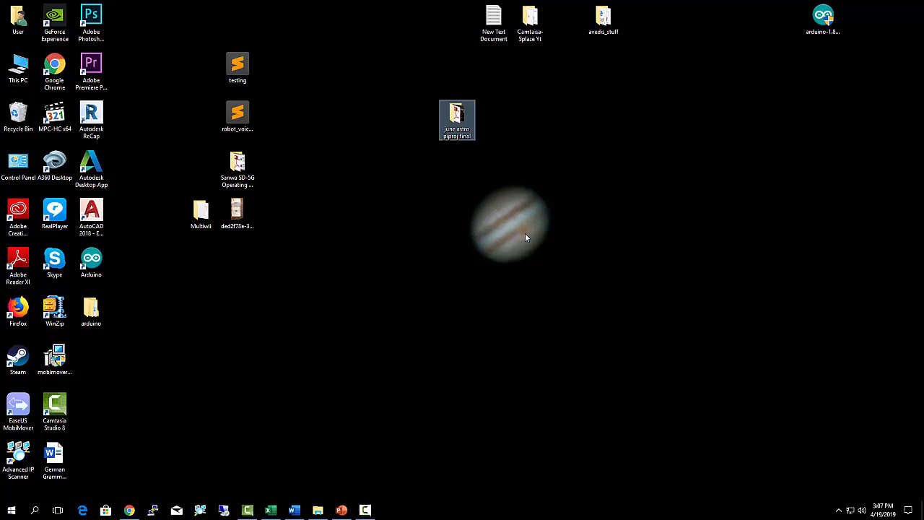
mouse_move(522, 236)
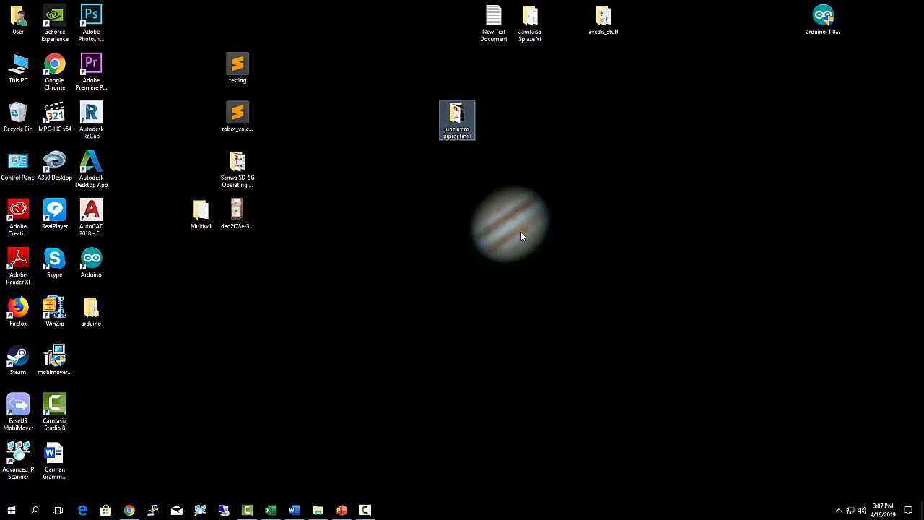
mouse_move(474, 182)
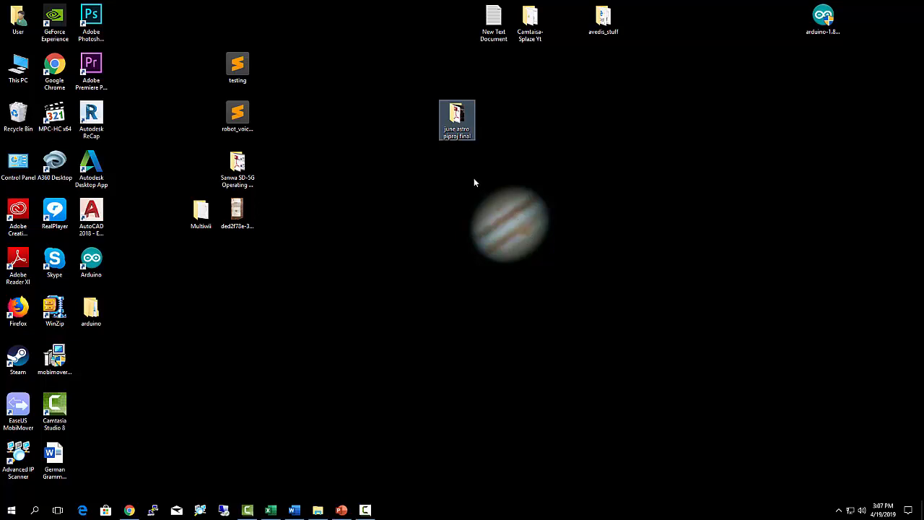
mouse_move(491, 200)
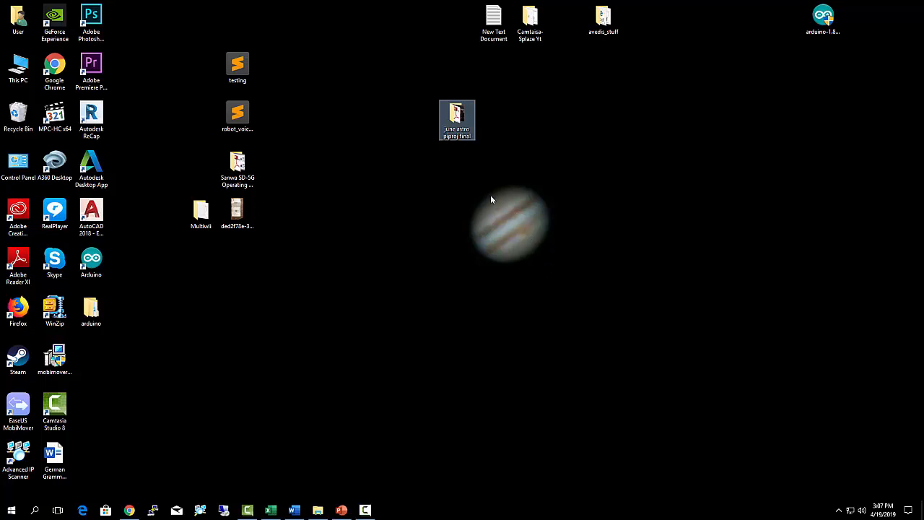
mouse_move(488, 189)
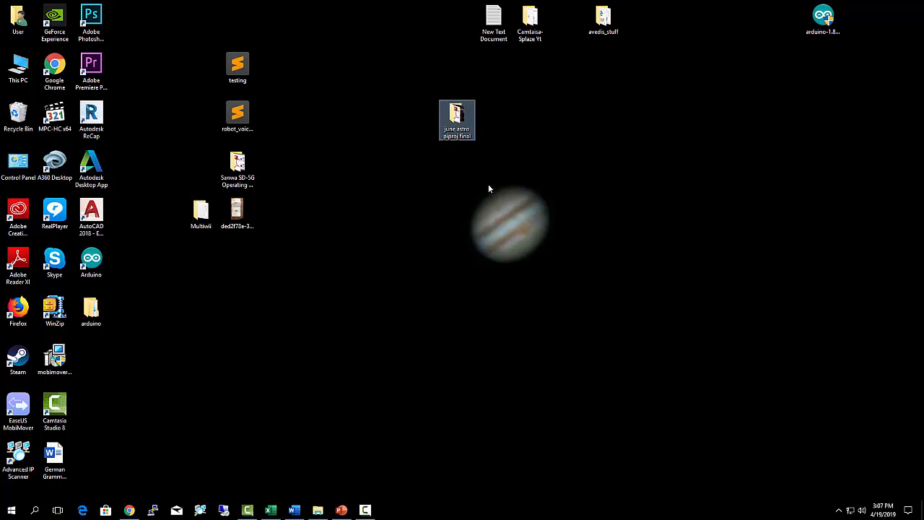
mouse_move(527, 261)
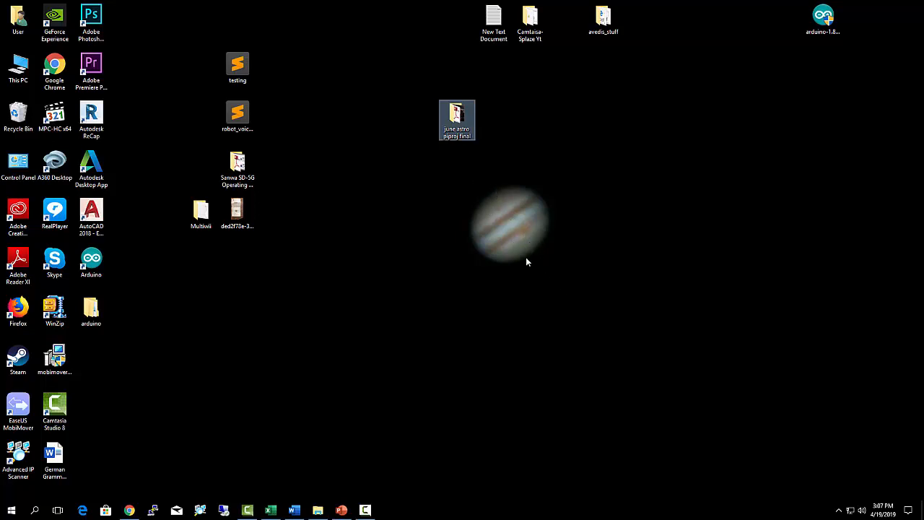
mouse_move(525, 237)
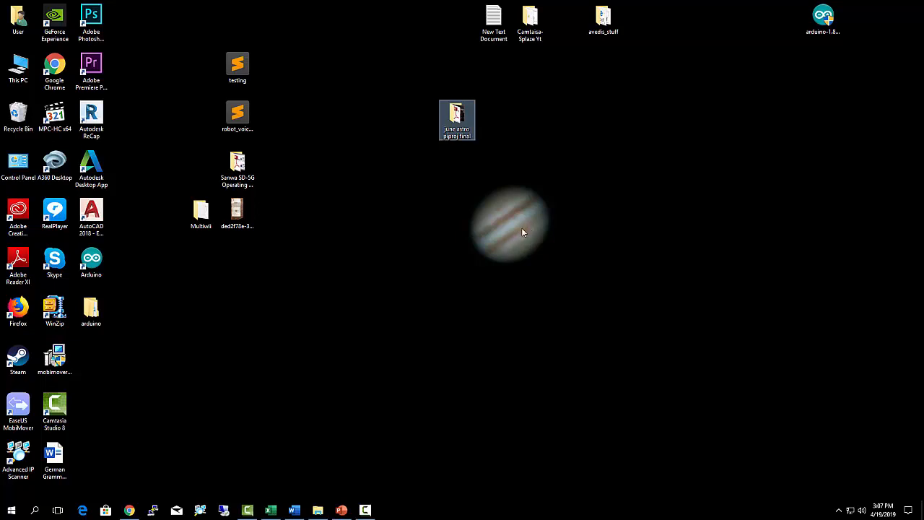
mouse_move(516, 245)
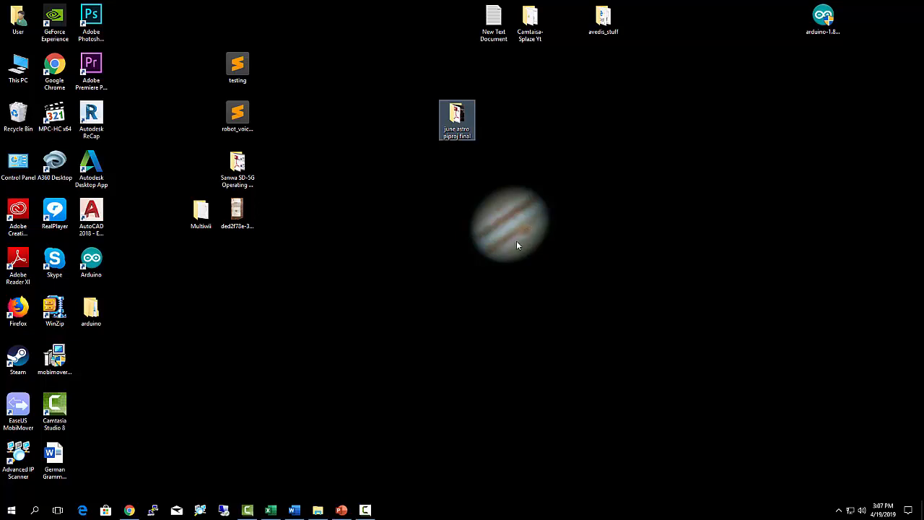
mouse_move(541, 276)
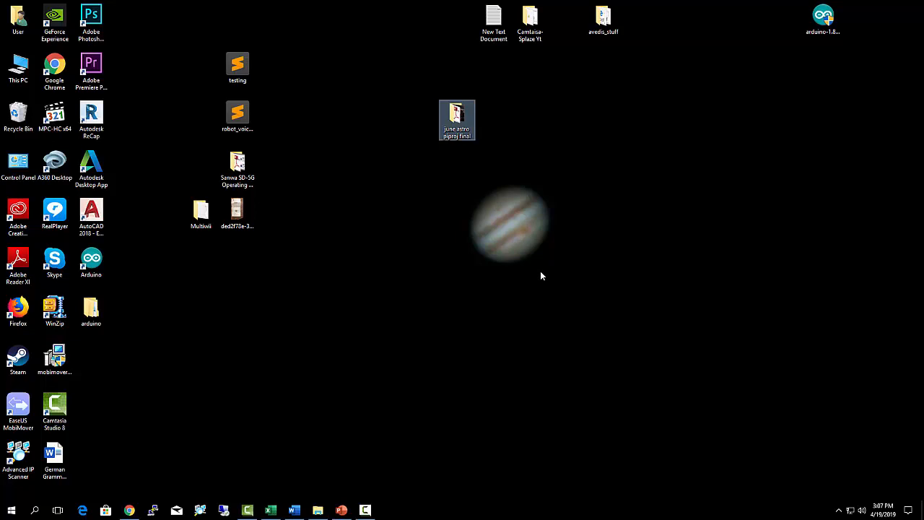
mouse_move(160, 487)
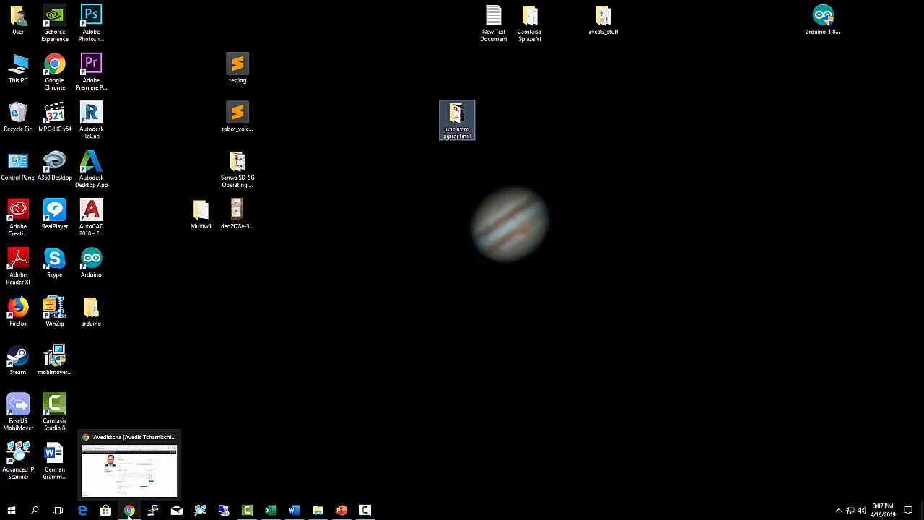
mouse_move(316, 511)
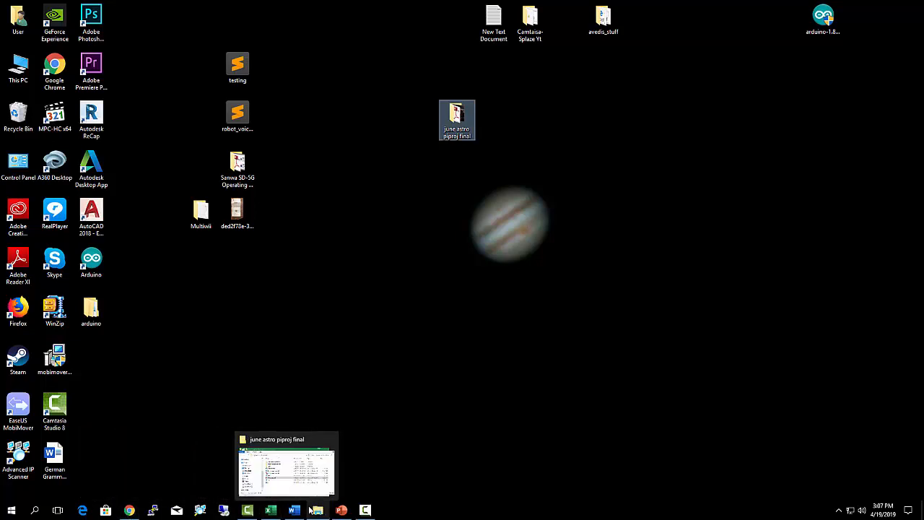
mouse_move(318, 510)
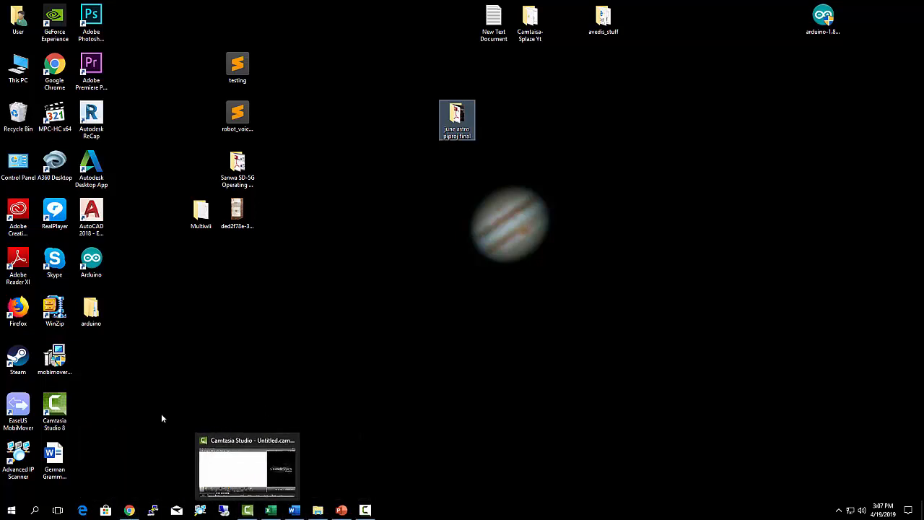
Step: Restore Chrome showing the GitHub profile with the Astronomy and robotvoice repositories
click(128, 510)
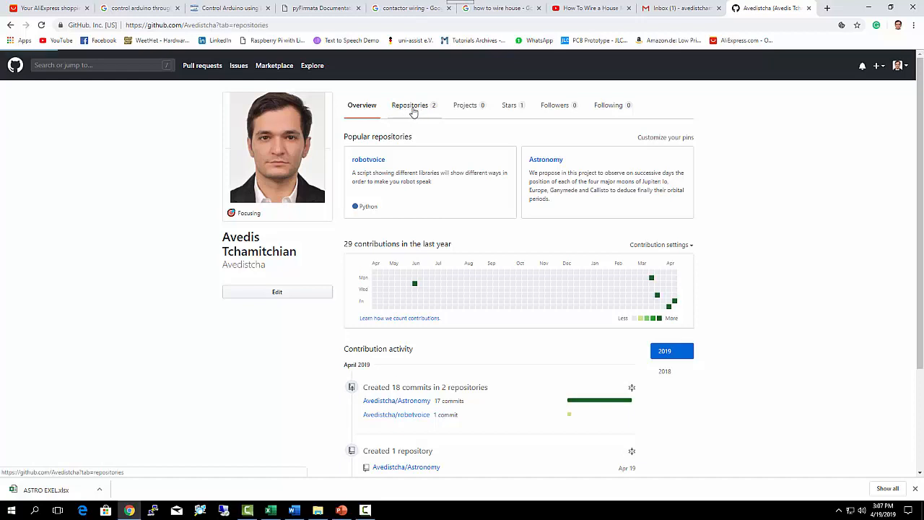
Step: List the profile's repositories and open the Astronomy repository
click(410, 105)
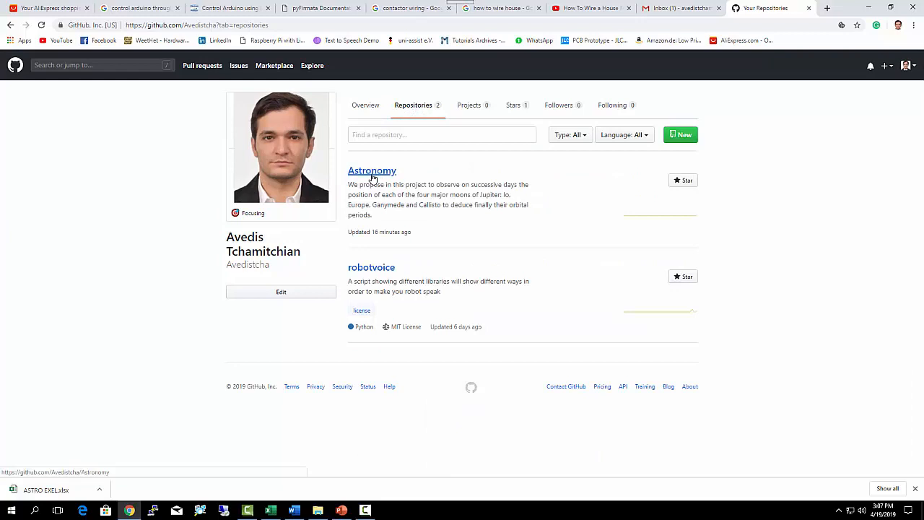
click(372, 170)
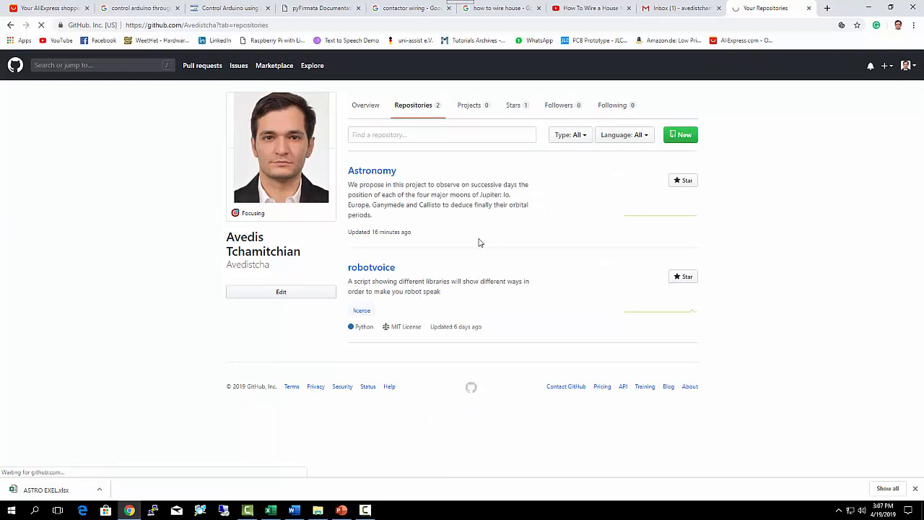
click(372, 170)
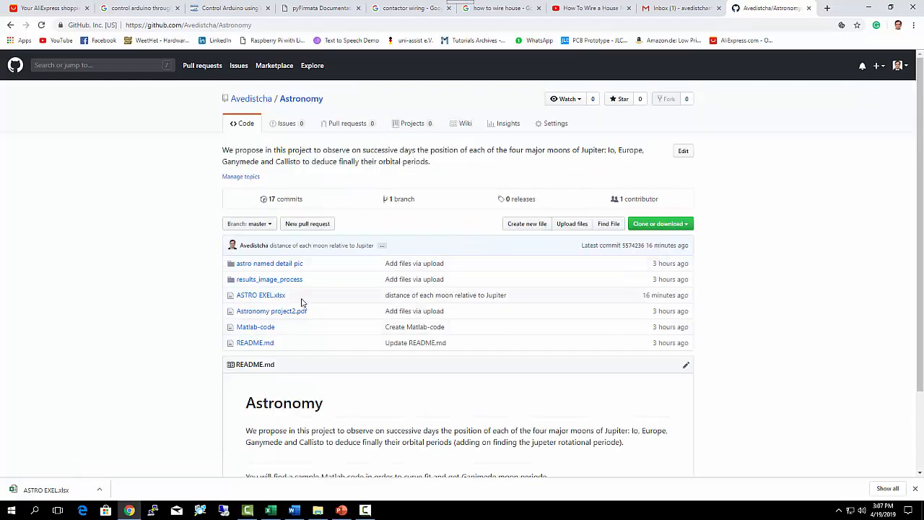
mouse_move(255, 342)
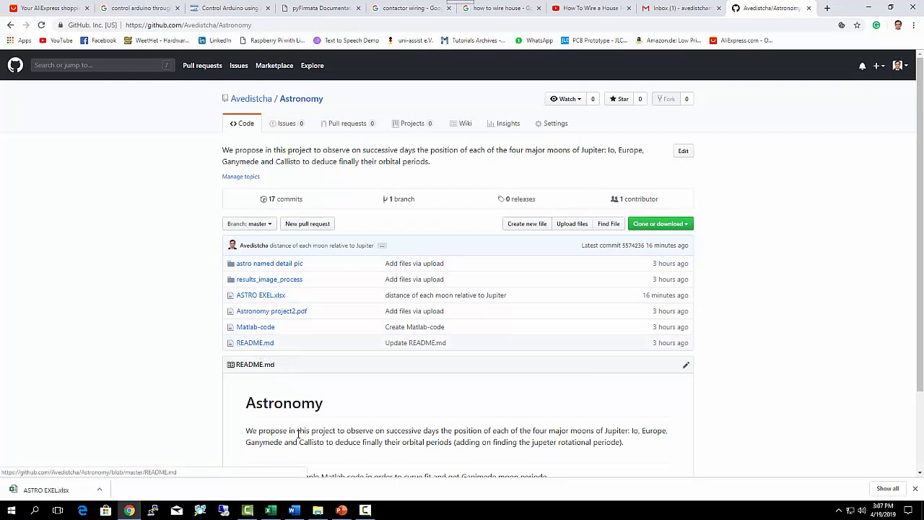
mouse_move(255, 327)
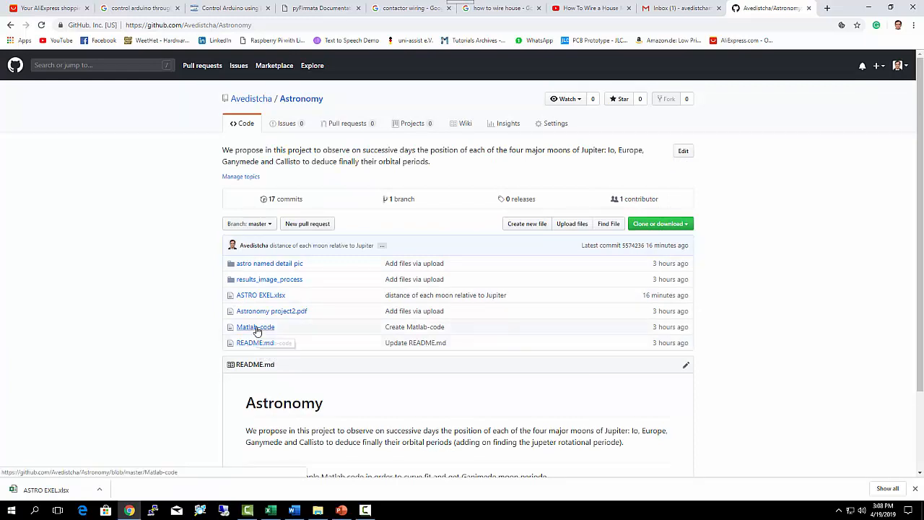
mouse_move(254, 327)
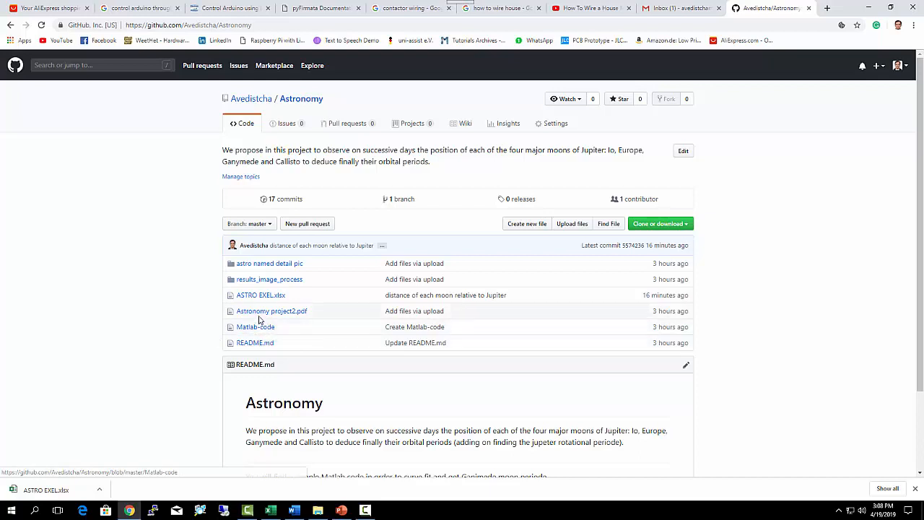
mouse_move(255, 327)
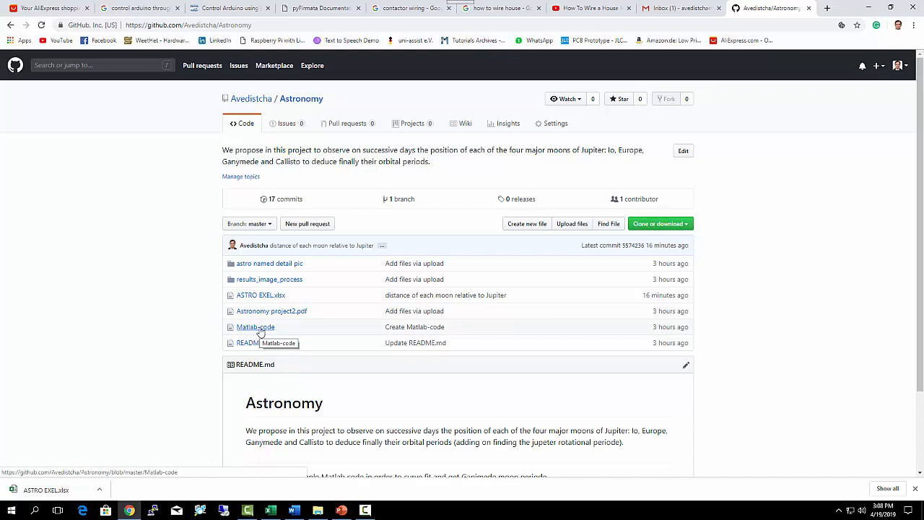
mouse_move(272, 310)
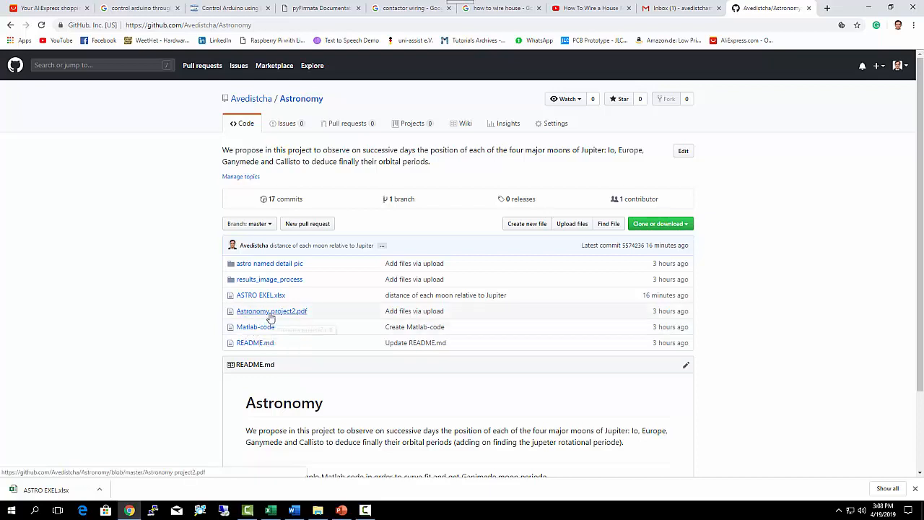
mouse_move(271, 310)
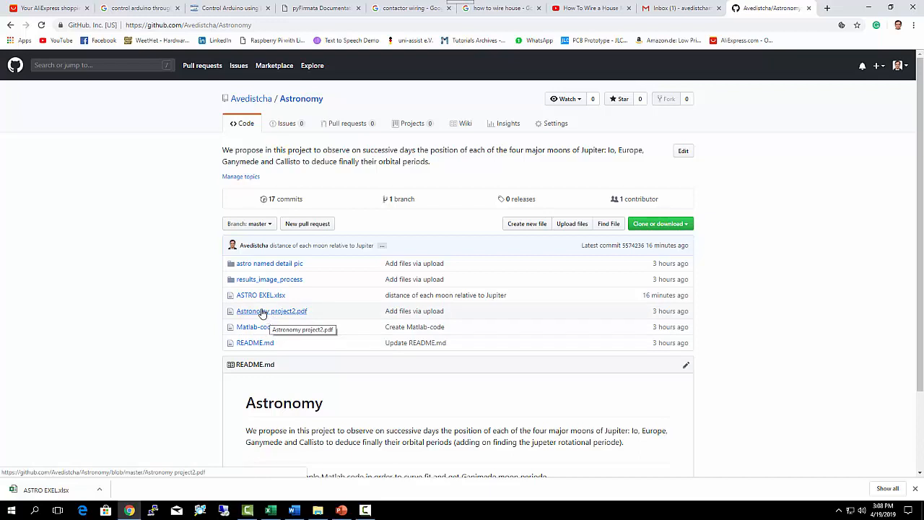
mouse_move(292, 317)
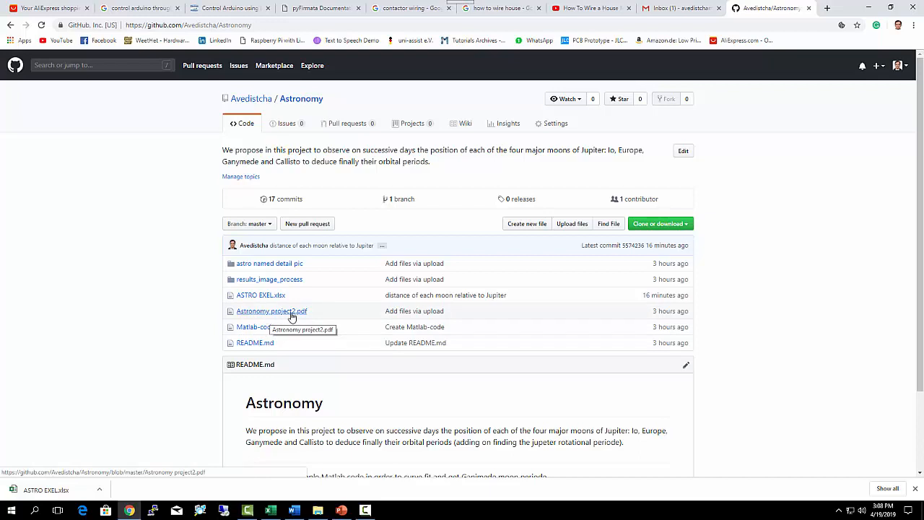
mouse_move(304, 314)
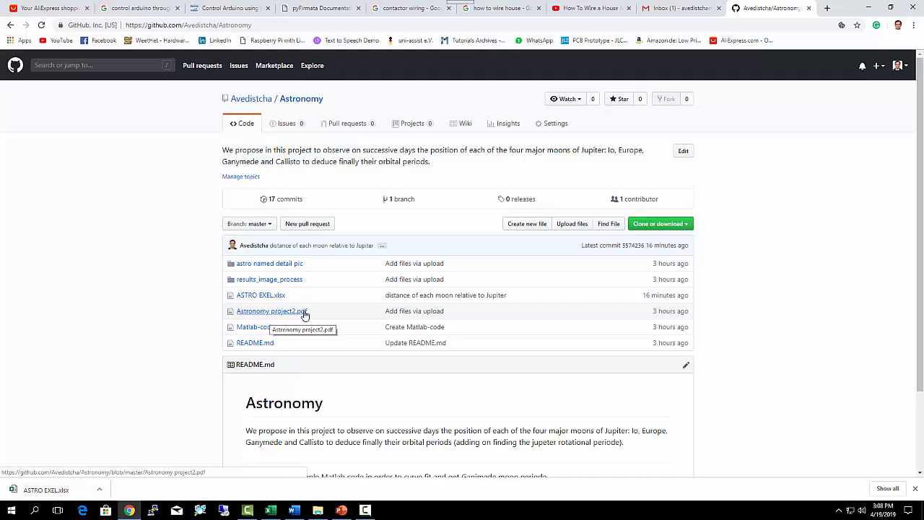
mouse_move(293, 316)
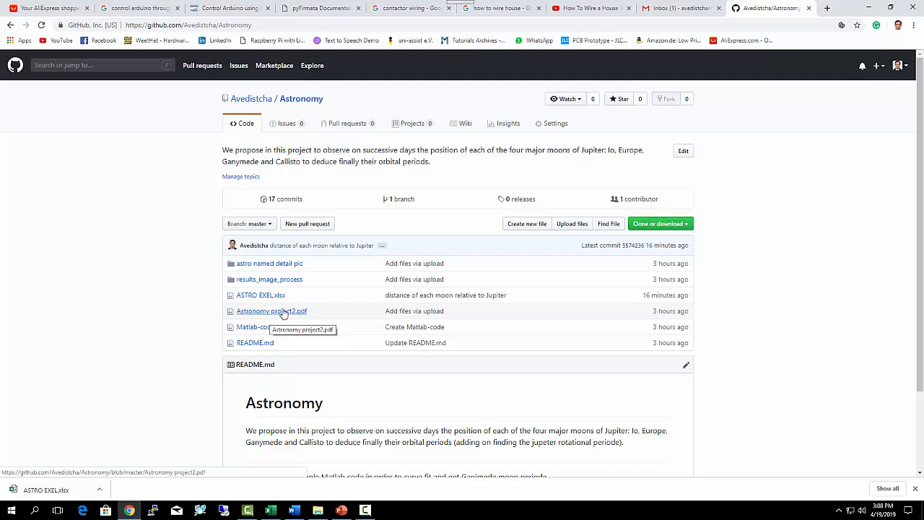
mouse_move(260, 295)
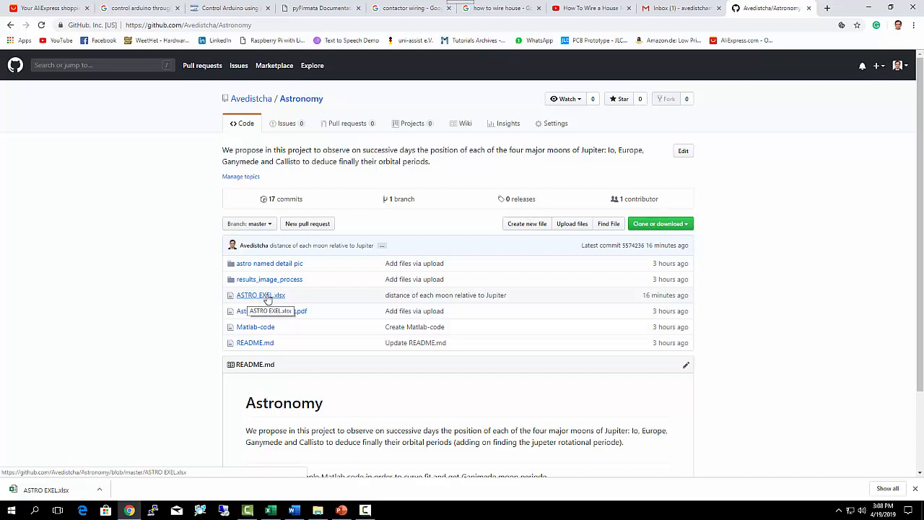
mouse_move(249, 282)
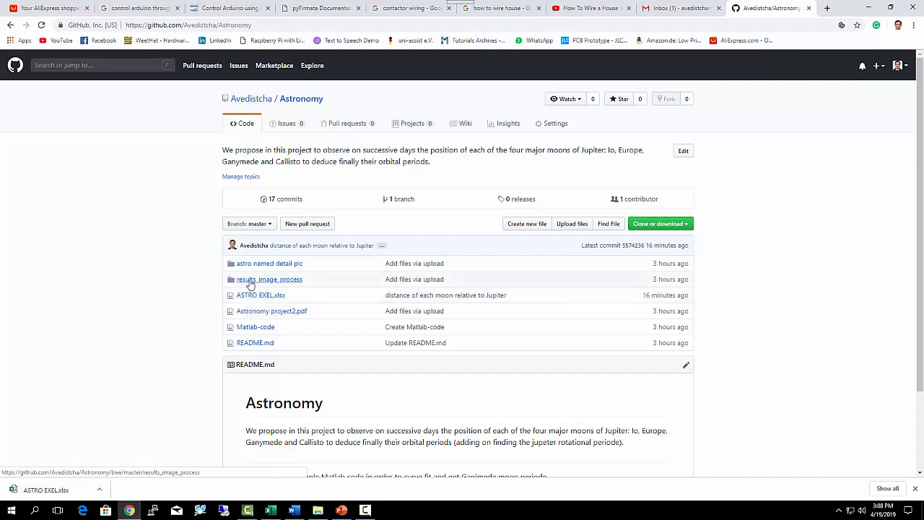
mouse_move(282, 270)
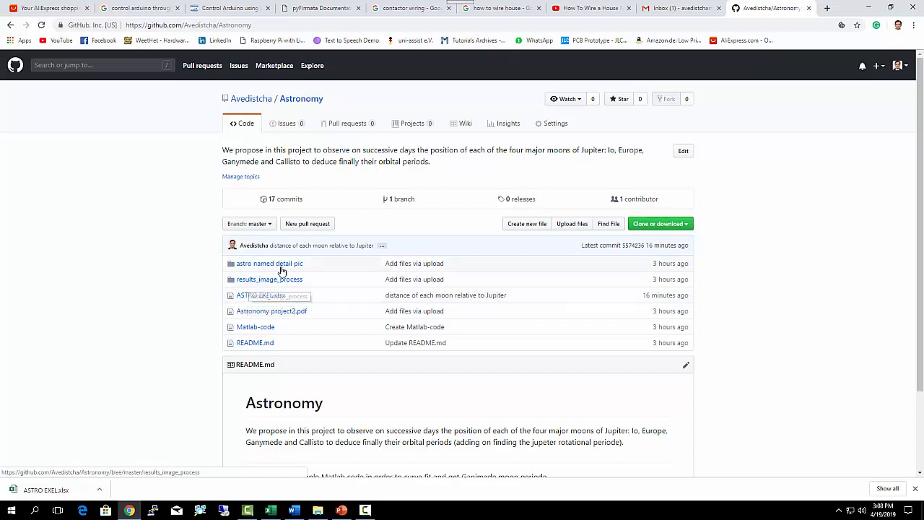
mouse_move(269, 263)
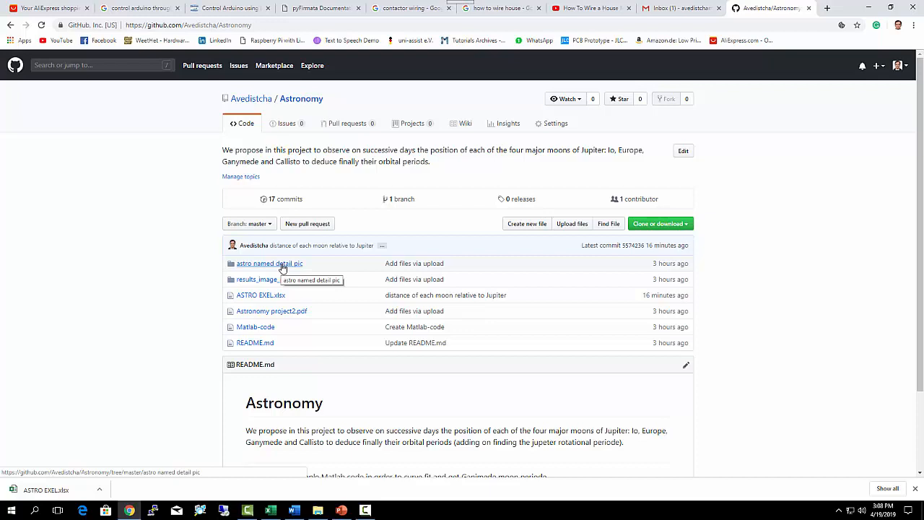
Step: View 00892.JPG, Jupiter with labelled moons, inside the 'astro named detail pic' folder
click(269, 263)
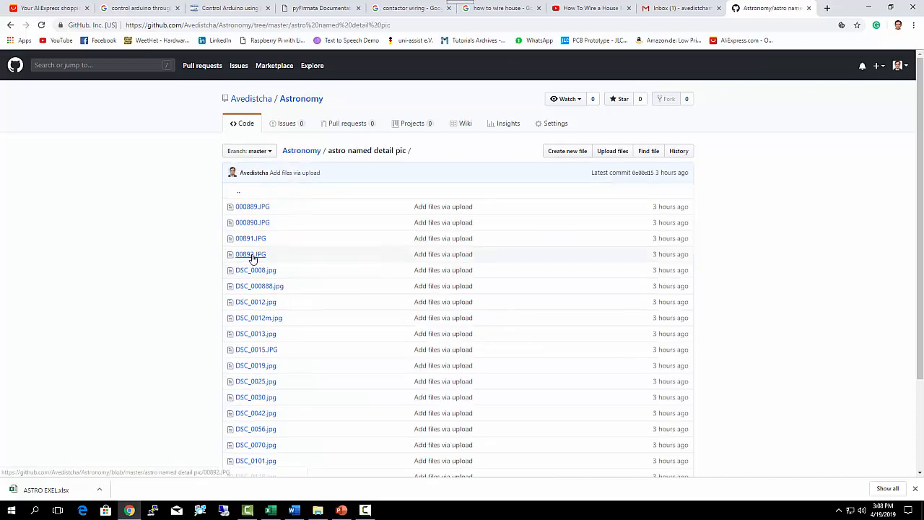
click(250, 254)
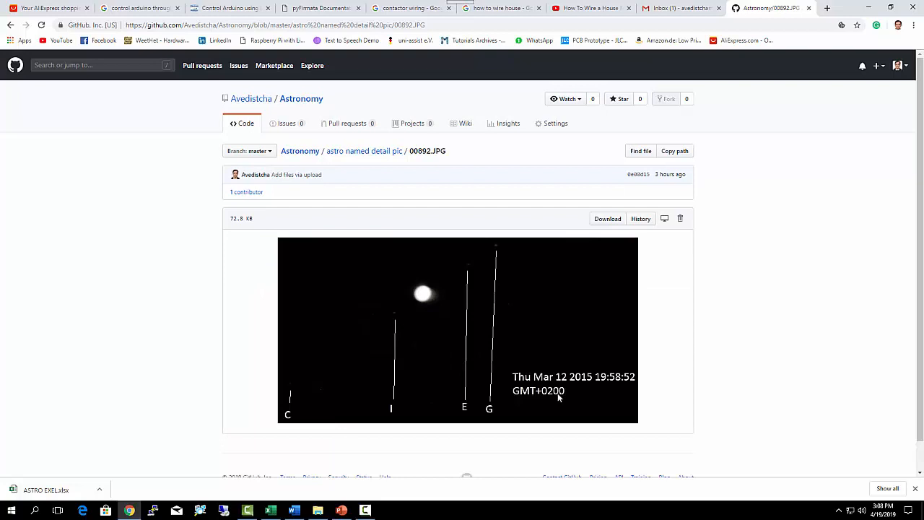
mouse_move(592, 386)
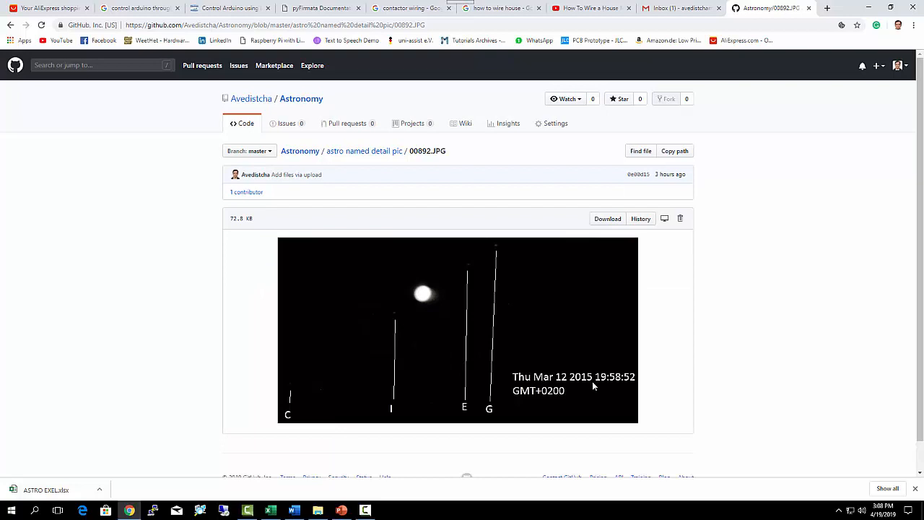
mouse_move(625, 386)
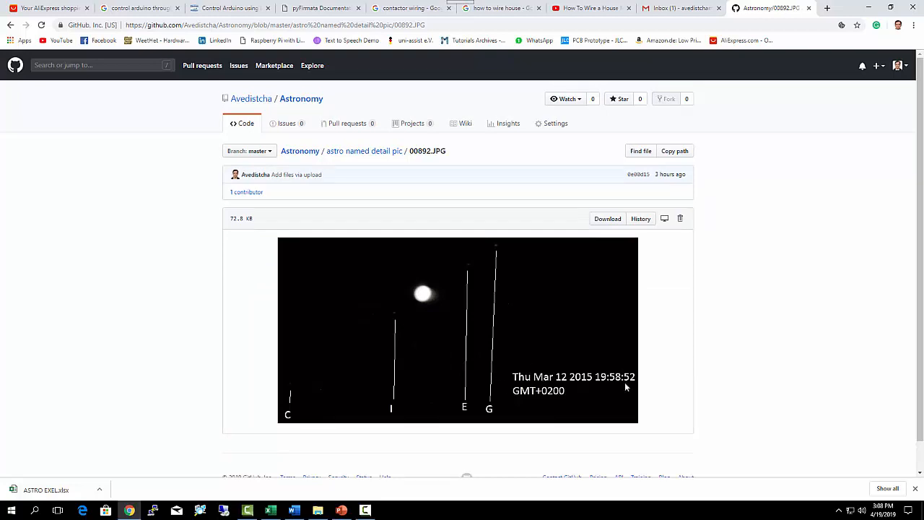
mouse_move(543, 368)
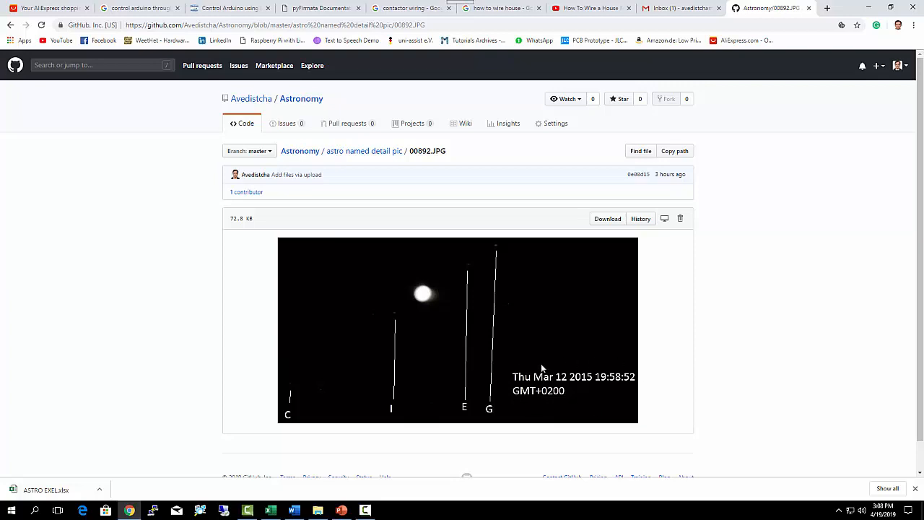
mouse_move(609, 390)
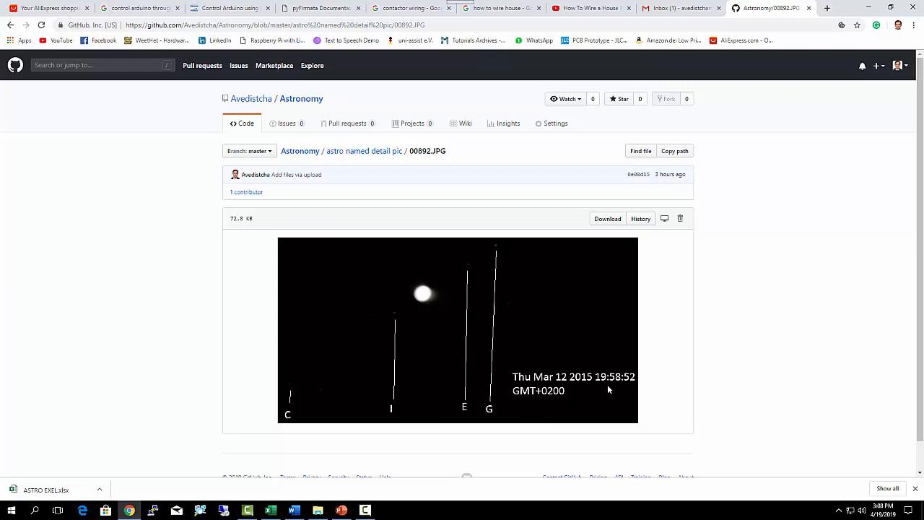
mouse_move(563, 385)
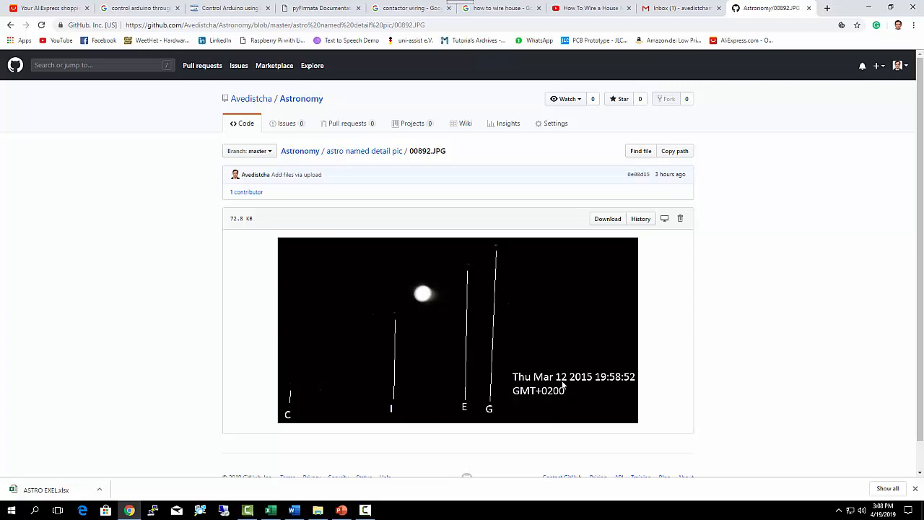
mouse_move(584, 357)
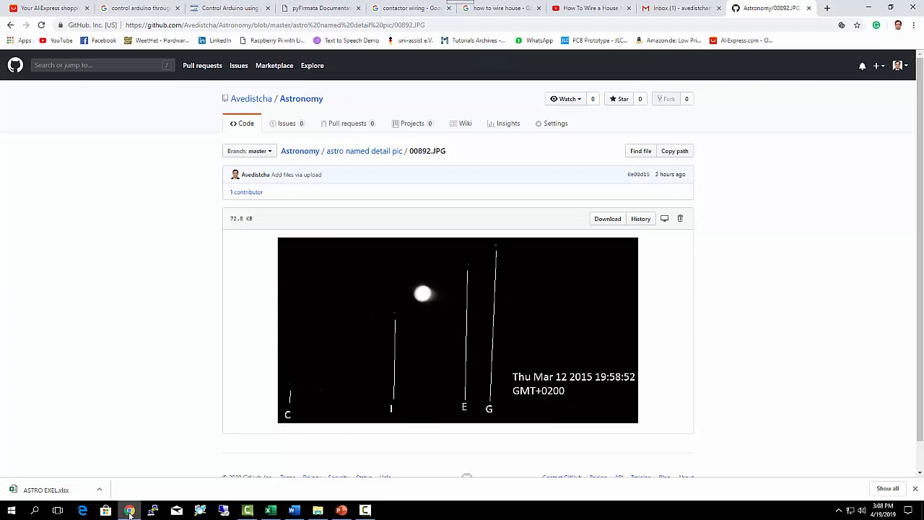
Step: Minimize Chrome, return to the Jupiter Moons deck, and select slide 2
click(130, 510)
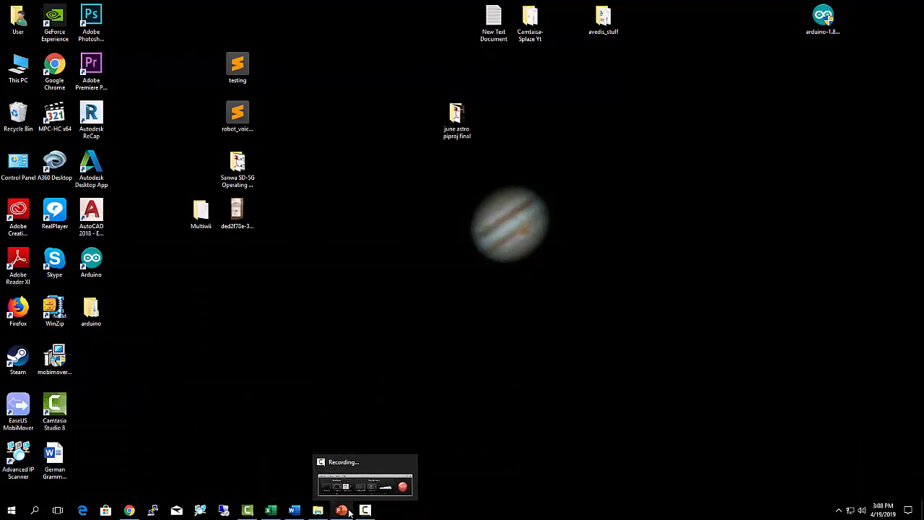
click(341, 510)
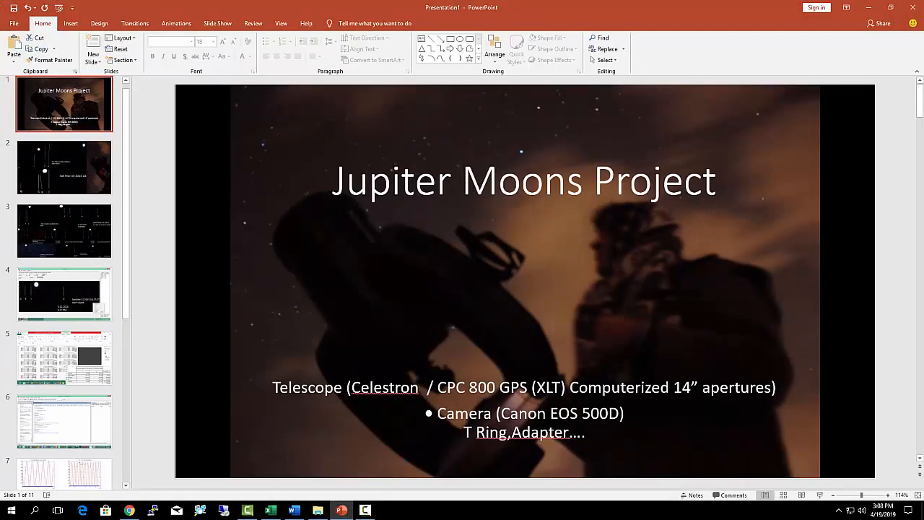
click(64, 167)
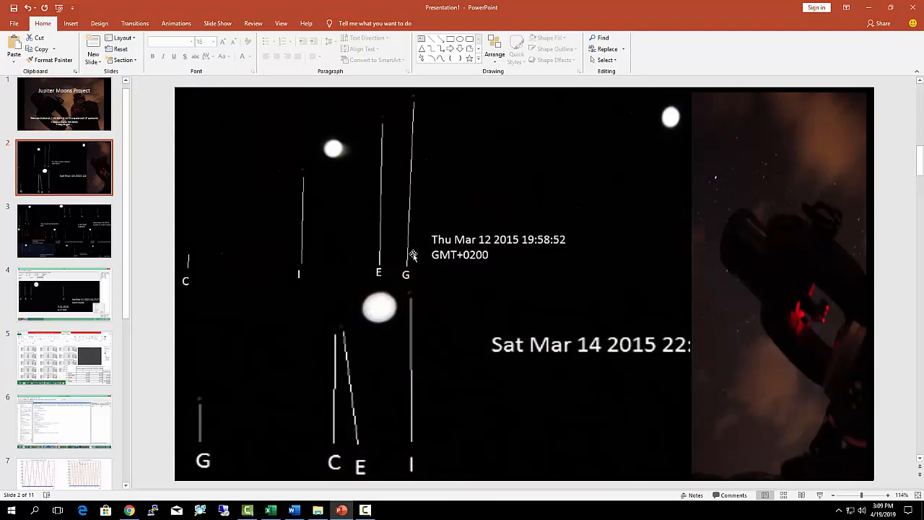
mouse_move(349, 270)
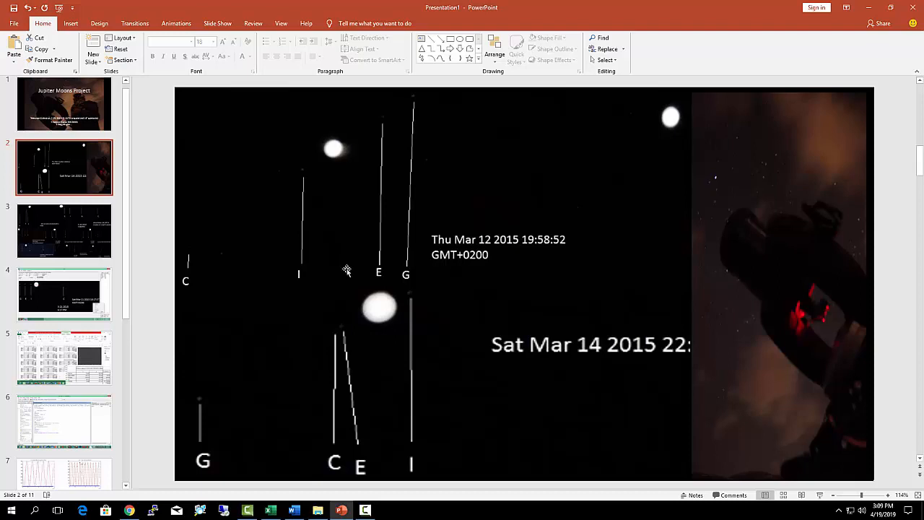
mouse_move(363, 316)
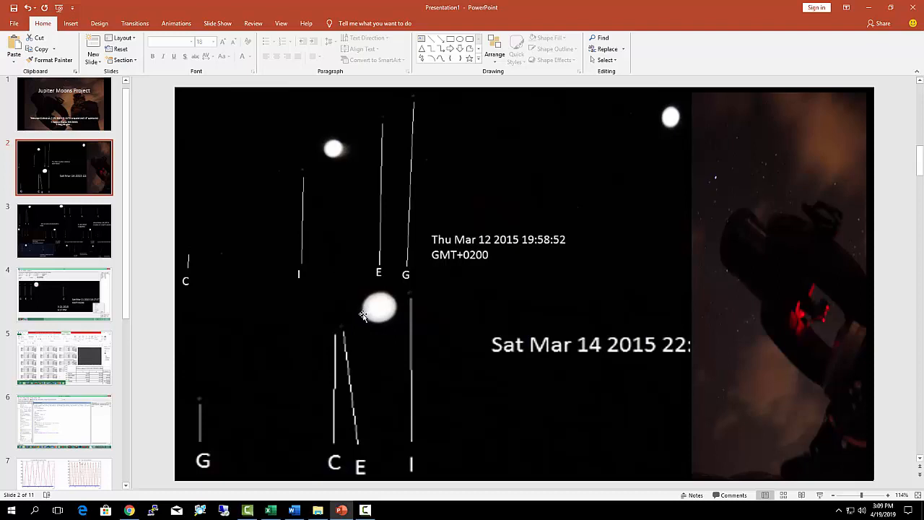
mouse_move(364, 315)
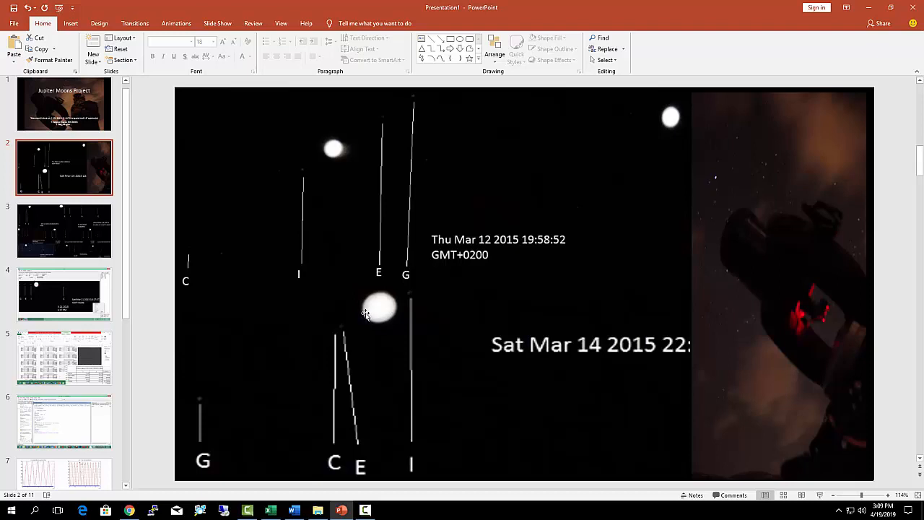
mouse_move(371, 315)
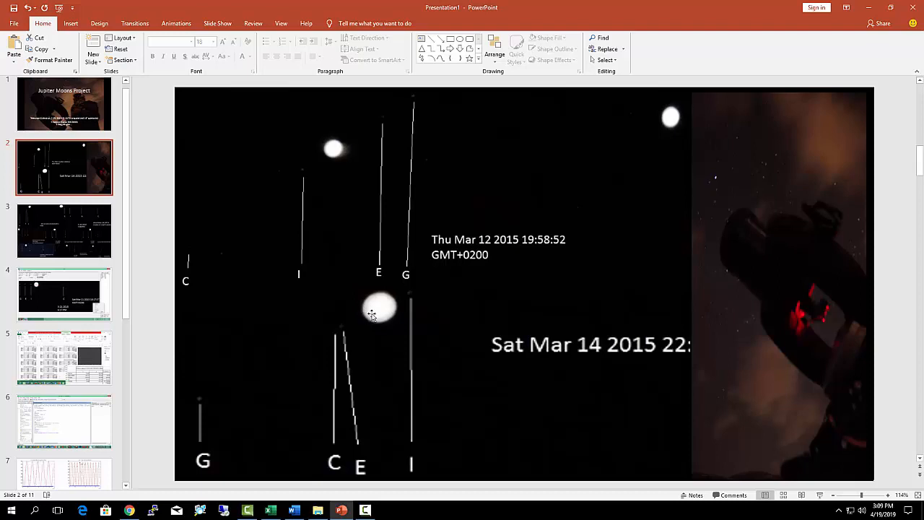
mouse_move(396, 305)
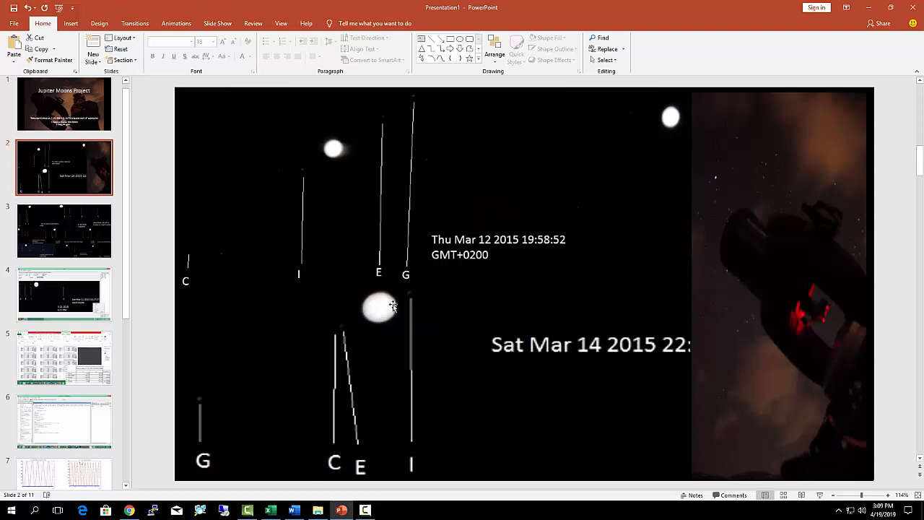
mouse_move(364, 316)
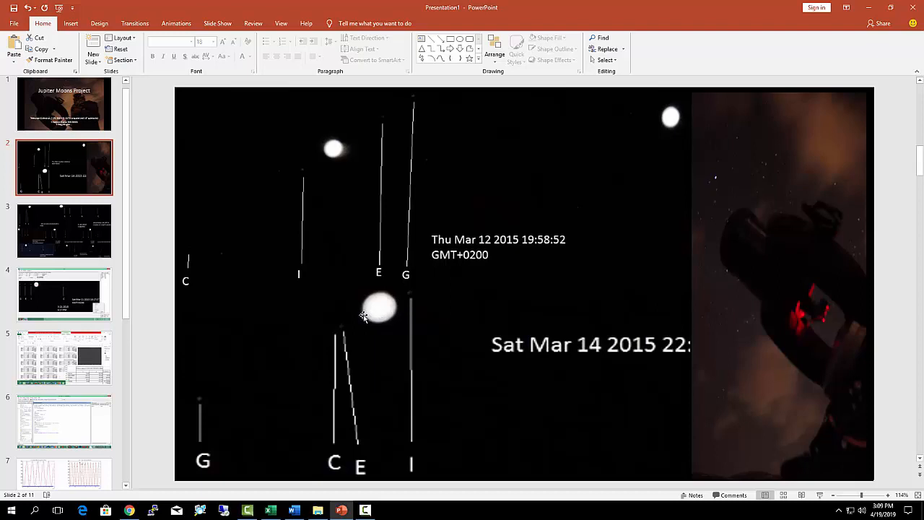
mouse_move(395, 304)
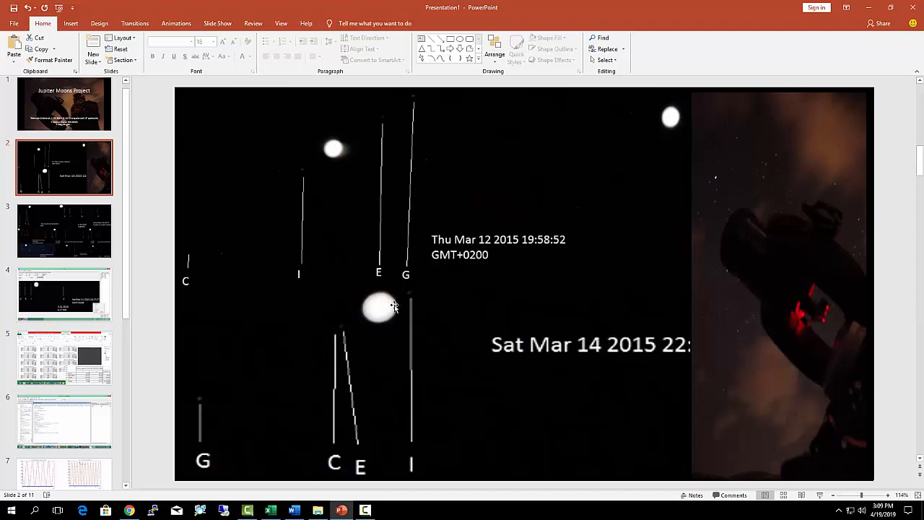
mouse_move(120, 278)
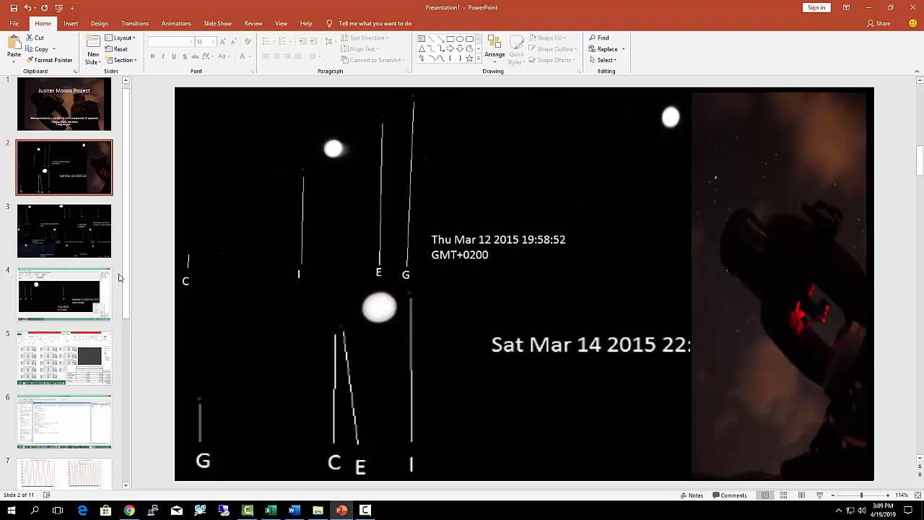
click(64, 231)
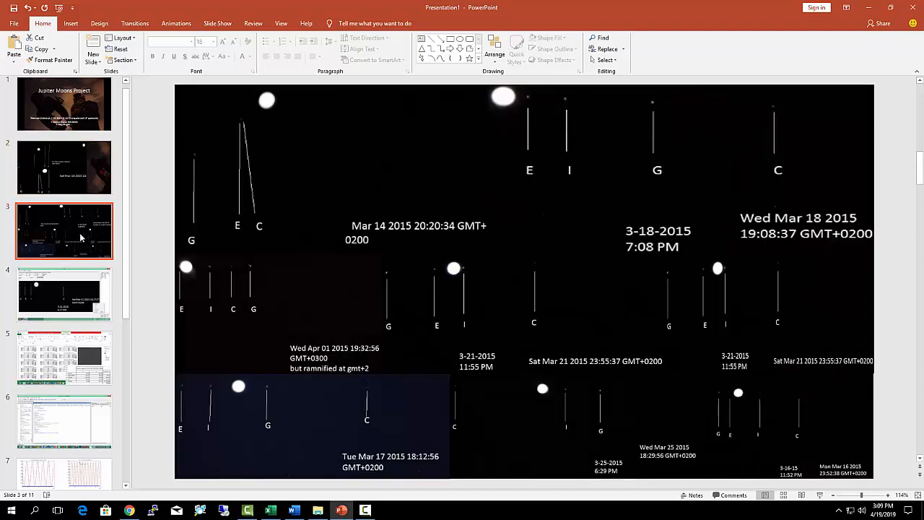
mouse_move(503, 100)
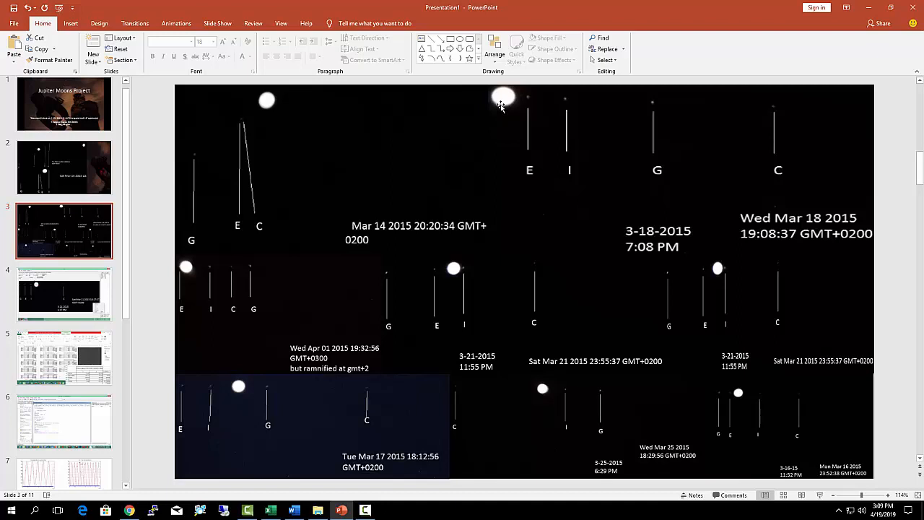
mouse_move(460, 244)
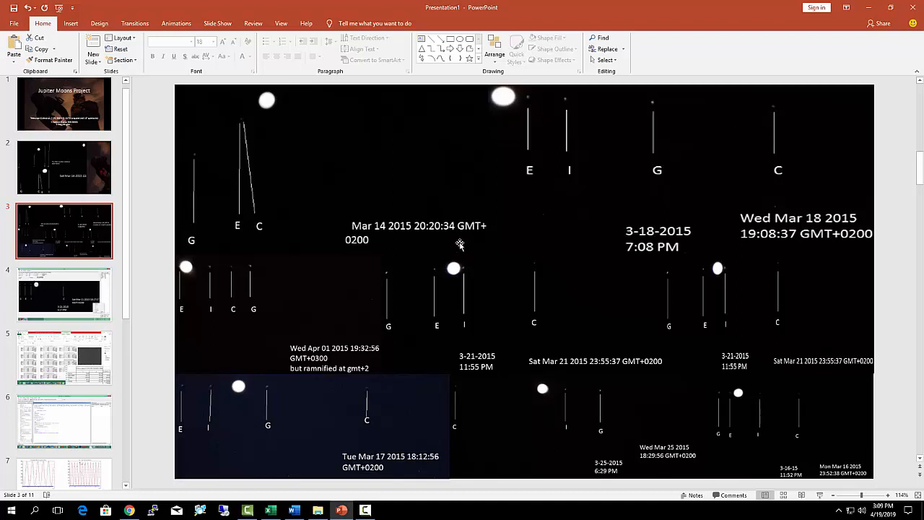
mouse_move(567, 103)
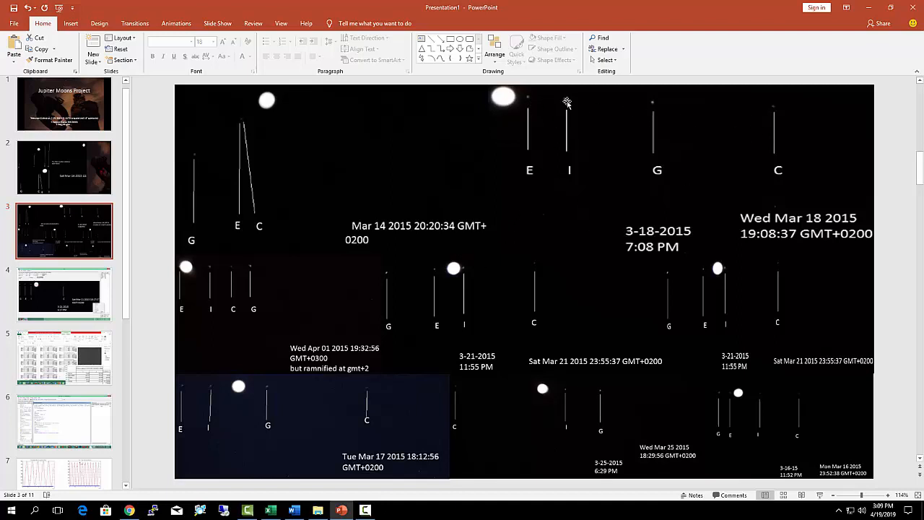
mouse_move(468, 269)
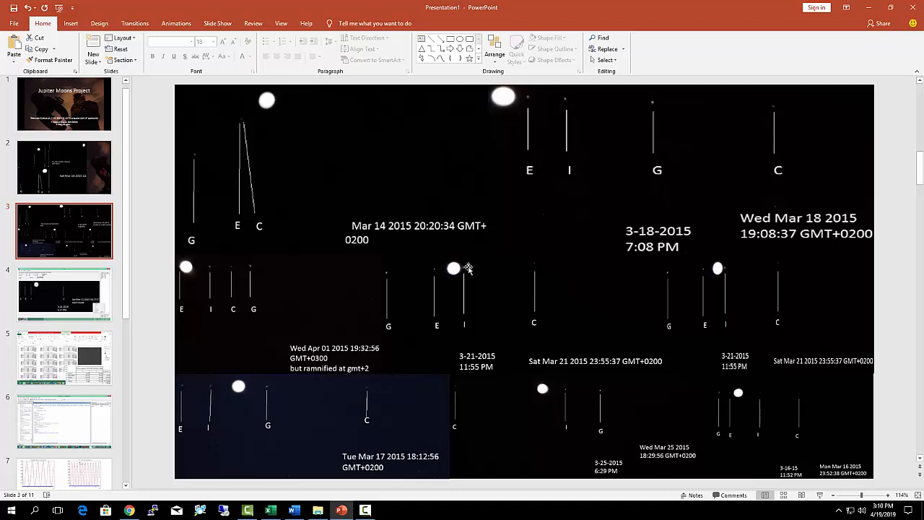
mouse_move(473, 275)
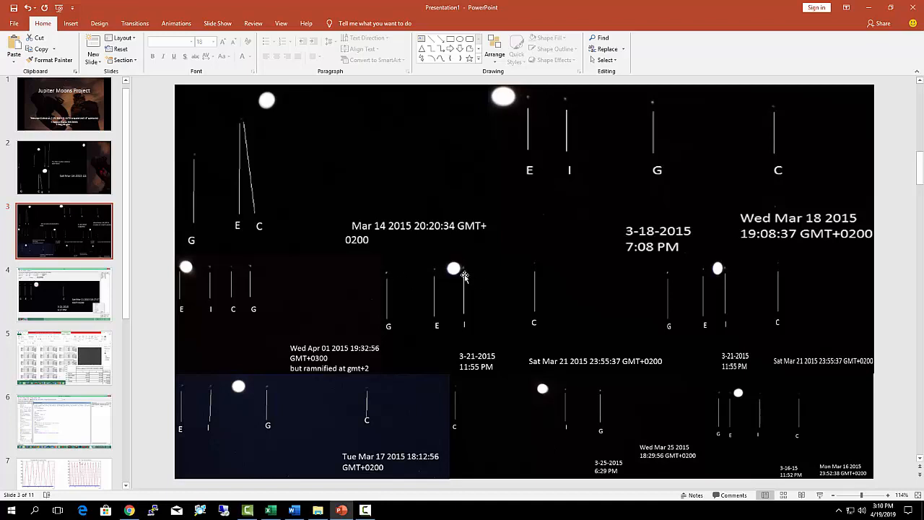
mouse_move(476, 263)
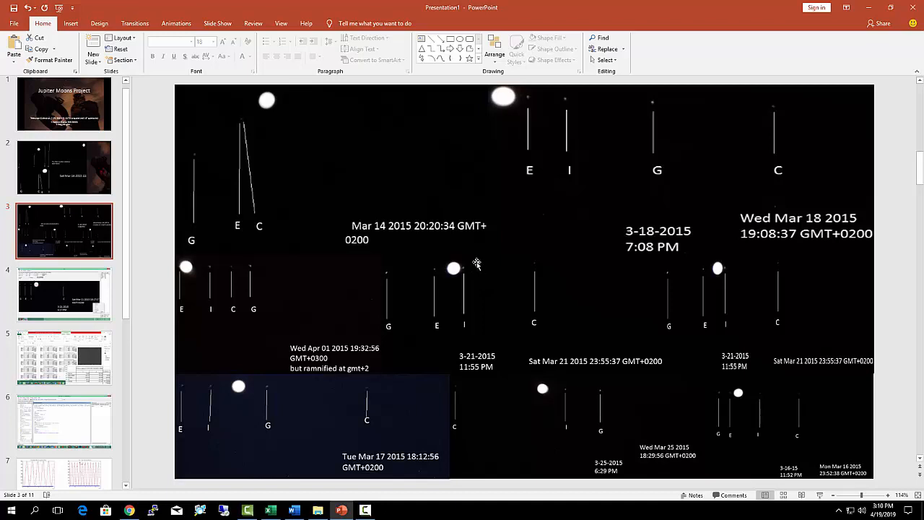
mouse_move(487, 265)
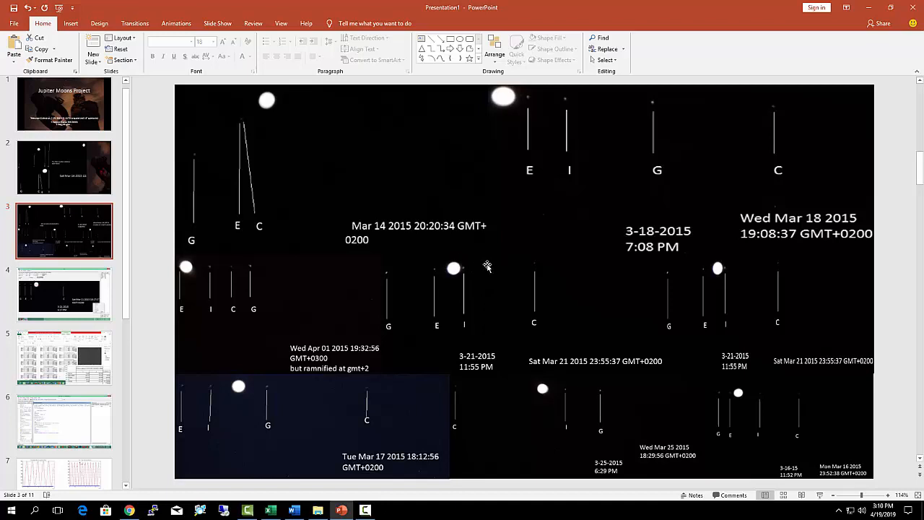
mouse_move(428, 271)
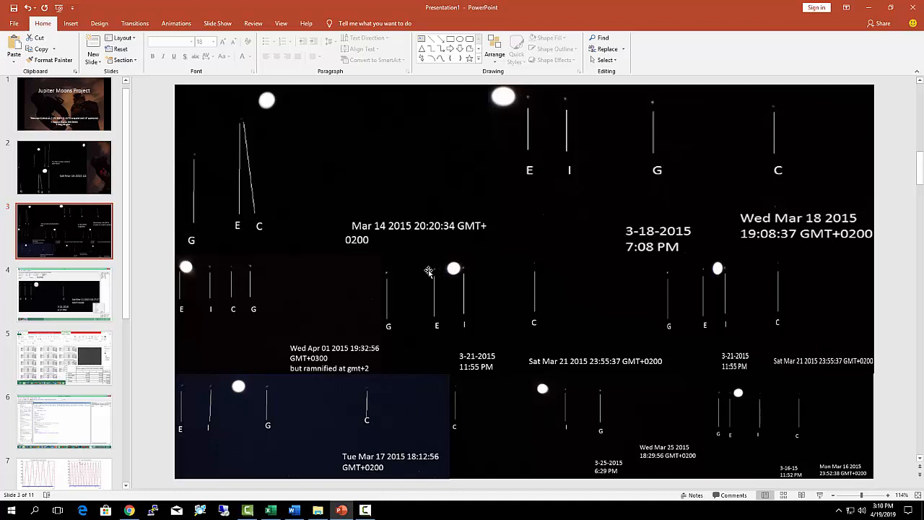
mouse_move(350, 259)
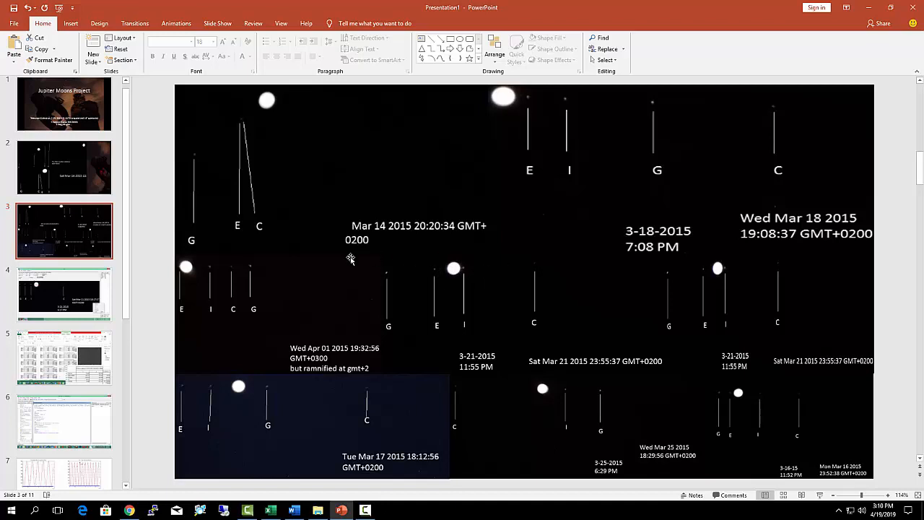
mouse_move(729, 271)
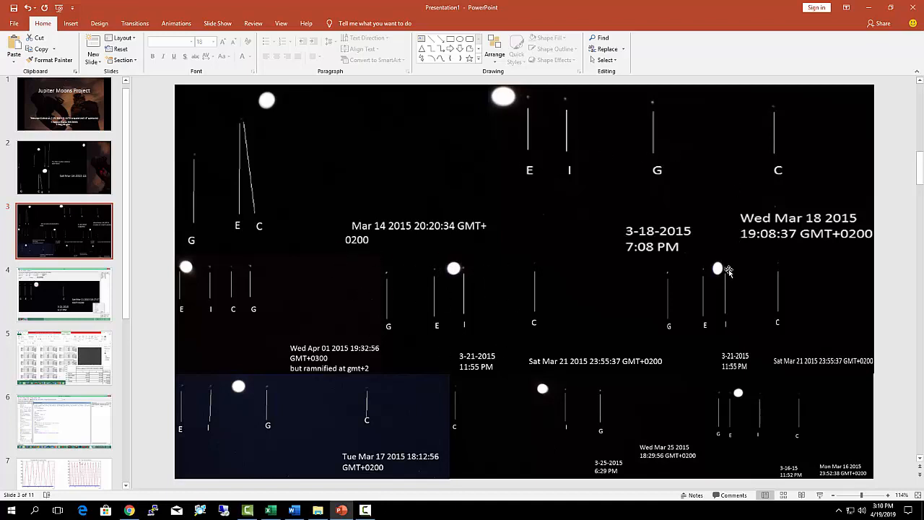
mouse_move(487, 278)
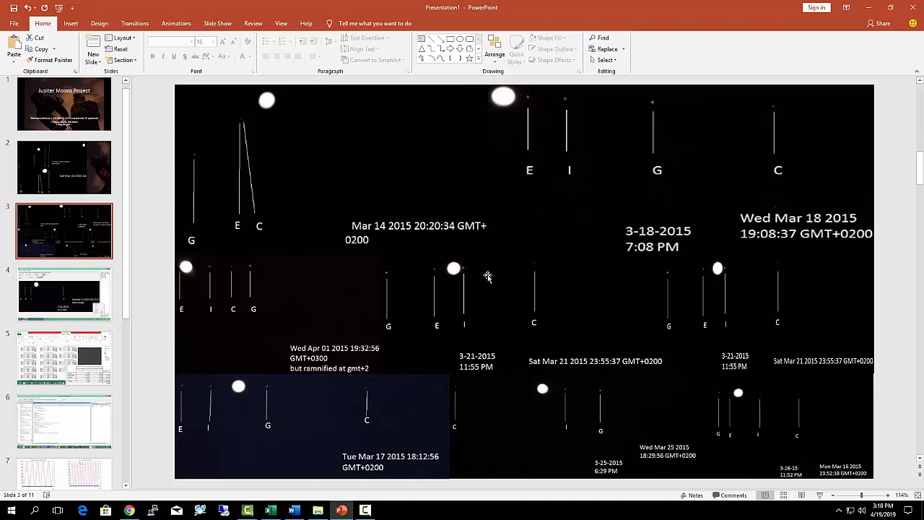
mouse_move(496, 261)
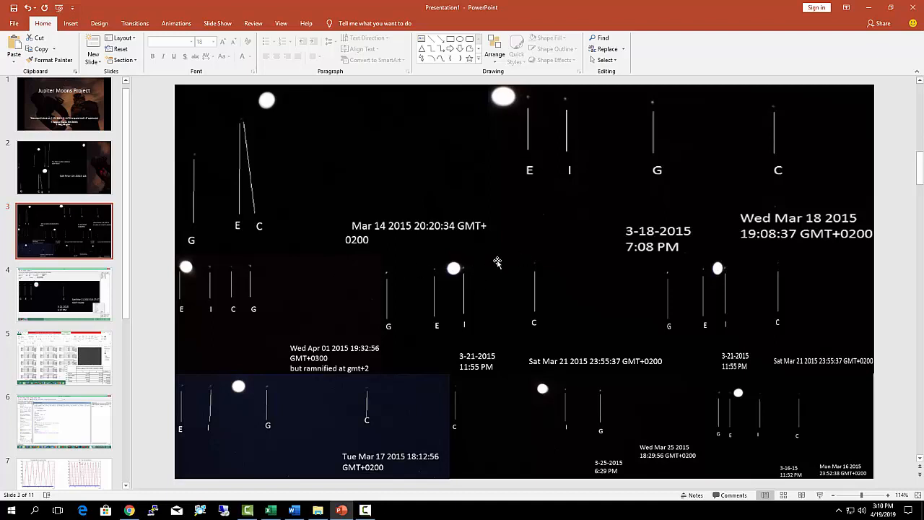
mouse_move(432, 274)
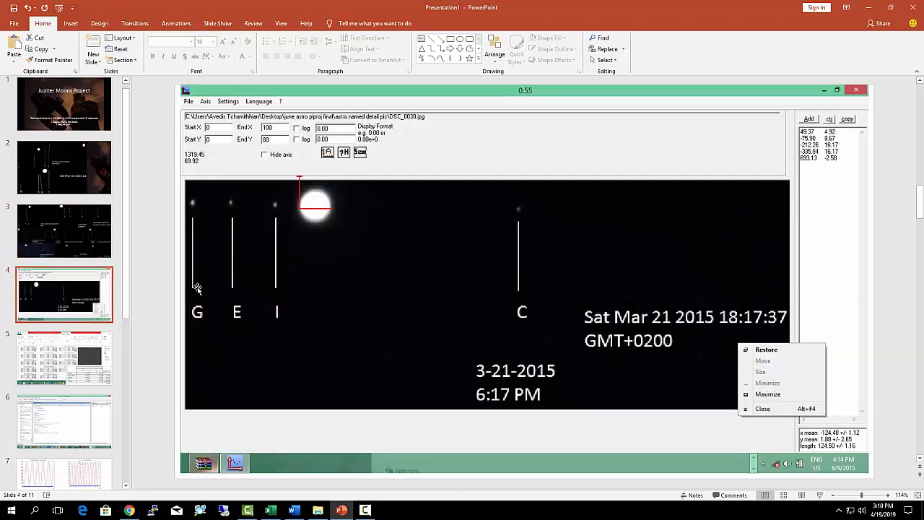
mouse_move(444, 310)
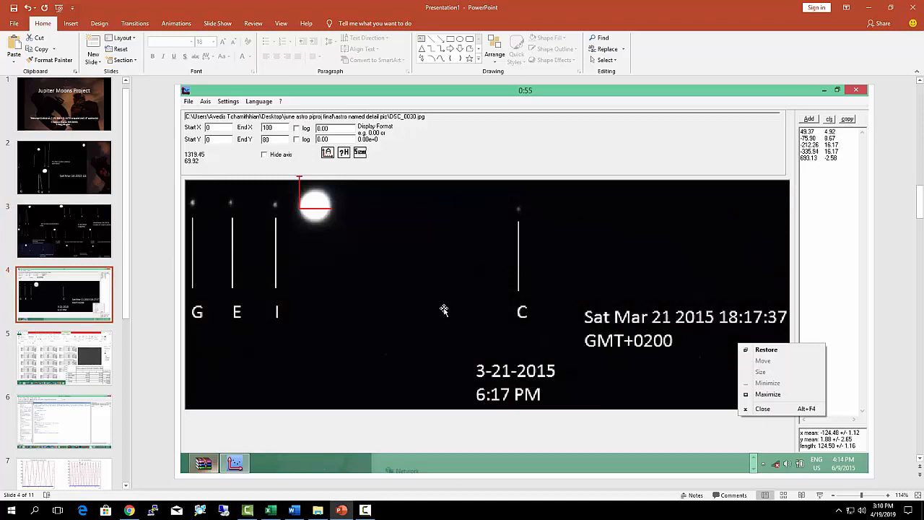
mouse_move(439, 311)
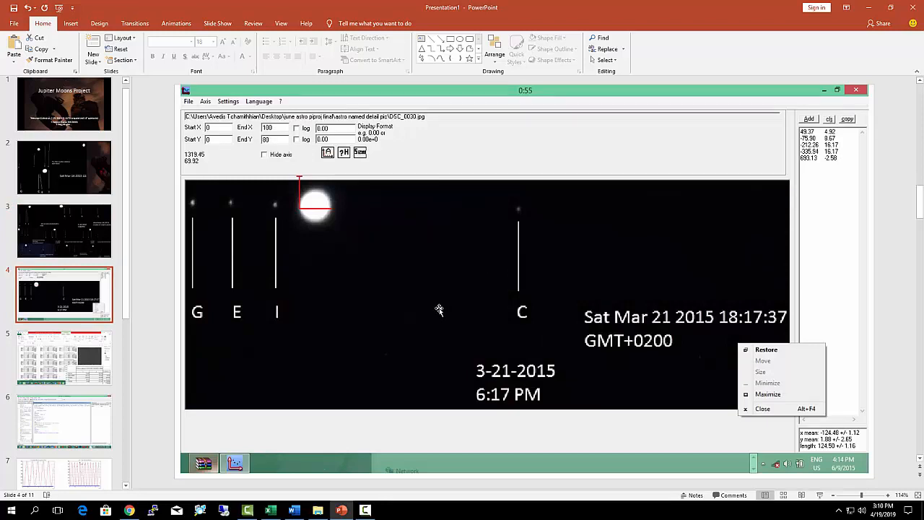
mouse_move(425, 311)
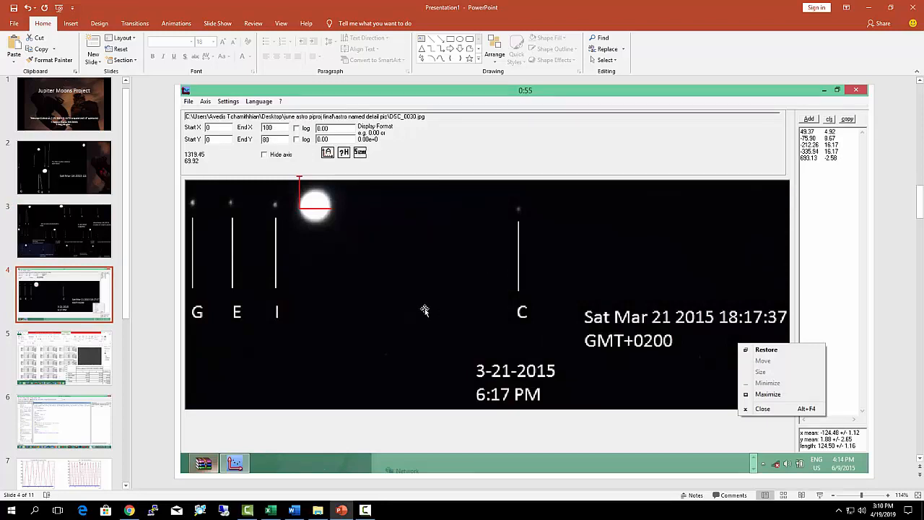
mouse_move(398, 310)
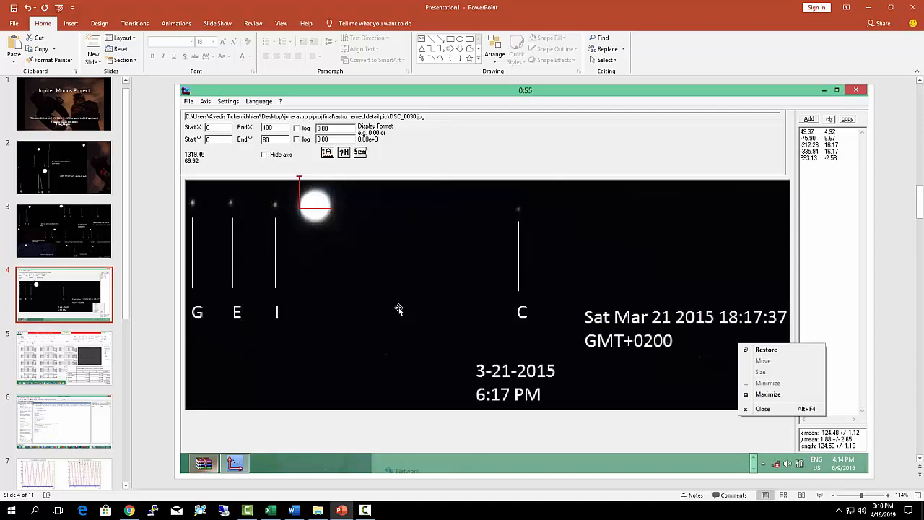
mouse_move(394, 310)
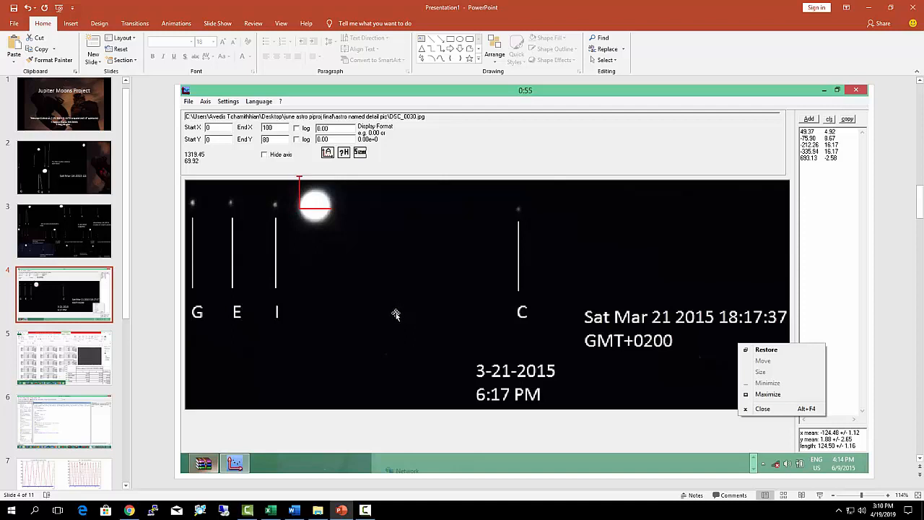
mouse_move(405, 316)
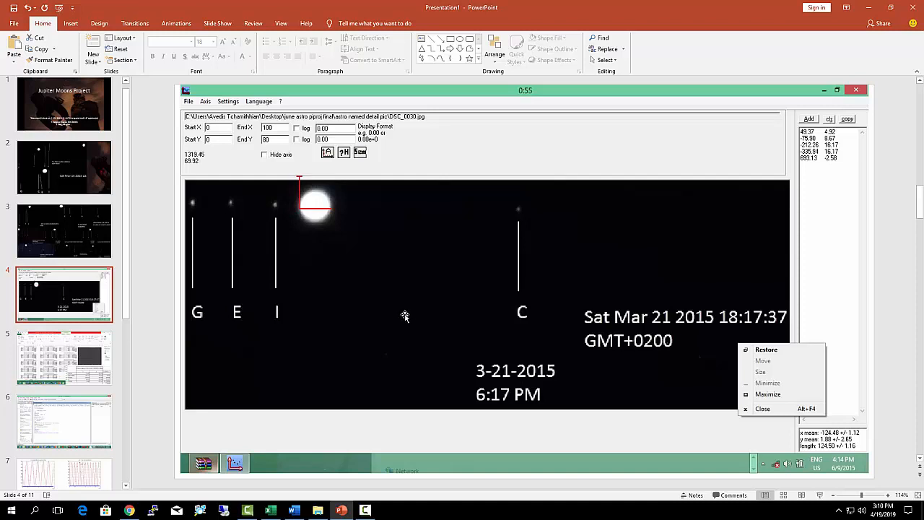
mouse_move(397, 308)
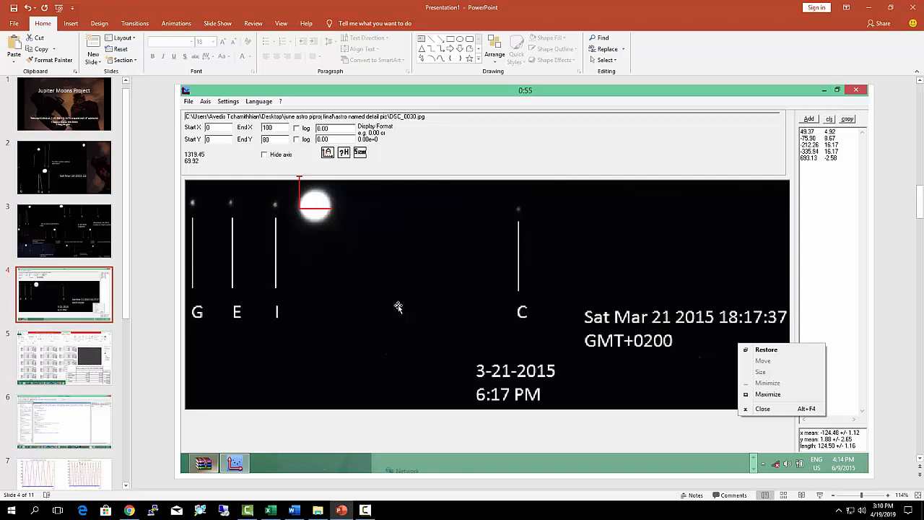
mouse_move(410, 291)
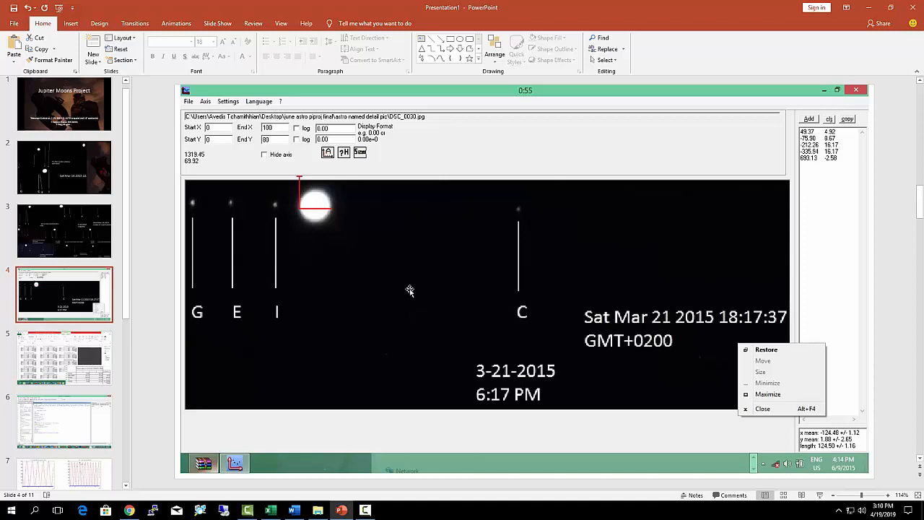
mouse_move(375, 281)
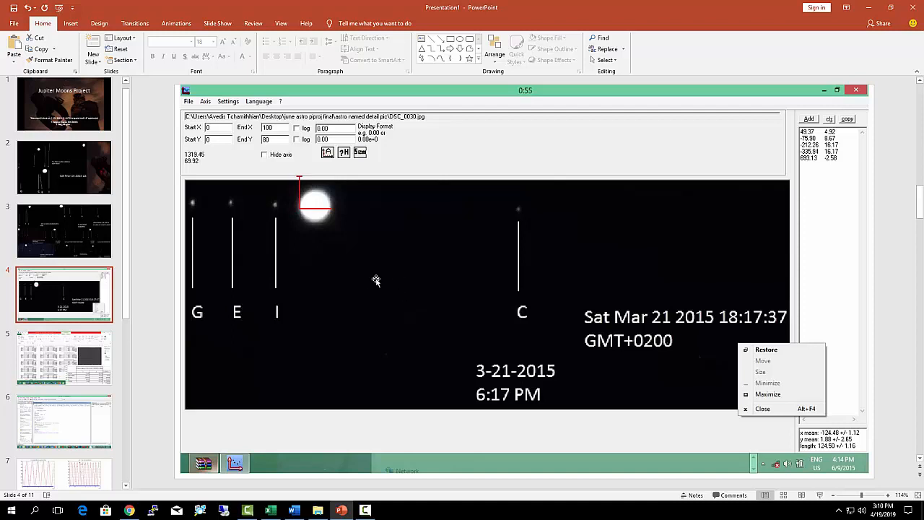
mouse_move(316, 203)
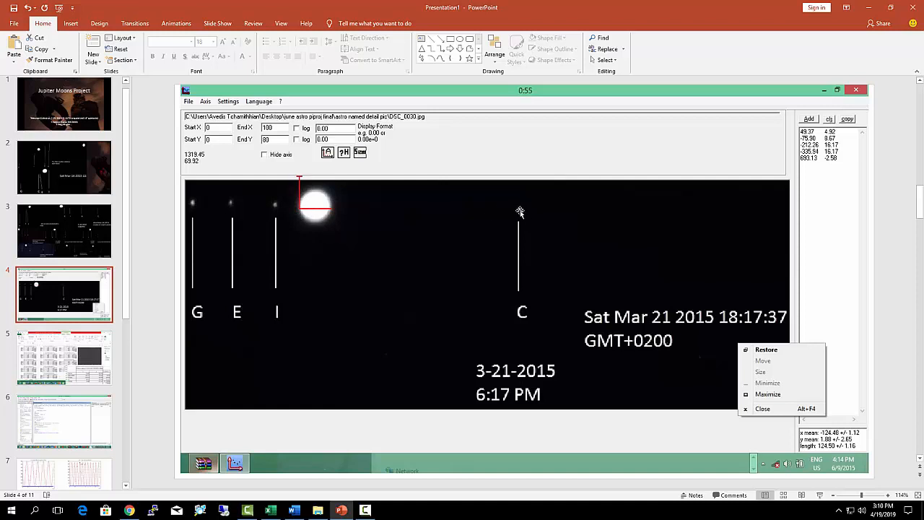
mouse_move(317, 211)
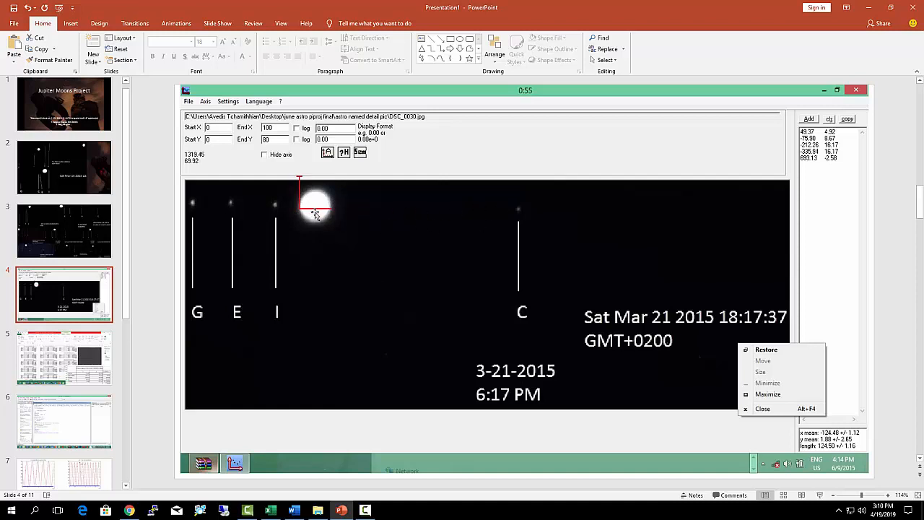
mouse_move(519, 211)
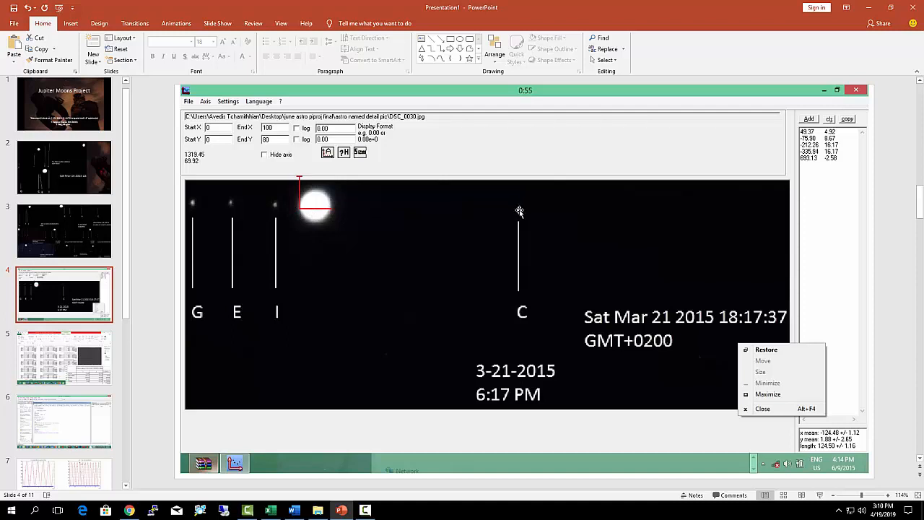
mouse_move(331, 212)
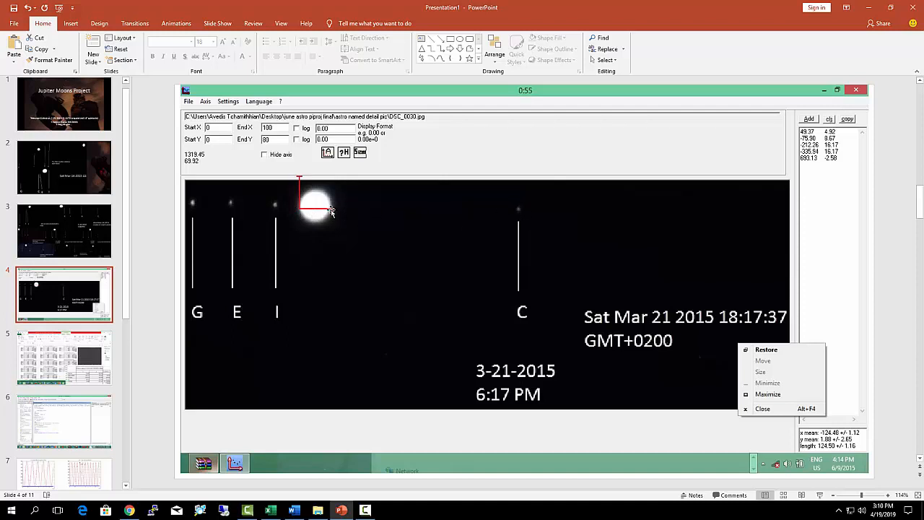
mouse_move(345, 221)
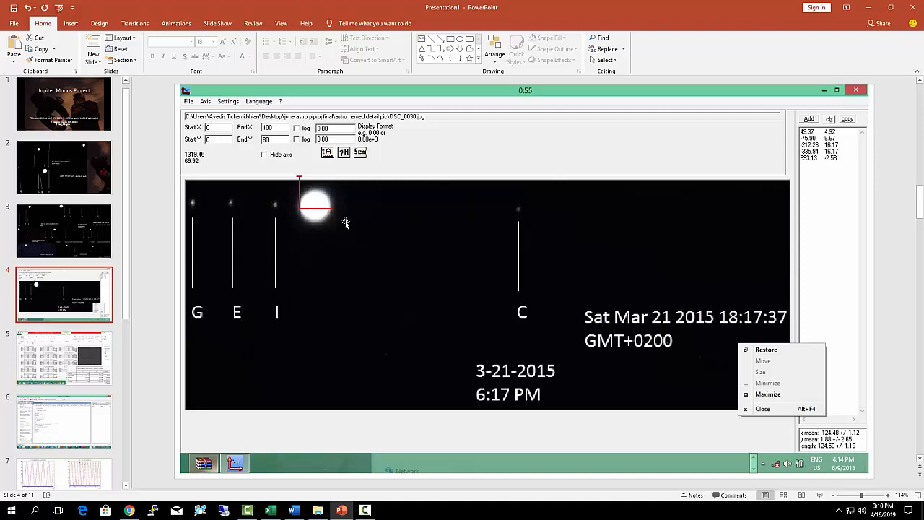
mouse_move(379, 266)
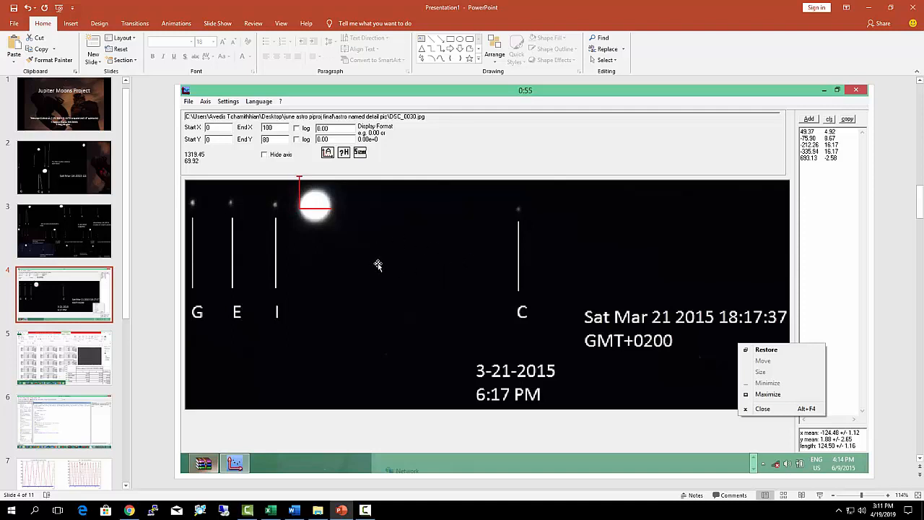
mouse_move(447, 283)
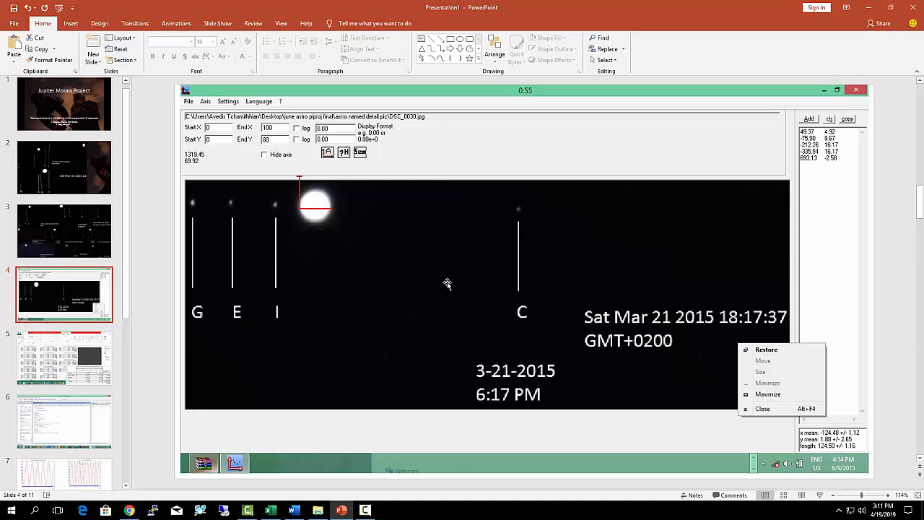
mouse_move(381, 299)
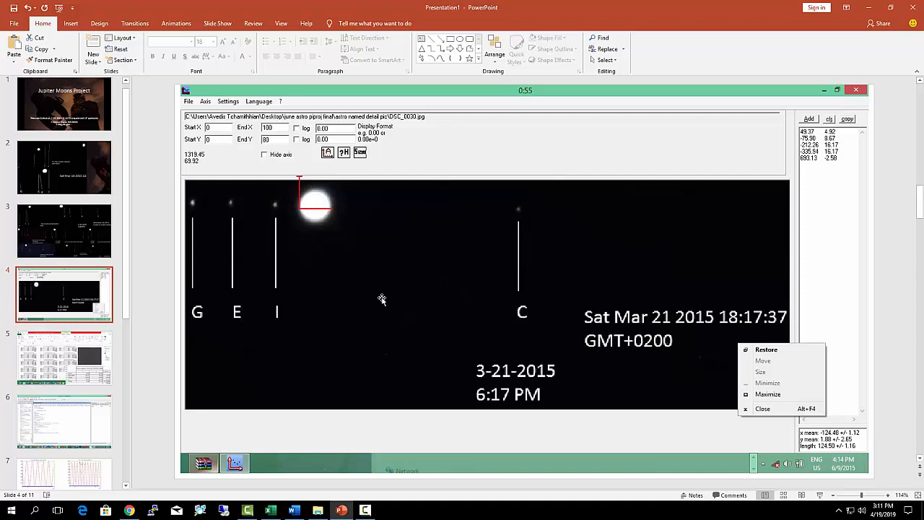
mouse_move(379, 267)
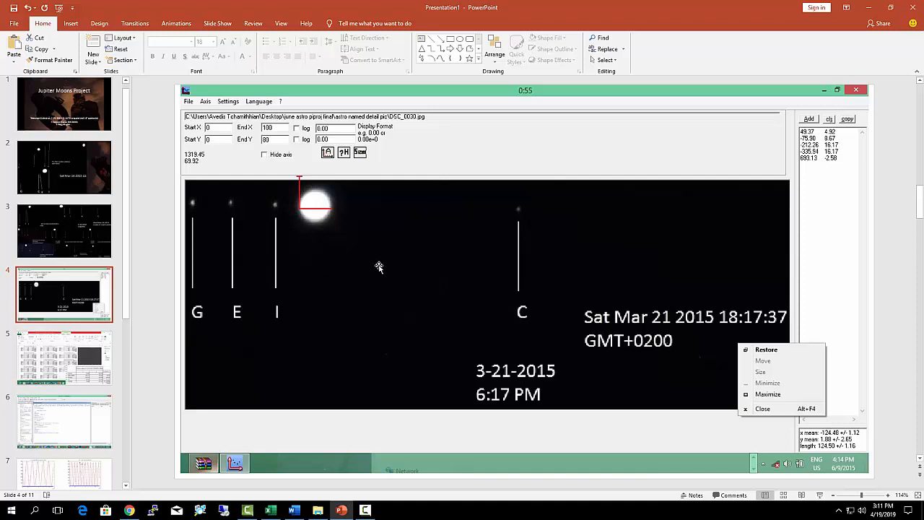
mouse_move(298, 211)
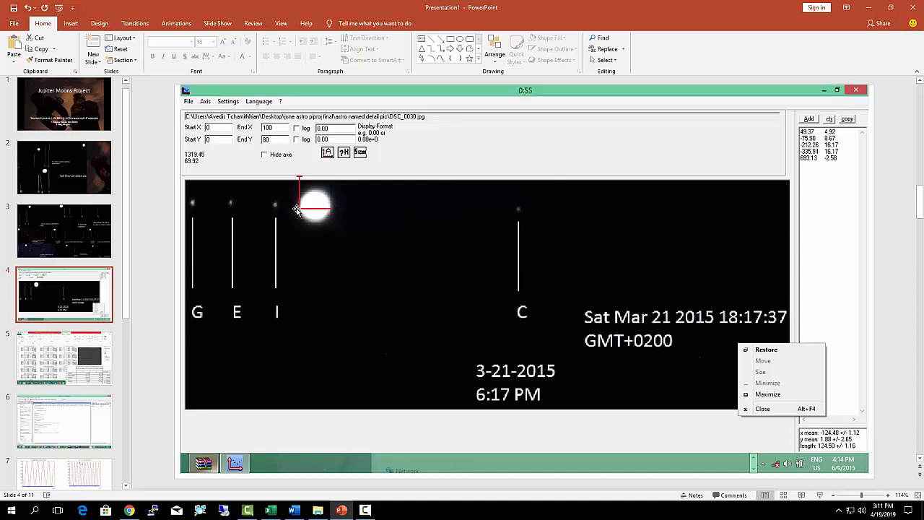
mouse_move(300, 212)
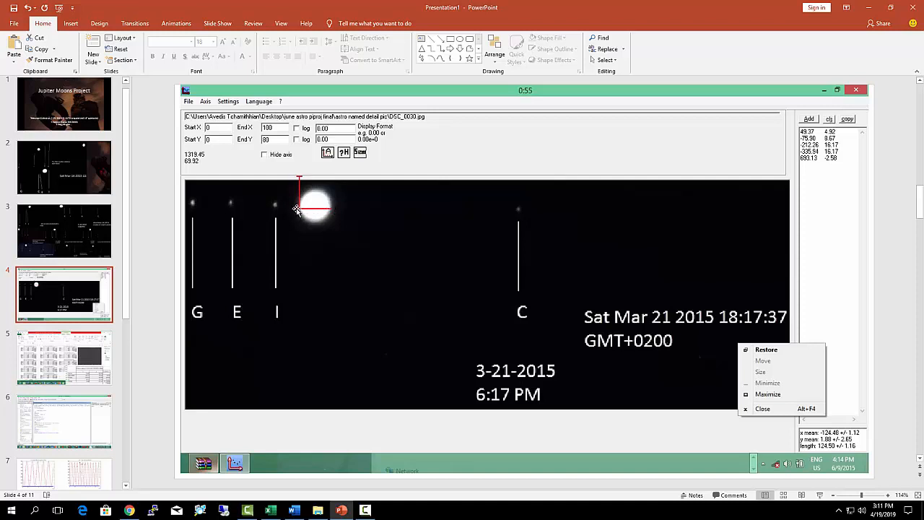
mouse_move(464, 191)
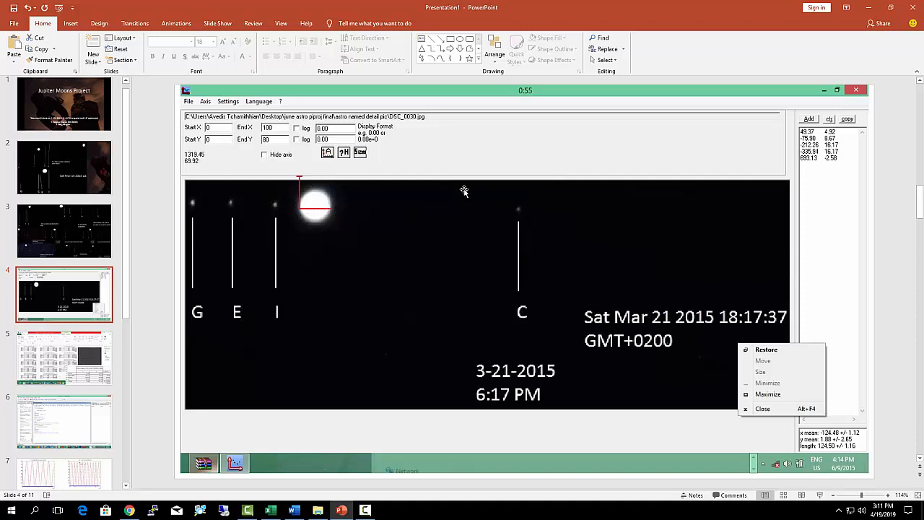
mouse_move(637, 341)
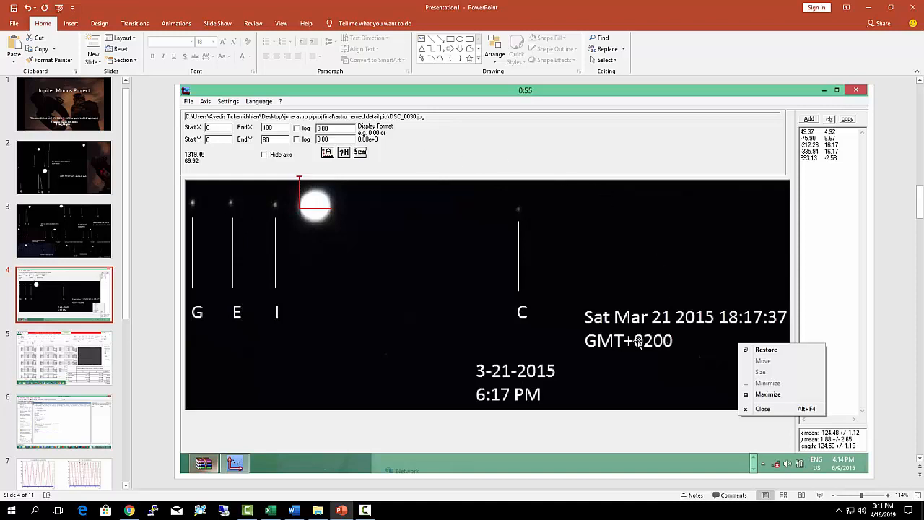
mouse_move(433, 261)
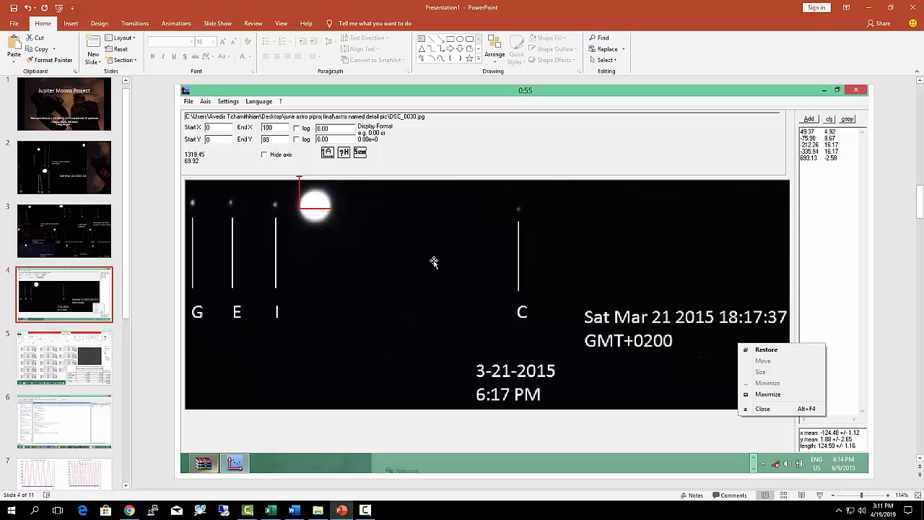
mouse_move(316, 203)
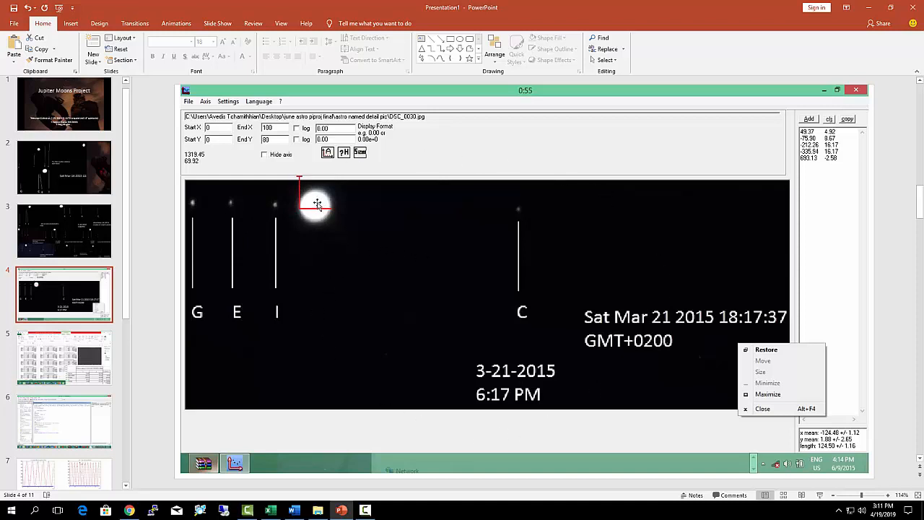
mouse_move(519, 210)
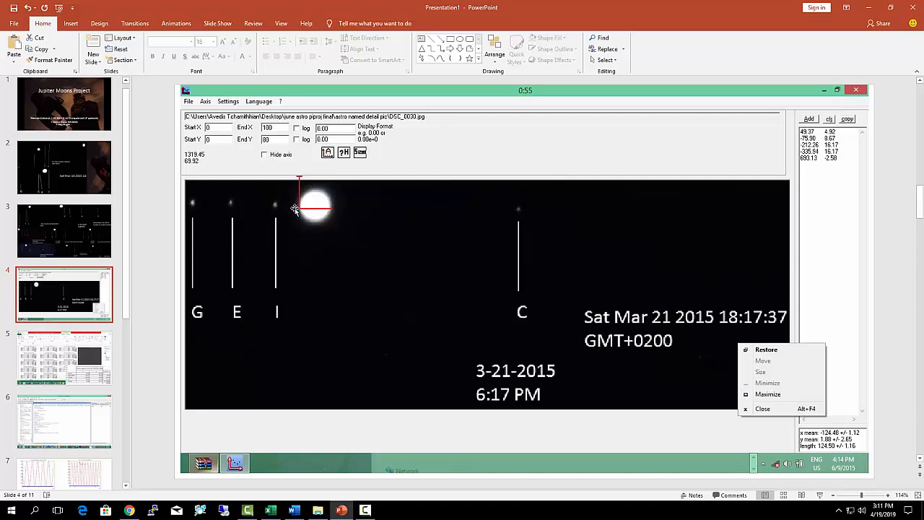
mouse_move(295, 203)
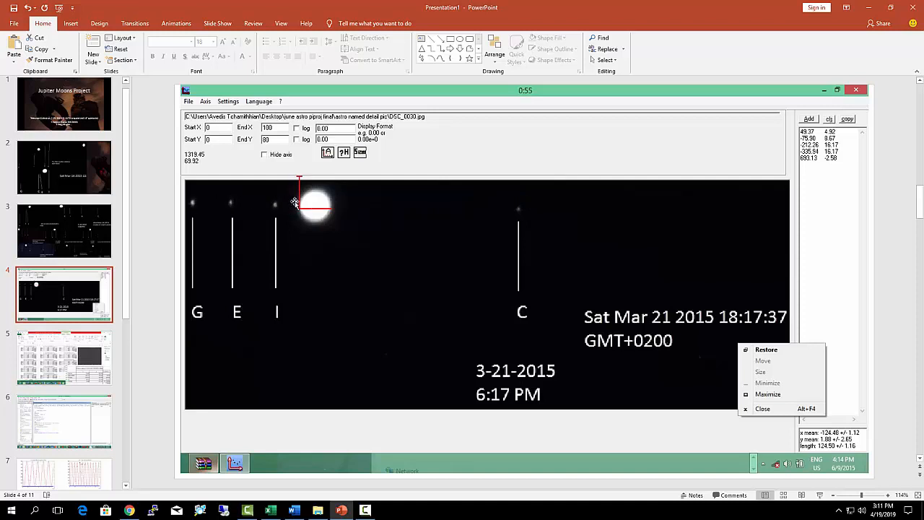
mouse_move(334, 260)
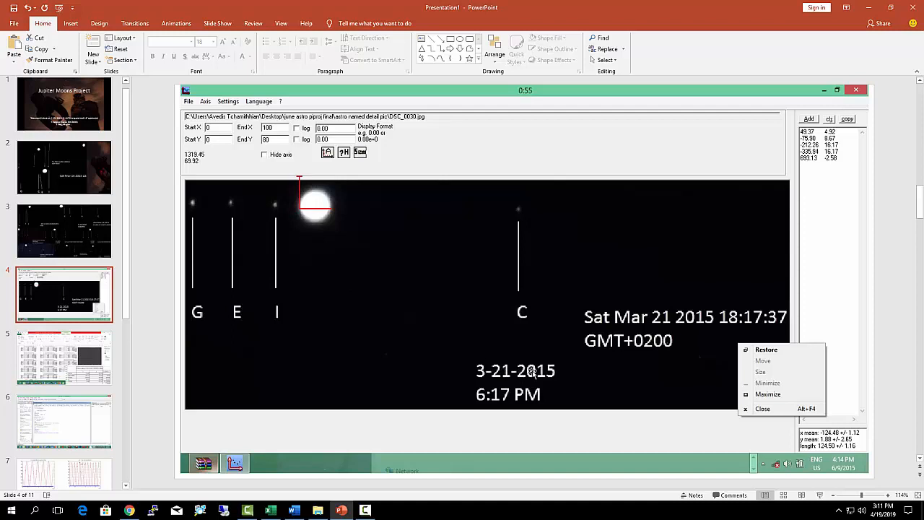
mouse_move(467, 340)
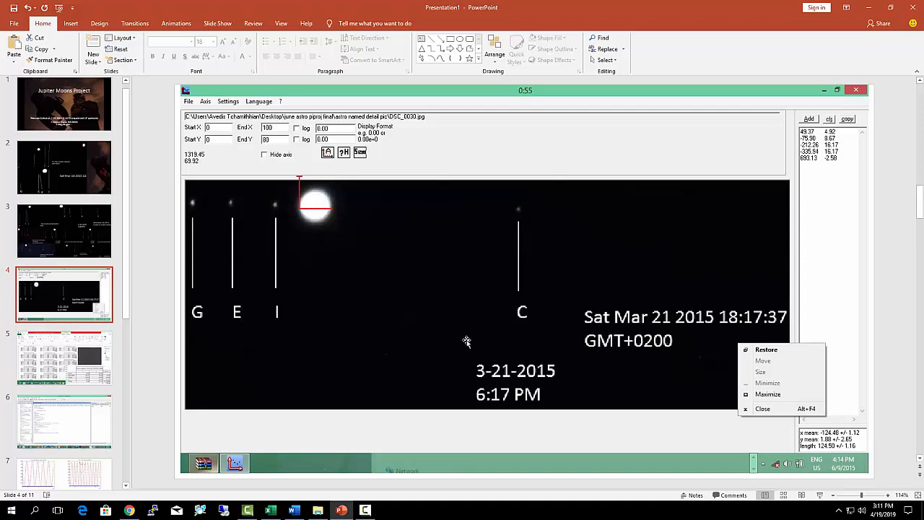
mouse_move(457, 337)
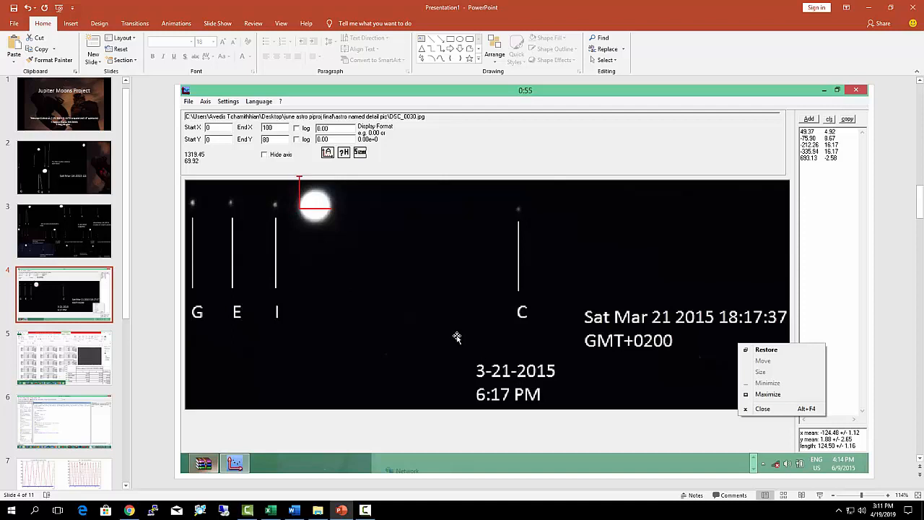
mouse_move(318, 212)
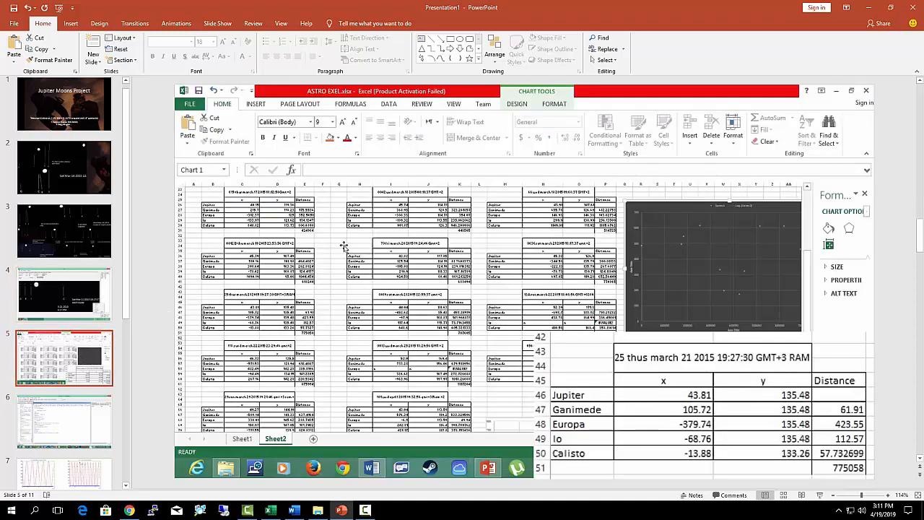
mouse_move(743, 409)
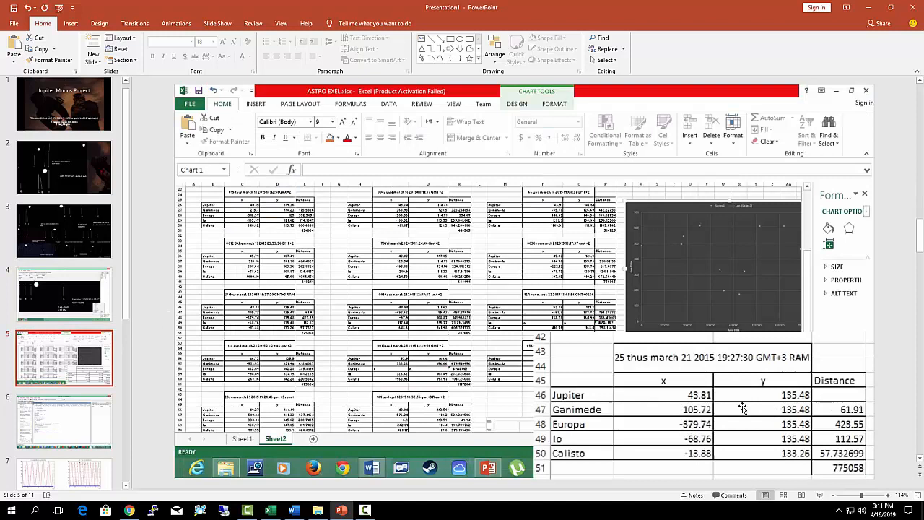
mouse_move(571, 394)
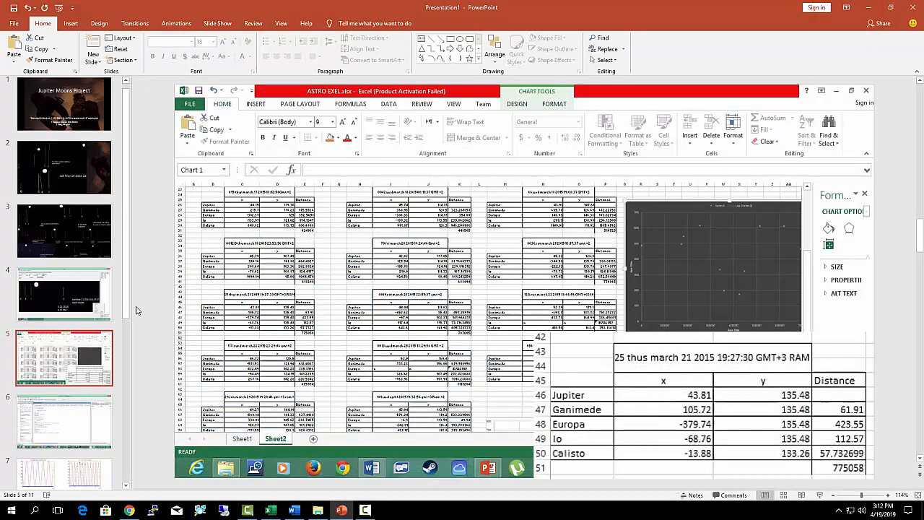
Step: Scroll down the slide thumbnail pane toward slide 5
scroll(down, 3)
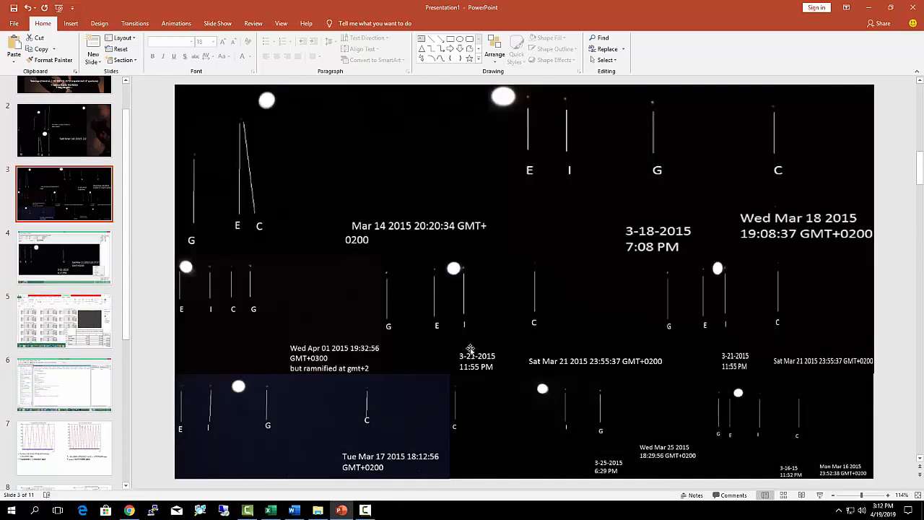
mouse_move(335, 367)
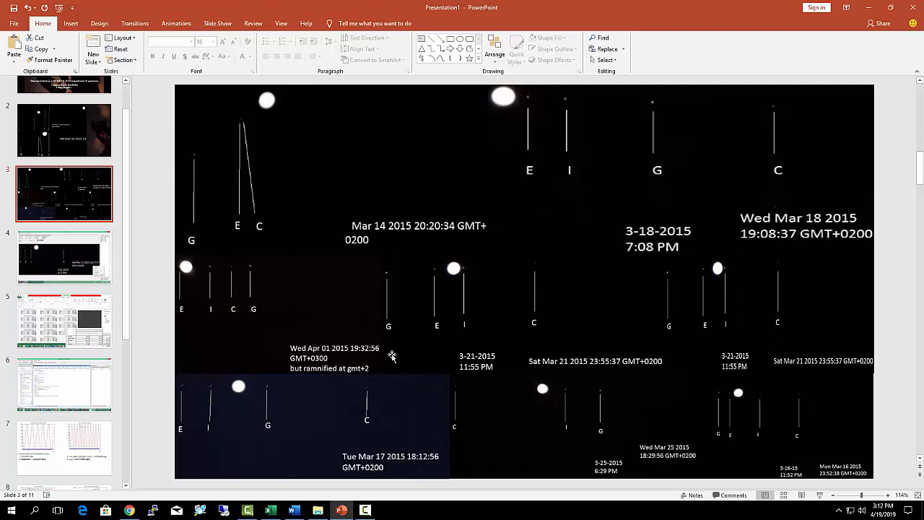
mouse_move(341, 354)
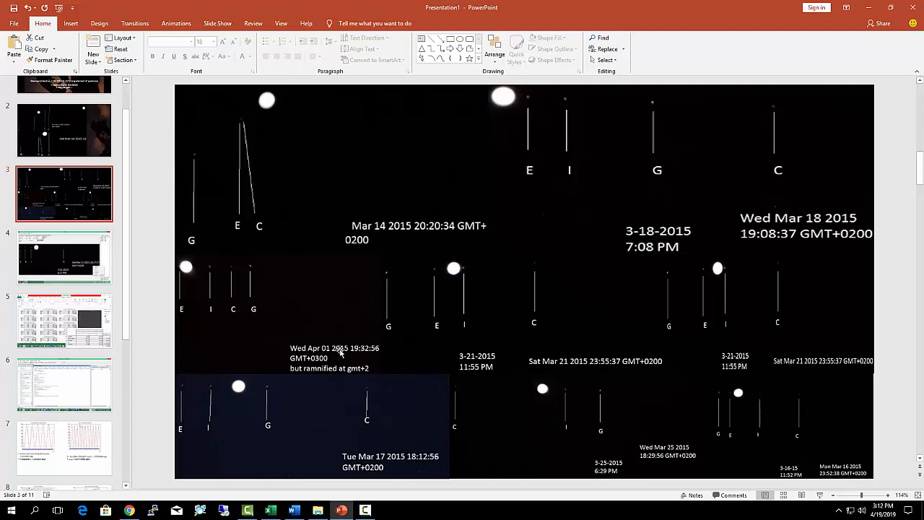
Step: Scroll the thumbnail pane down again, landing on slide 4's moon-position screenshot
scroll(down, 3)
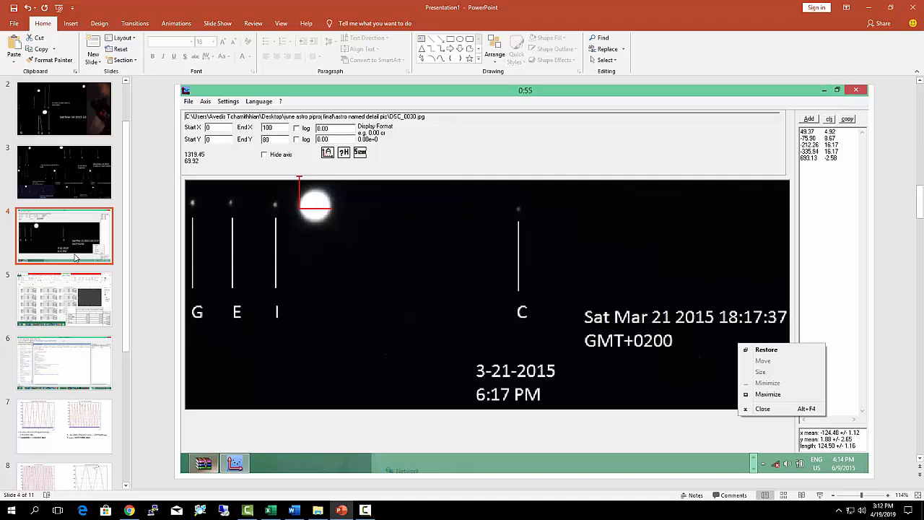
mouse_move(253, 296)
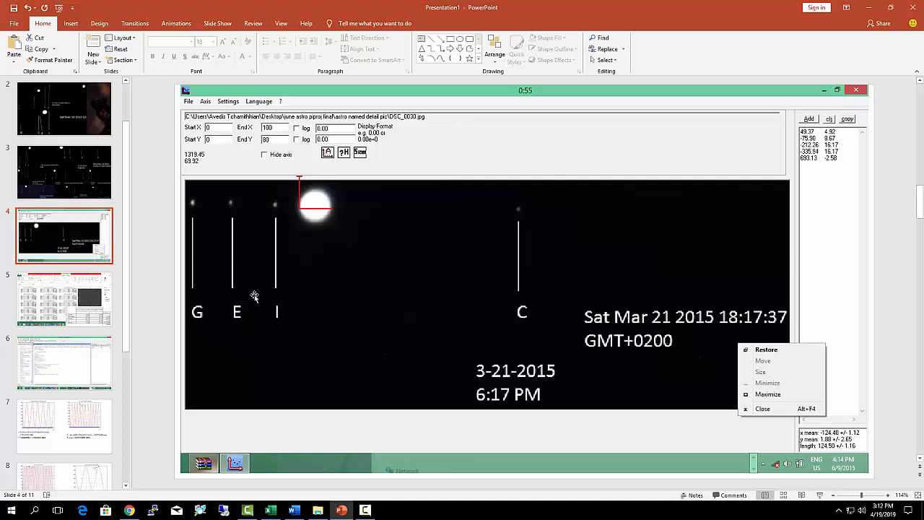
mouse_move(263, 307)
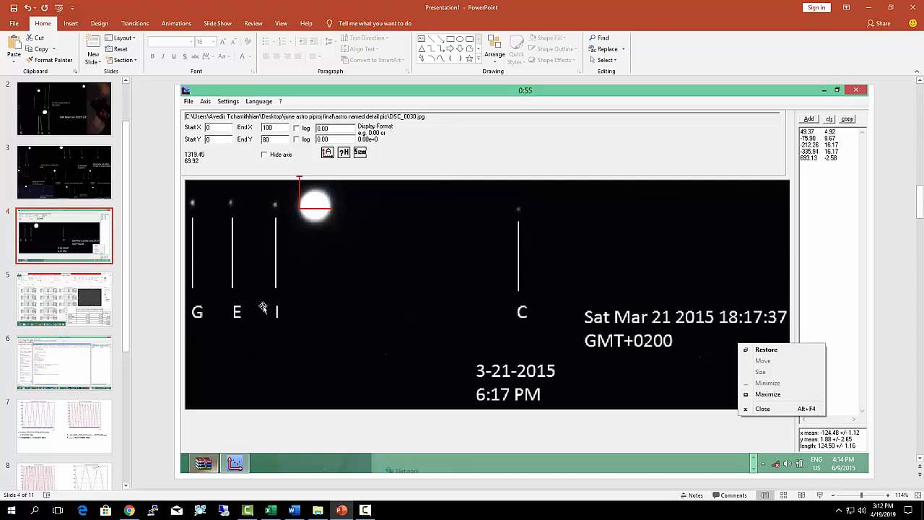
mouse_move(272, 309)
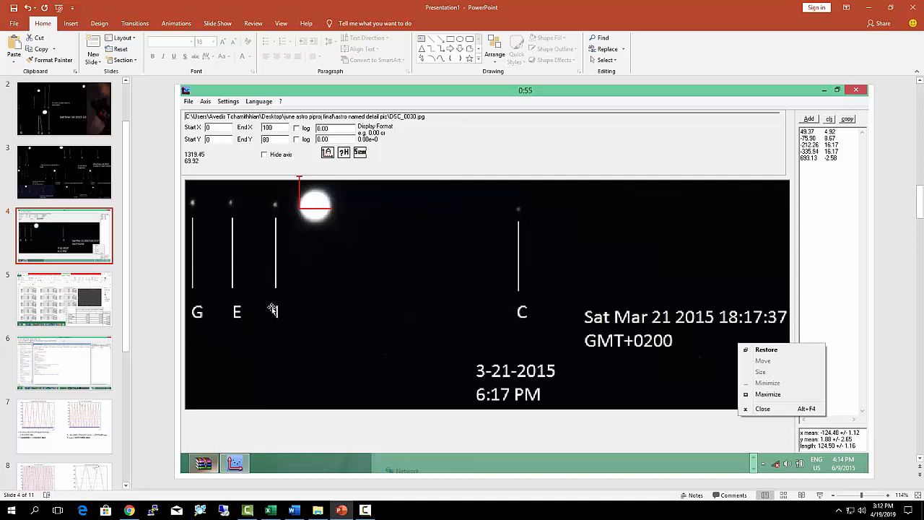
mouse_move(275, 311)
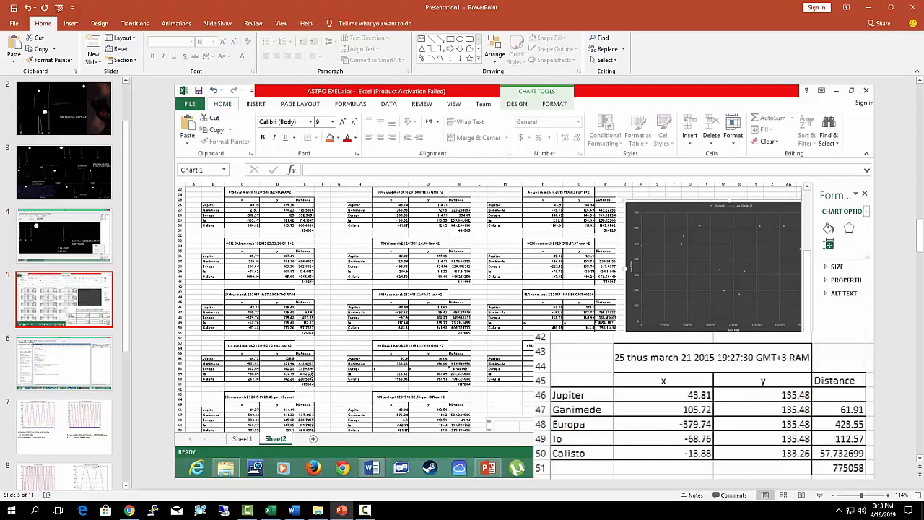
mouse_move(144, 344)
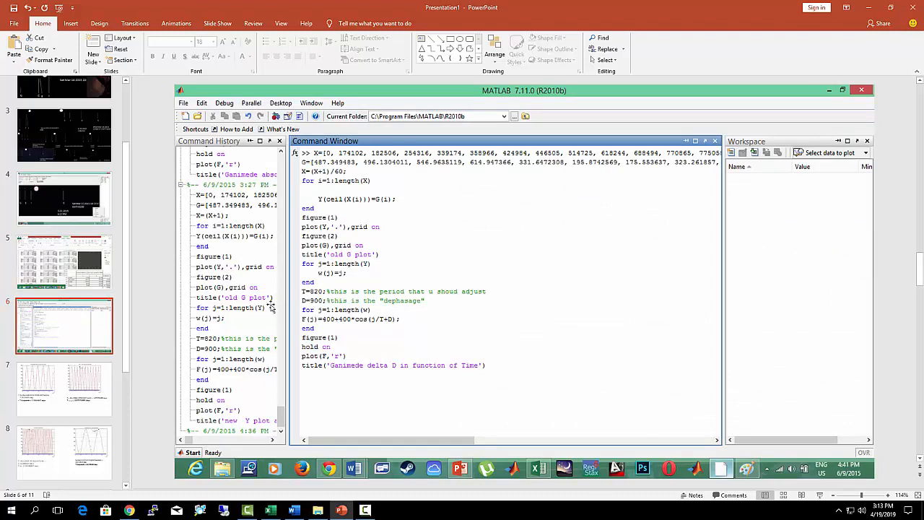
mouse_move(264, 308)
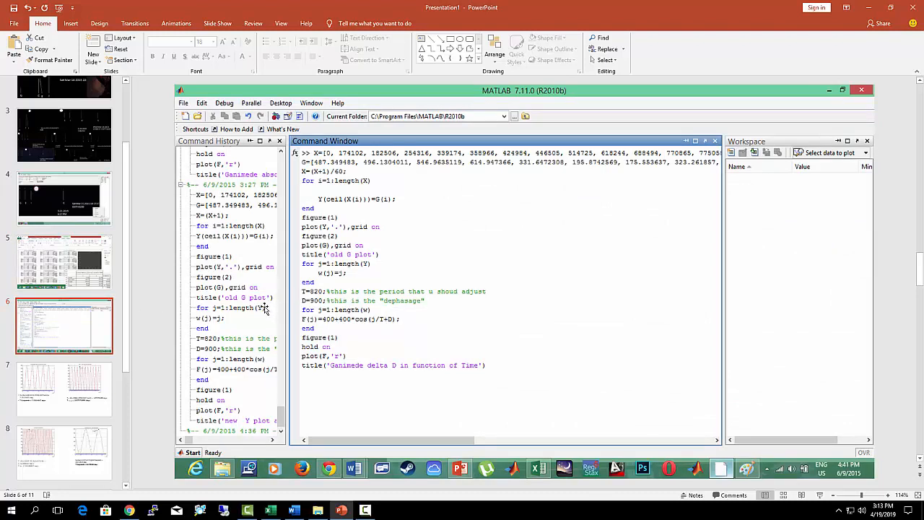
Step: Return to slide 5's moon-coordinate spreadsheet after briefly viewing slide 6's MATLAB code
click(64, 262)
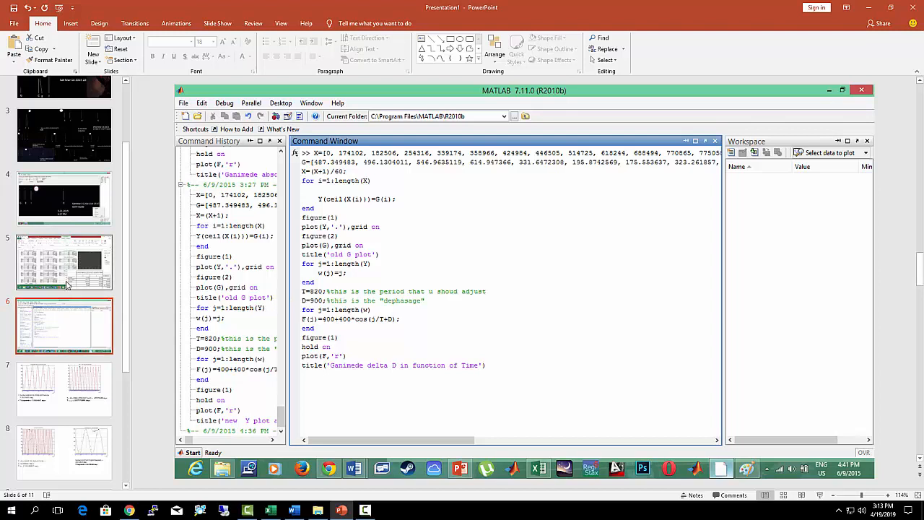
click(539, 467)
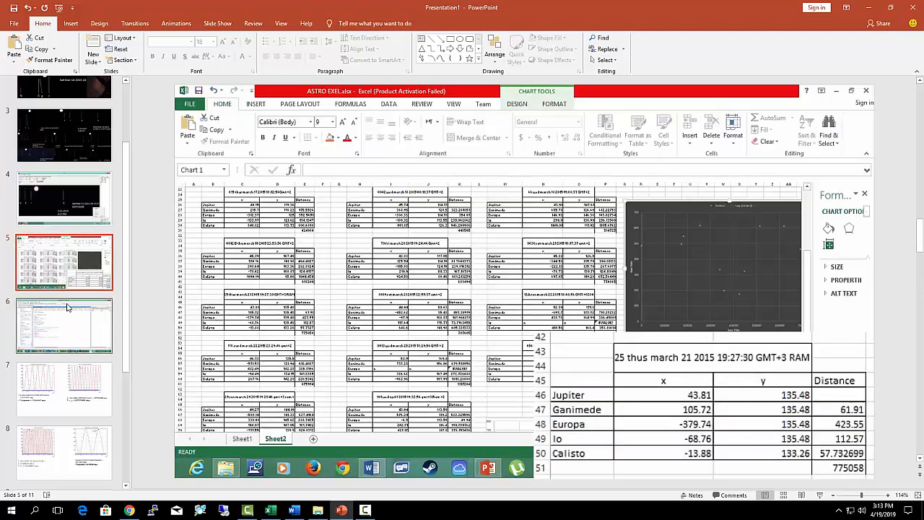
mouse_move(69, 403)
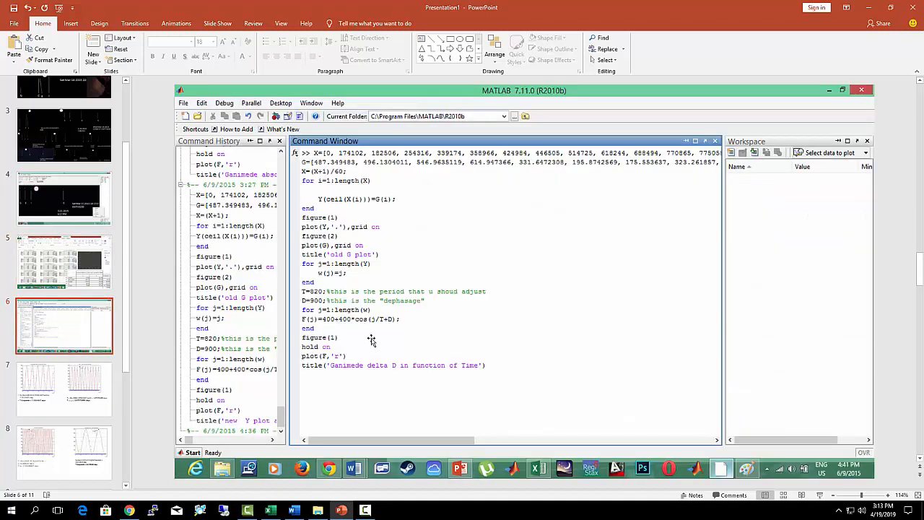
mouse_move(374, 340)
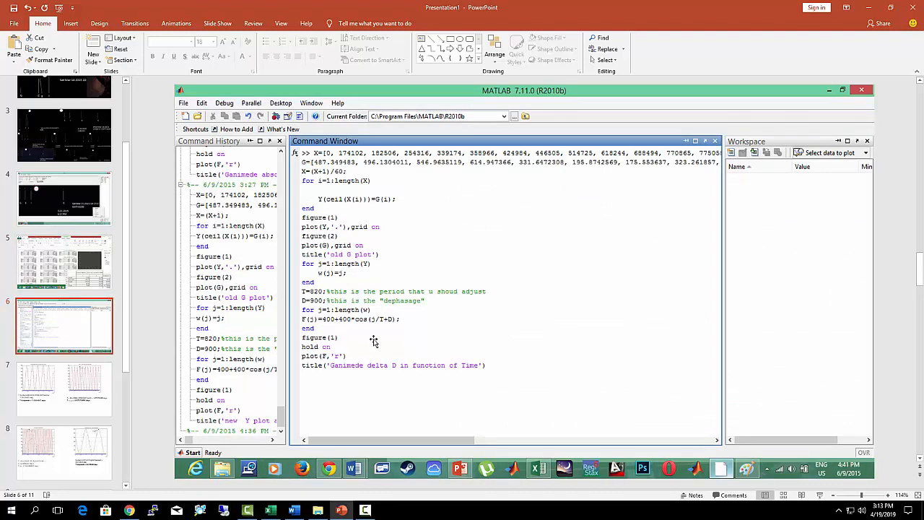
mouse_move(335, 310)
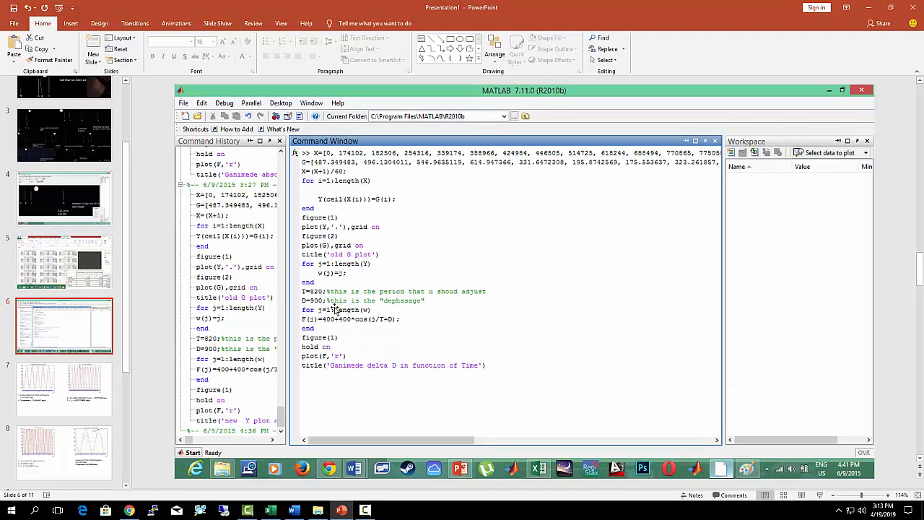
mouse_move(354, 368)
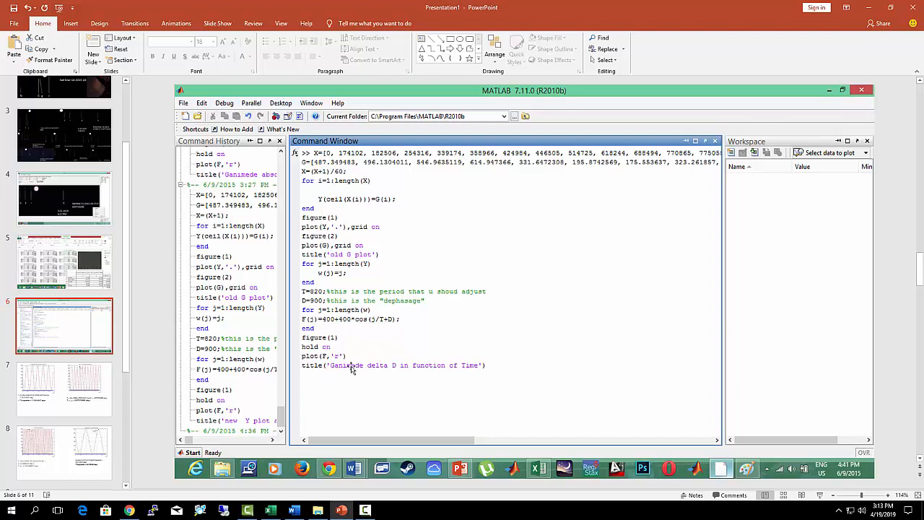
mouse_move(394, 341)
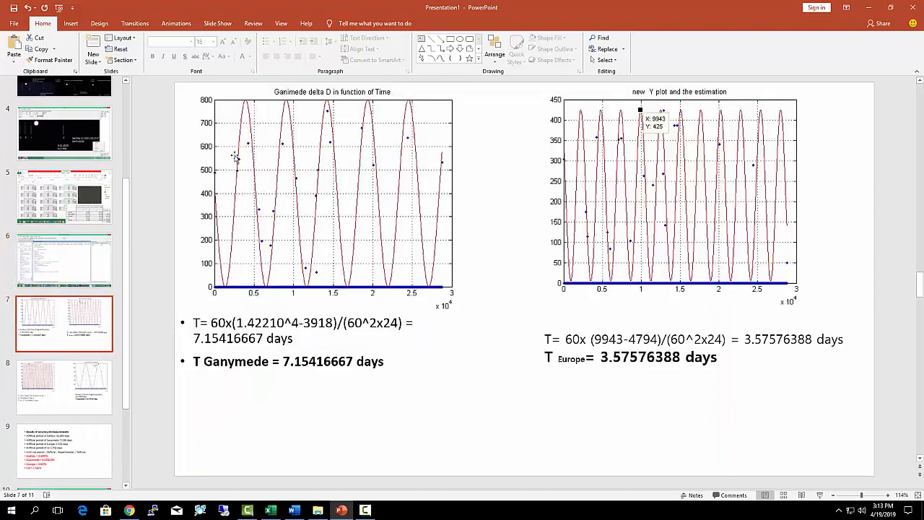
mouse_move(271, 180)
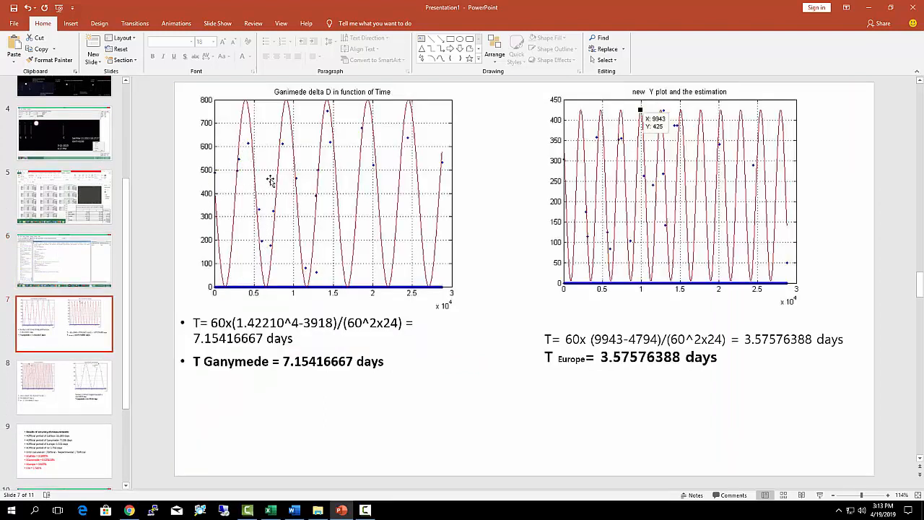
mouse_move(314, 135)
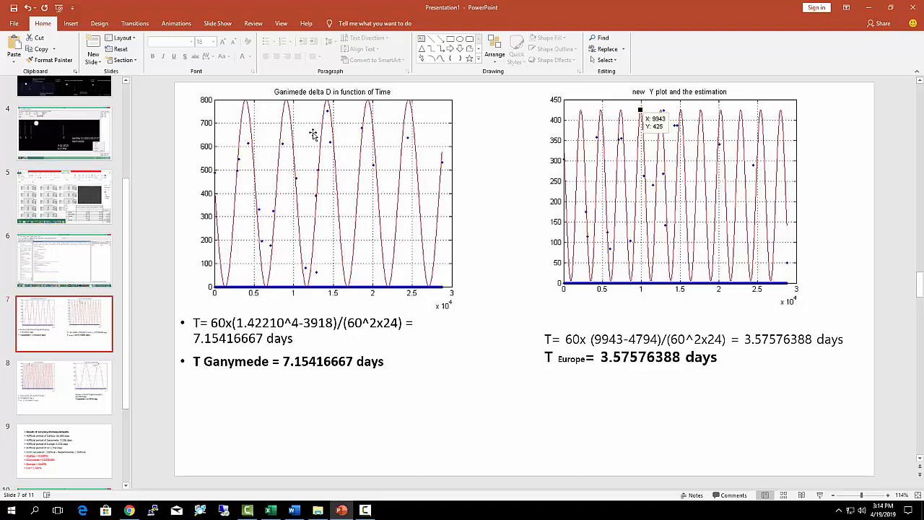
mouse_move(381, 173)
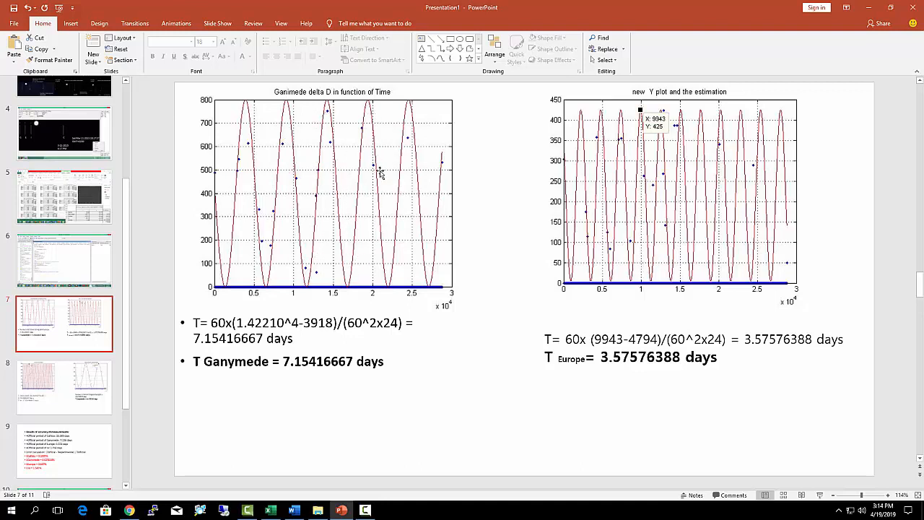
mouse_move(286, 219)
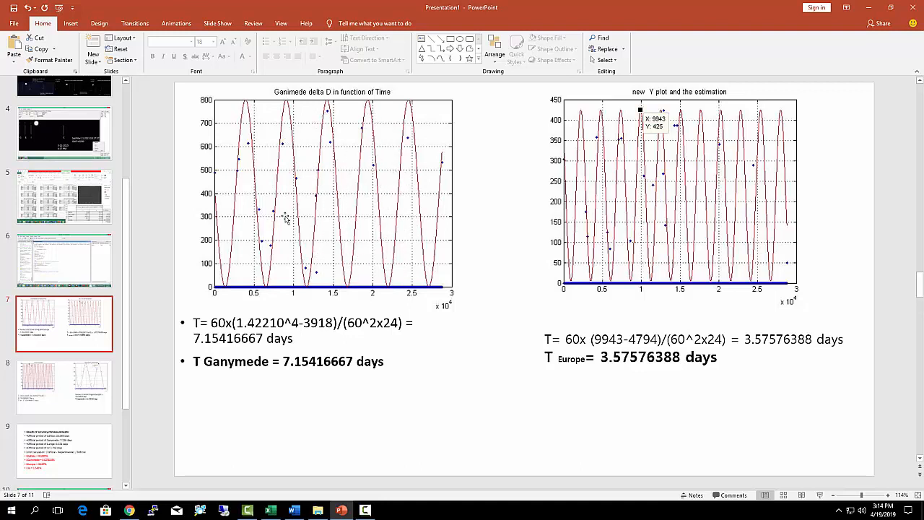
mouse_move(280, 228)
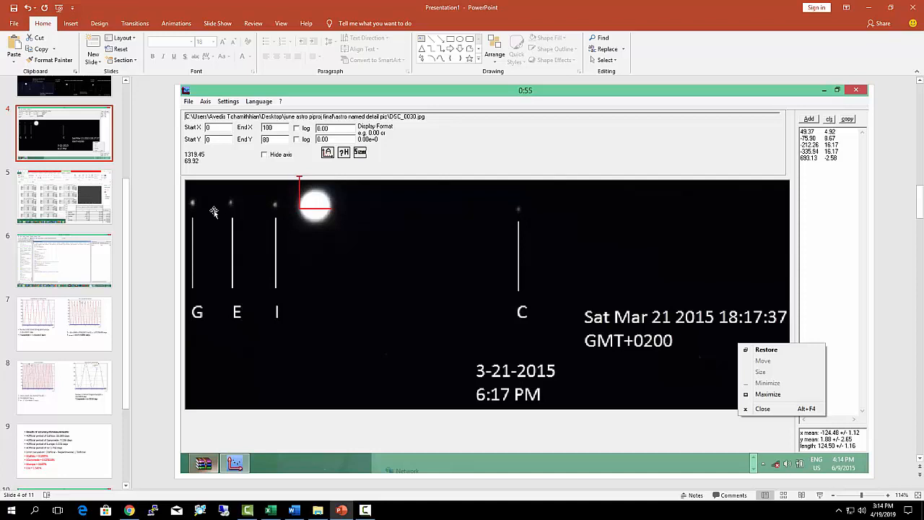
mouse_move(370, 305)
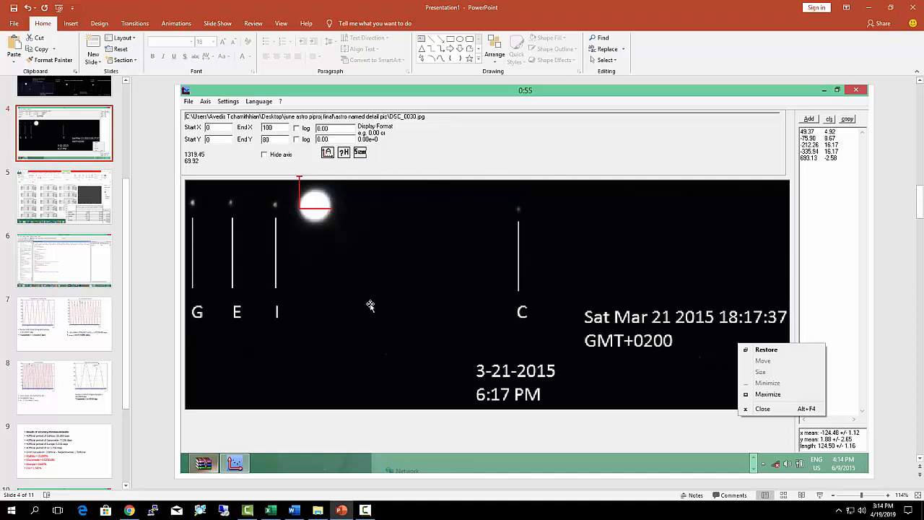
mouse_move(316, 294)
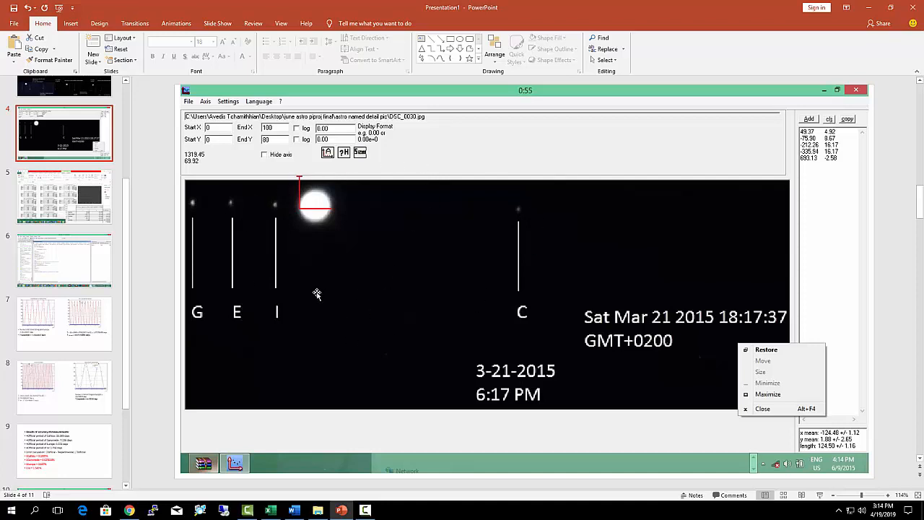
mouse_move(327, 264)
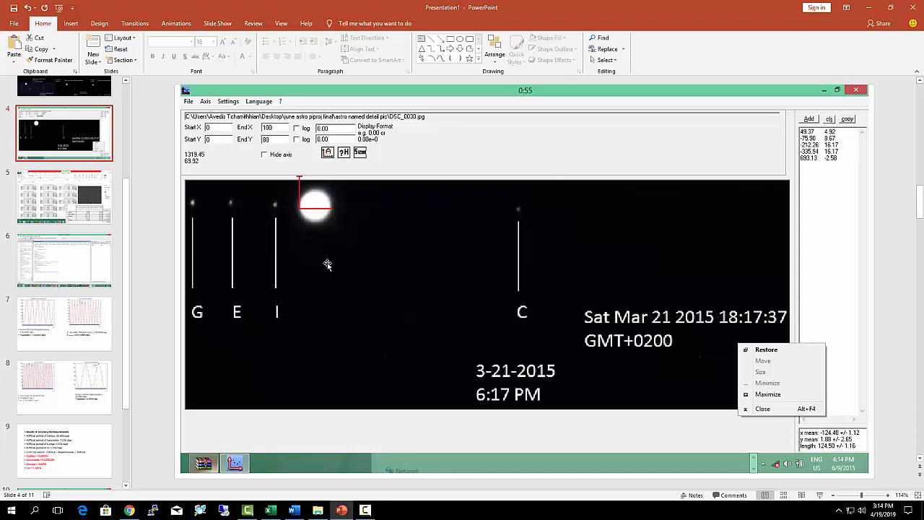
mouse_move(334, 339)
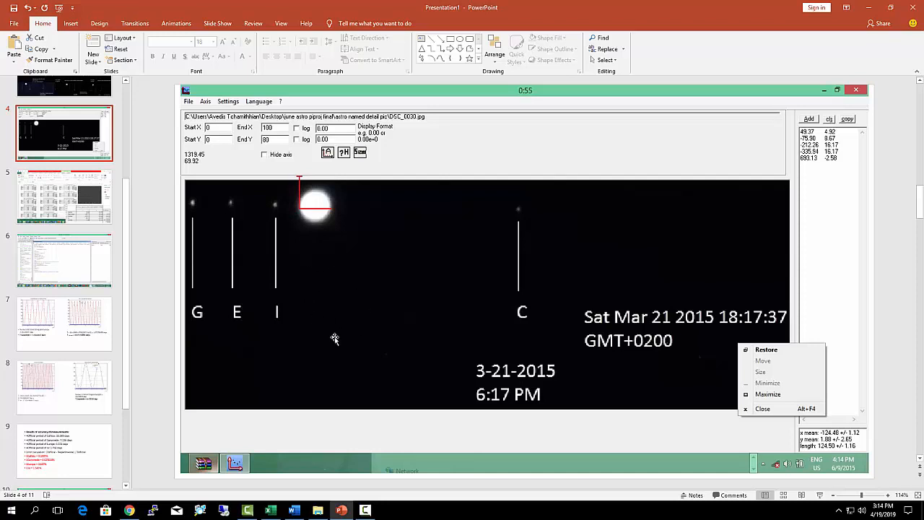
mouse_move(410, 301)
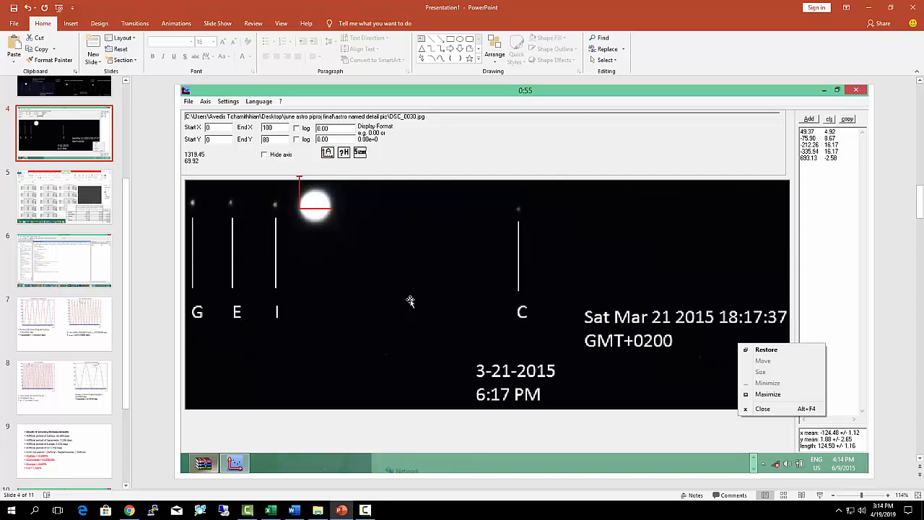
mouse_move(581, 282)
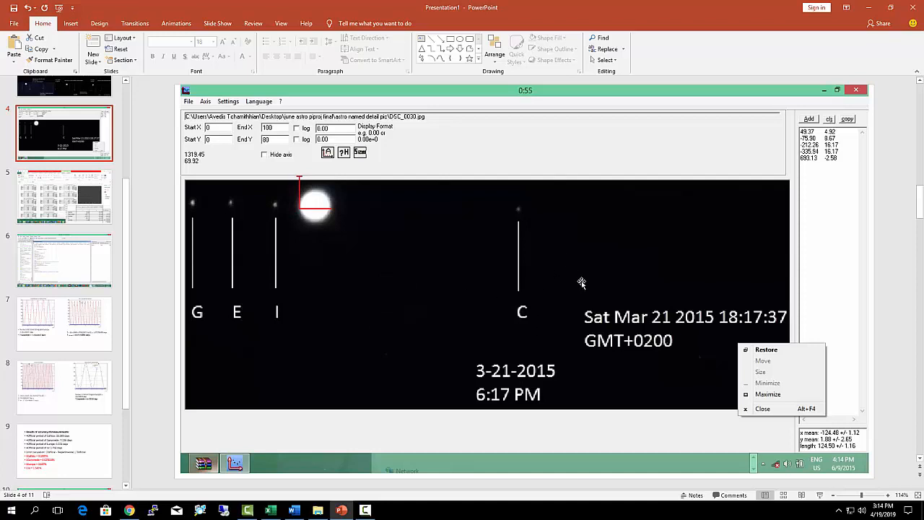
mouse_move(315, 288)
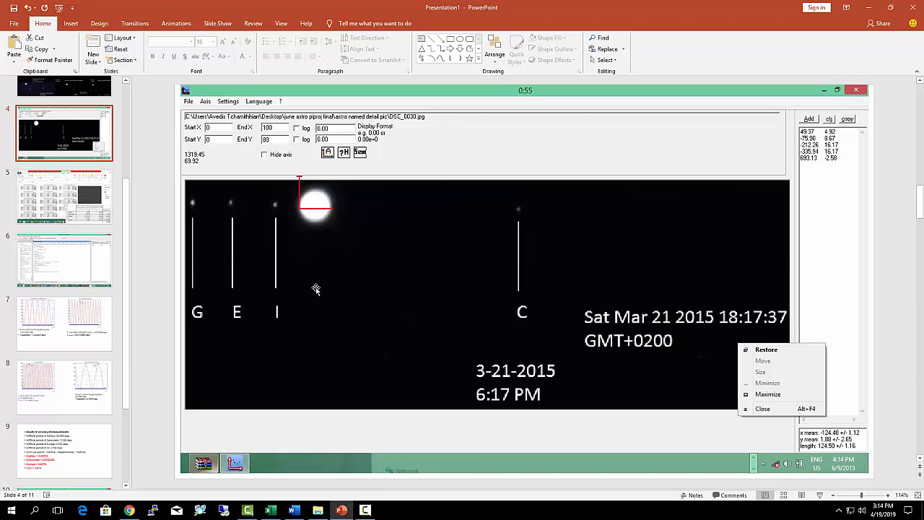
mouse_move(353, 286)
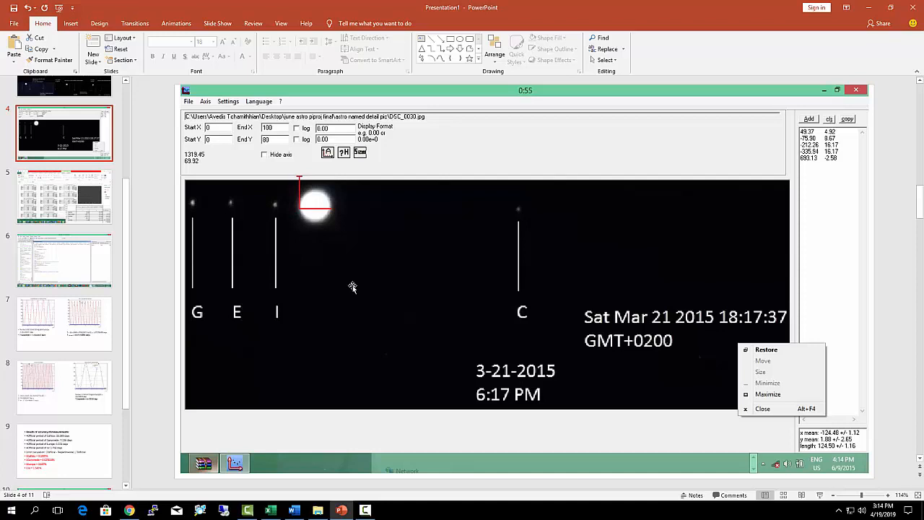
mouse_move(307, 344)
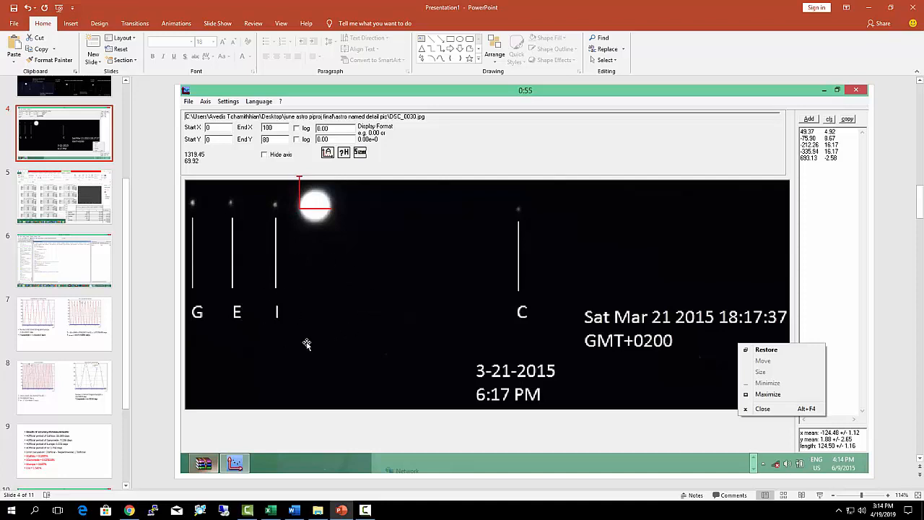
mouse_move(302, 269)
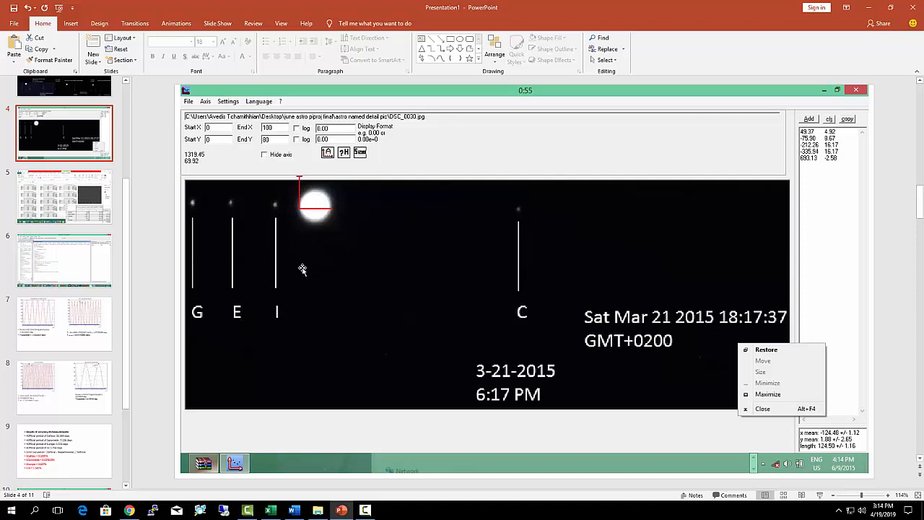
mouse_move(350, 279)
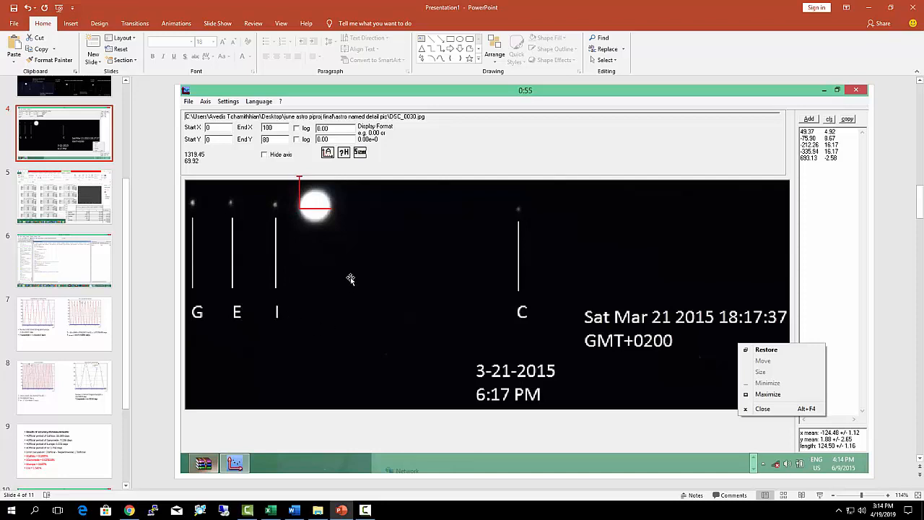
mouse_move(476, 277)
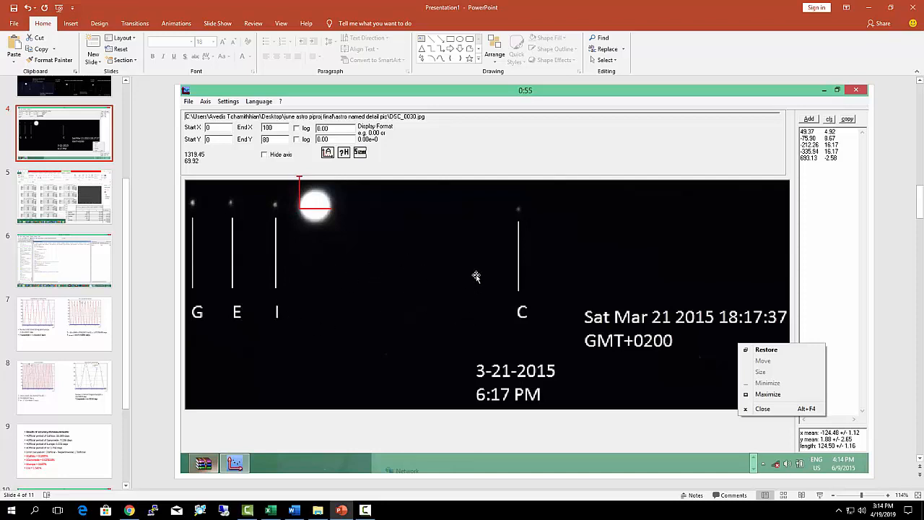
mouse_move(612, 268)
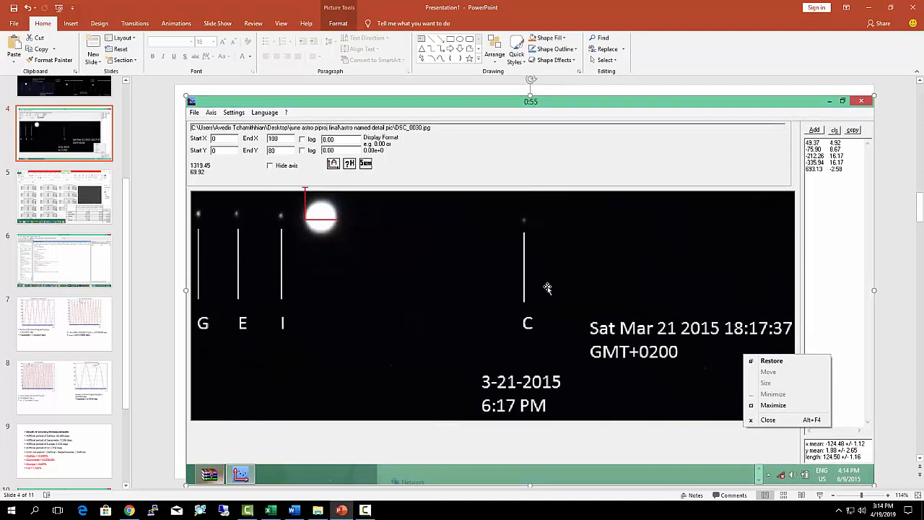
mouse_move(542, 280)
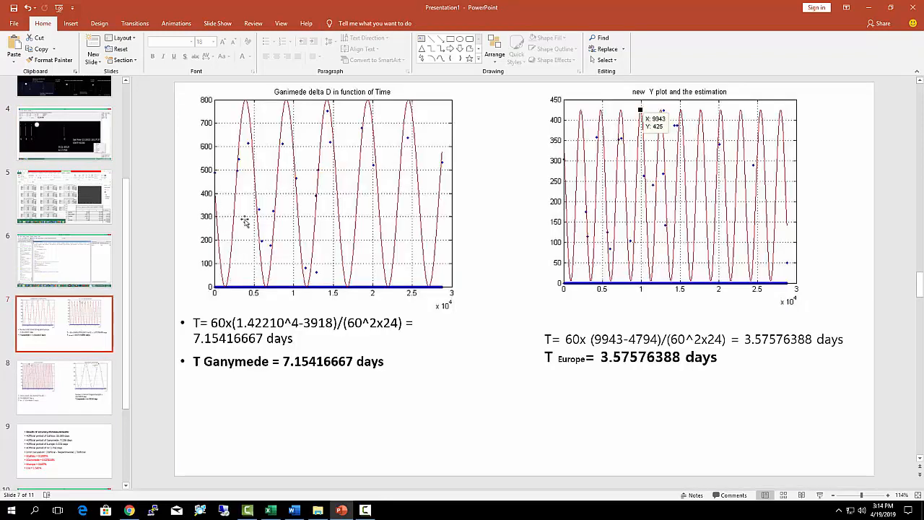
mouse_move(259, 172)
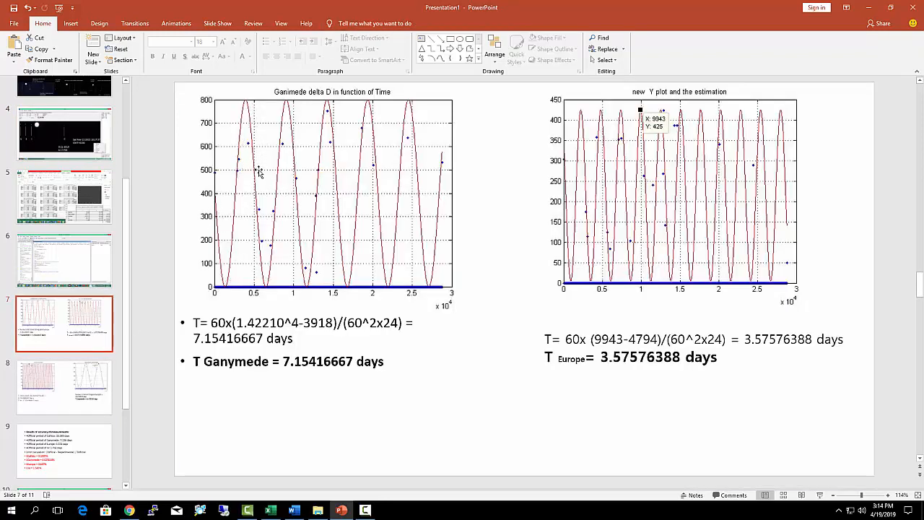
mouse_move(258, 266)
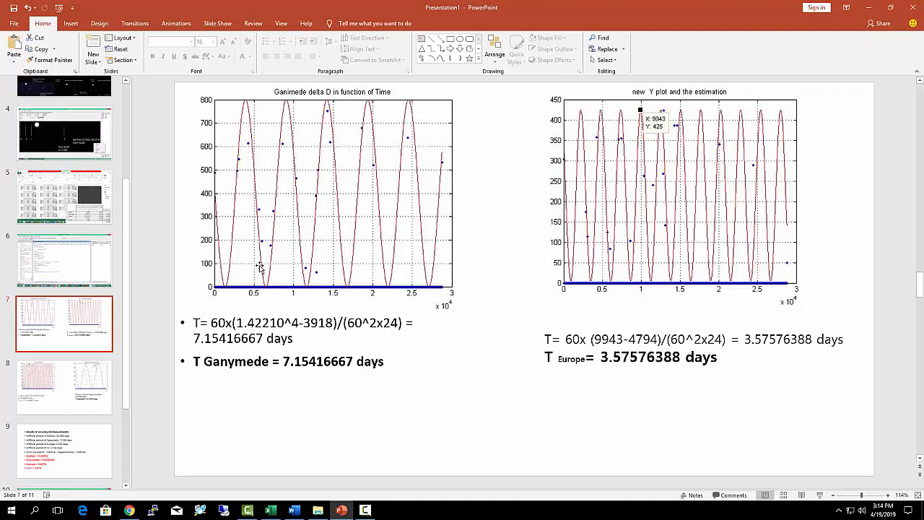
mouse_move(258, 271)
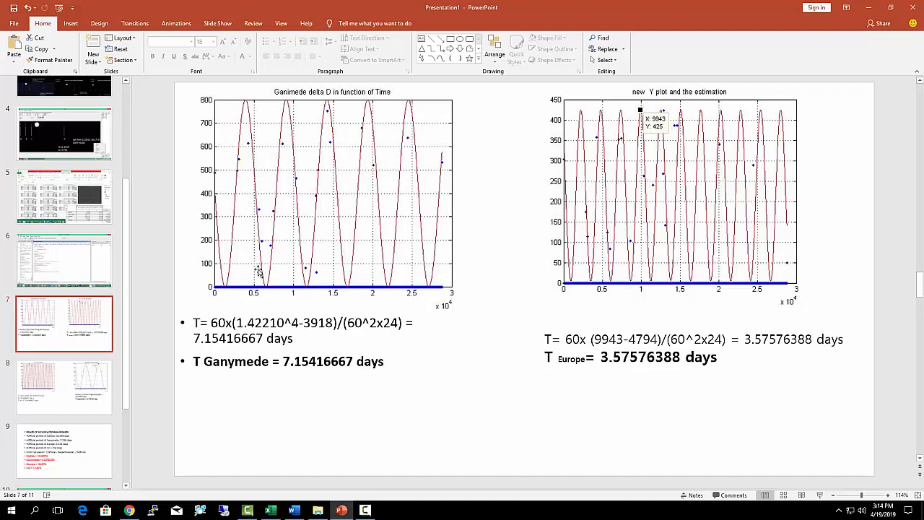
mouse_move(251, 278)
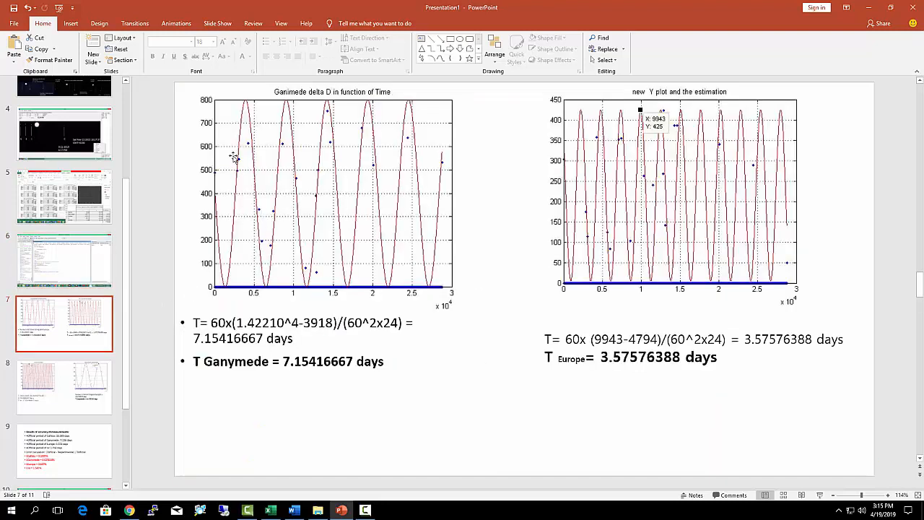
mouse_move(262, 254)
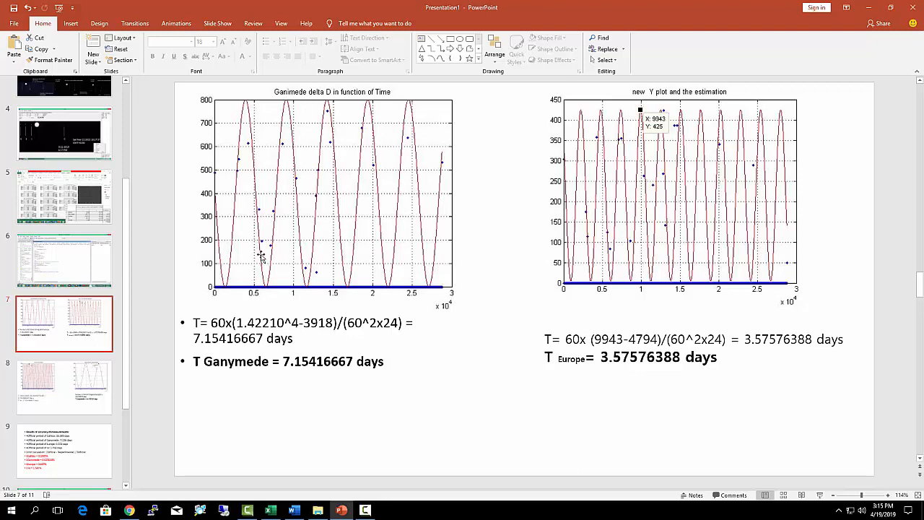
mouse_move(292, 177)
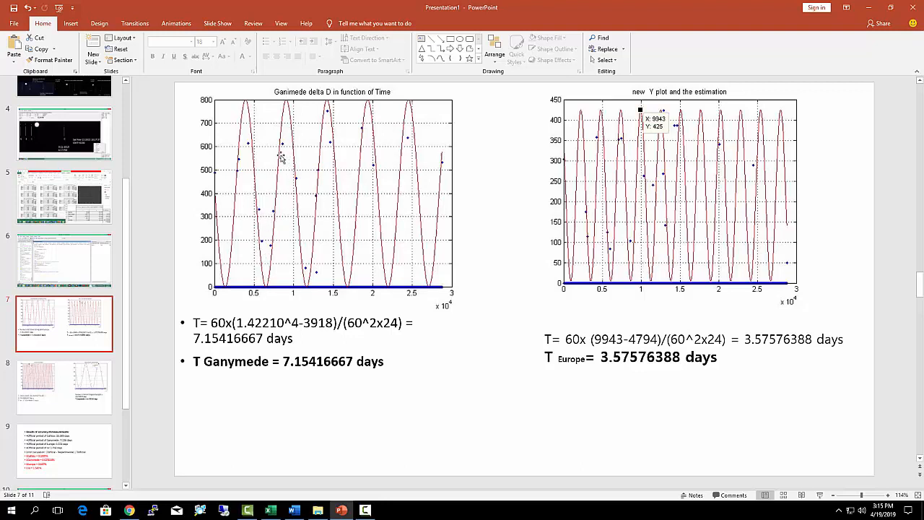
mouse_move(225, 264)
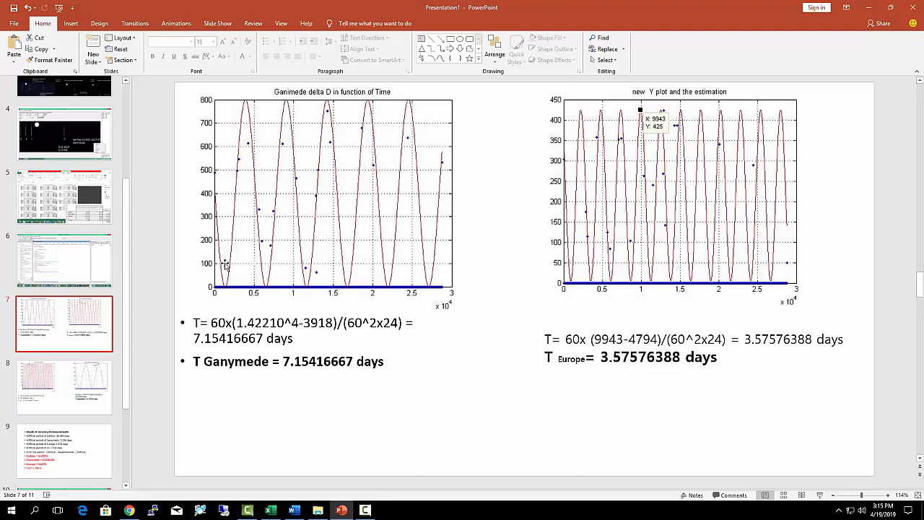
mouse_move(413, 295)
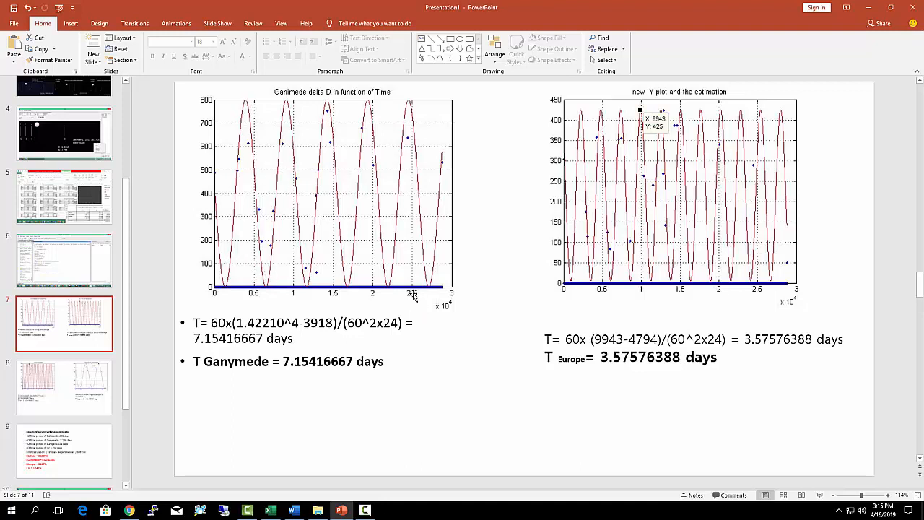
mouse_move(487, 254)
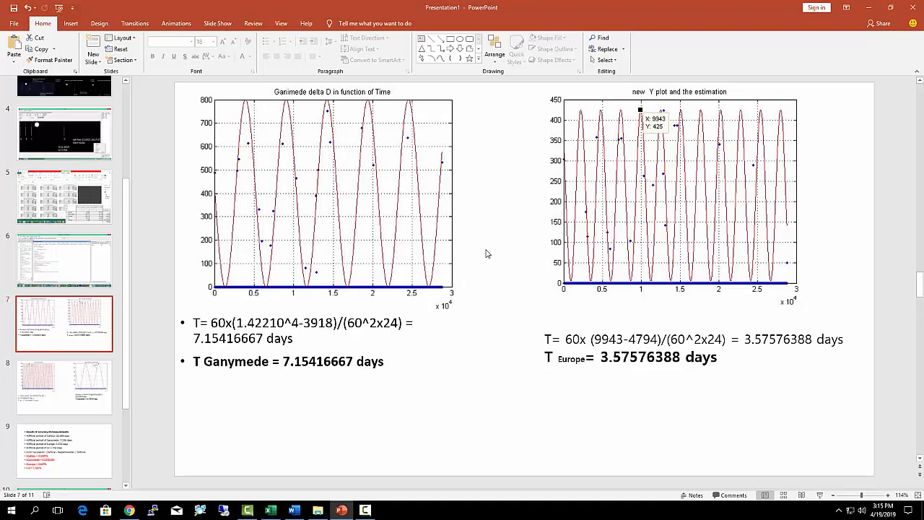
mouse_move(441, 242)
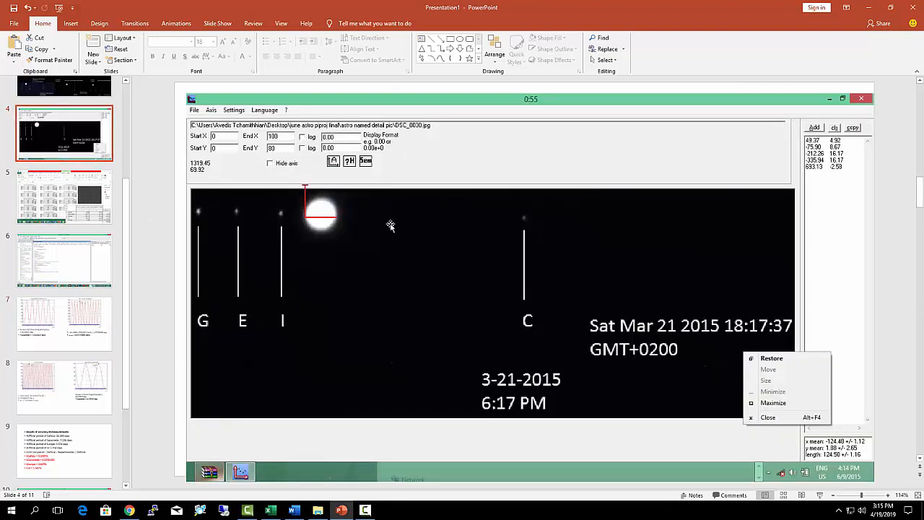
mouse_move(361, 269)
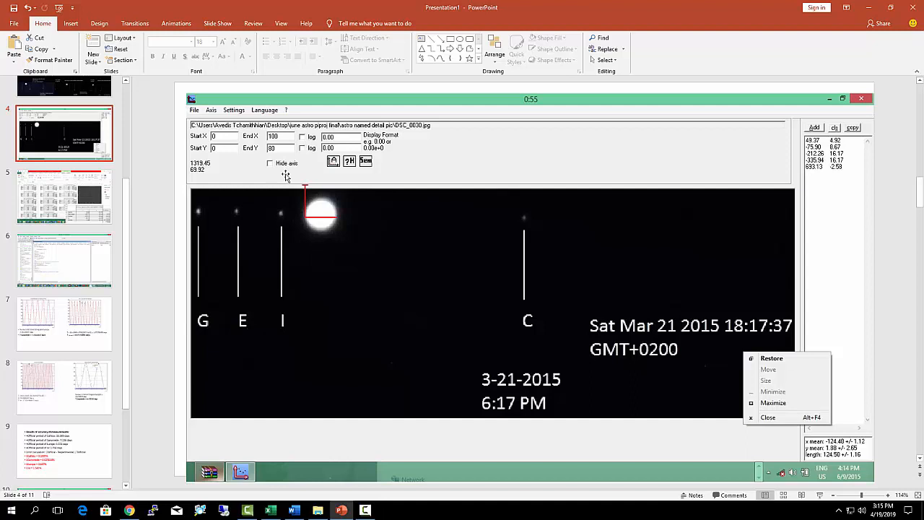
mouse_move(342, 251)
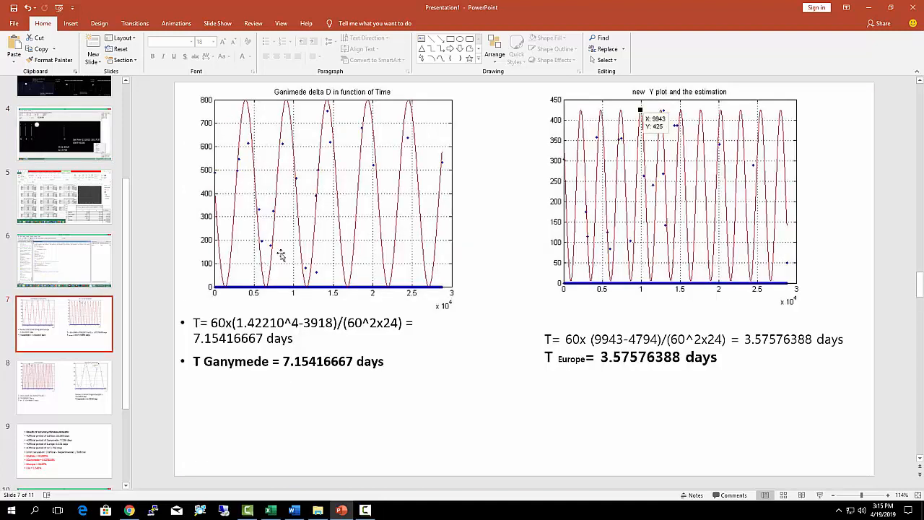
mouse_move(69, 274)
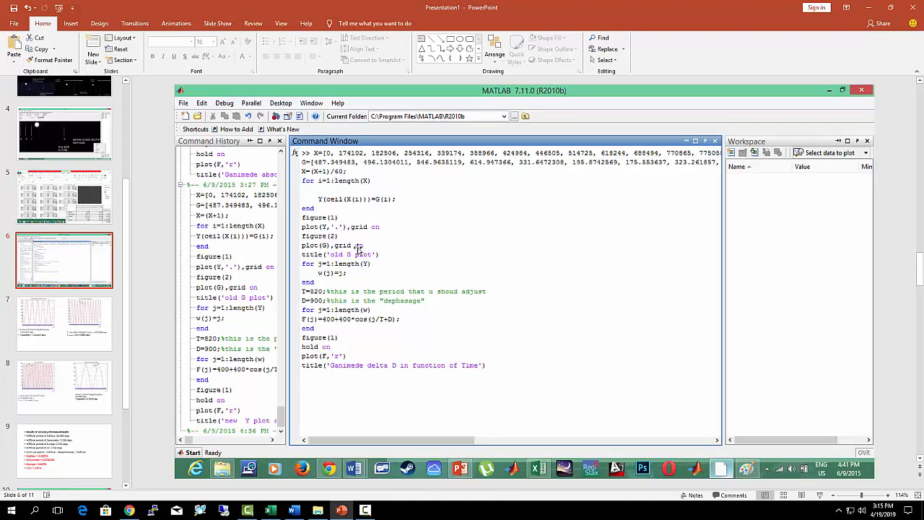
mouse_move(386, 323)
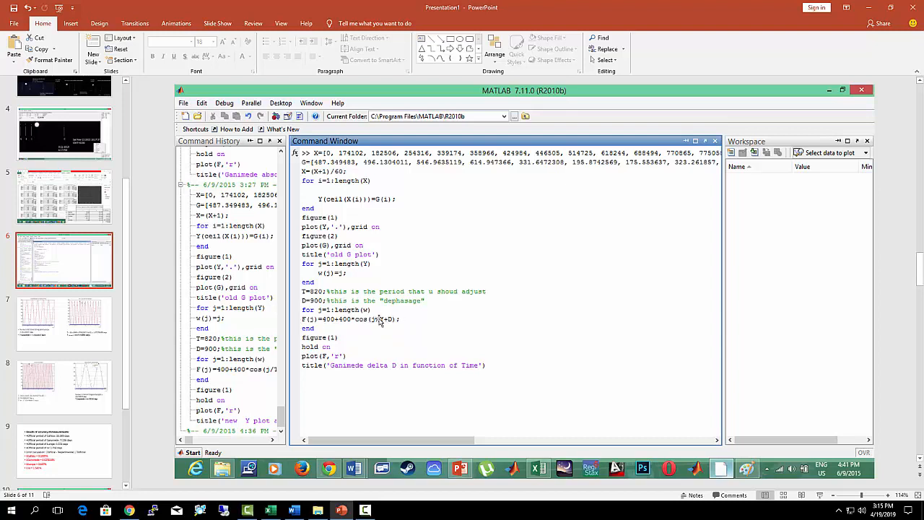
mouse_move(381, 322)
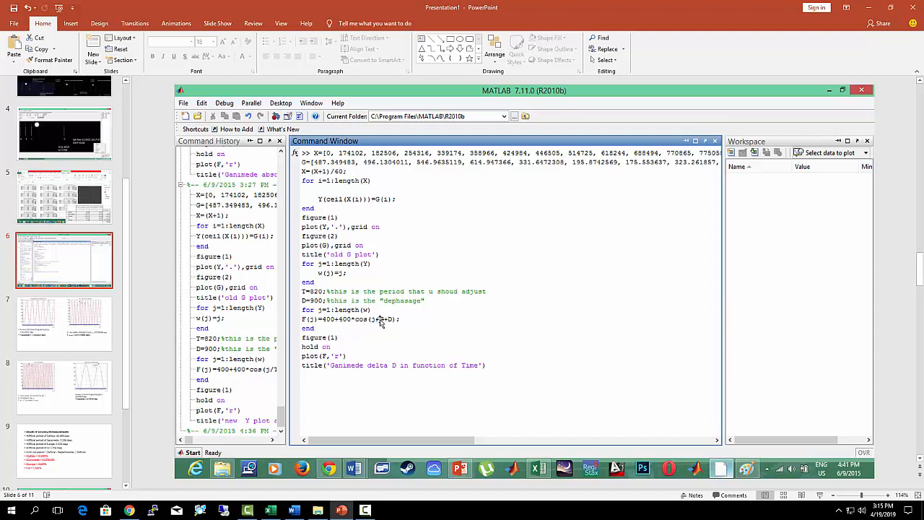
Step: Scroll the thumbnail pane to list slides 5–10 beside slide 6's MATLAB code
scroll(down, 3)
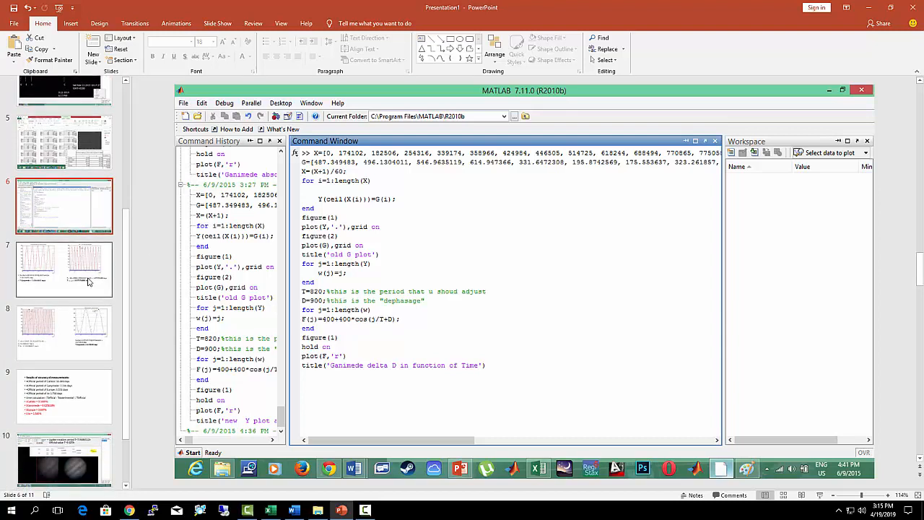
mouse_move(86, 278)
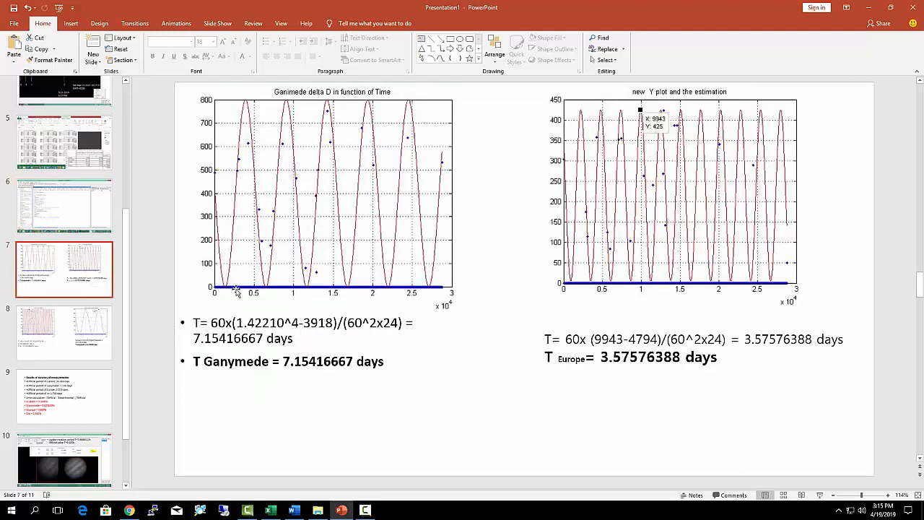
mouse_move(296, 181)
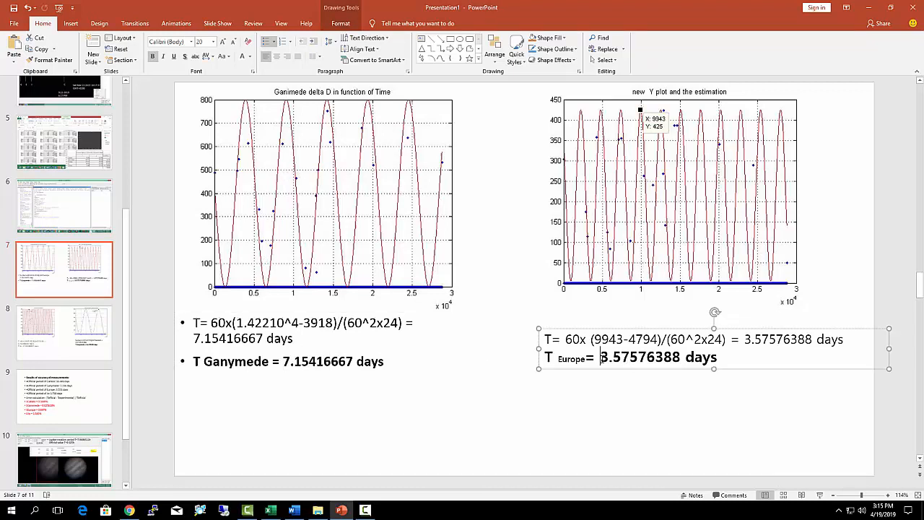
Step: Highlight part of Europe's period value, then show slide 8's Io and Callisto estimates
double_click(641, 357)
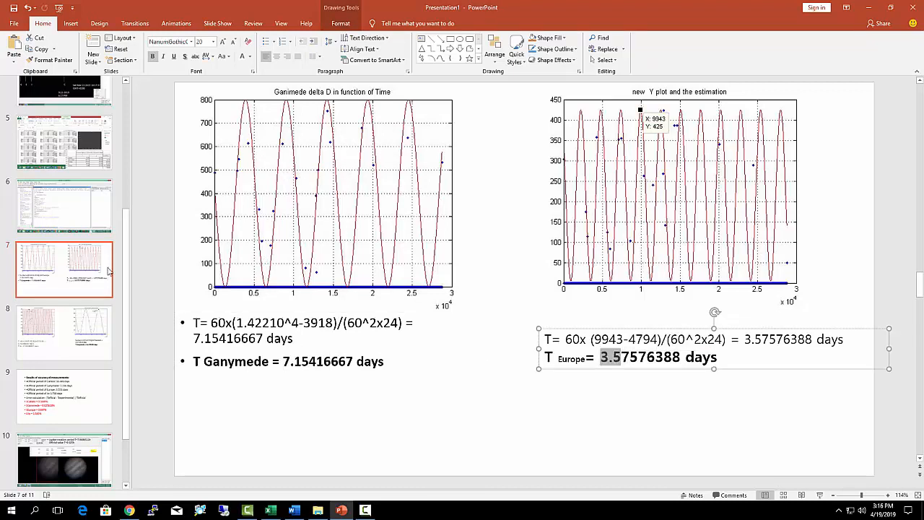
click(63, 331)
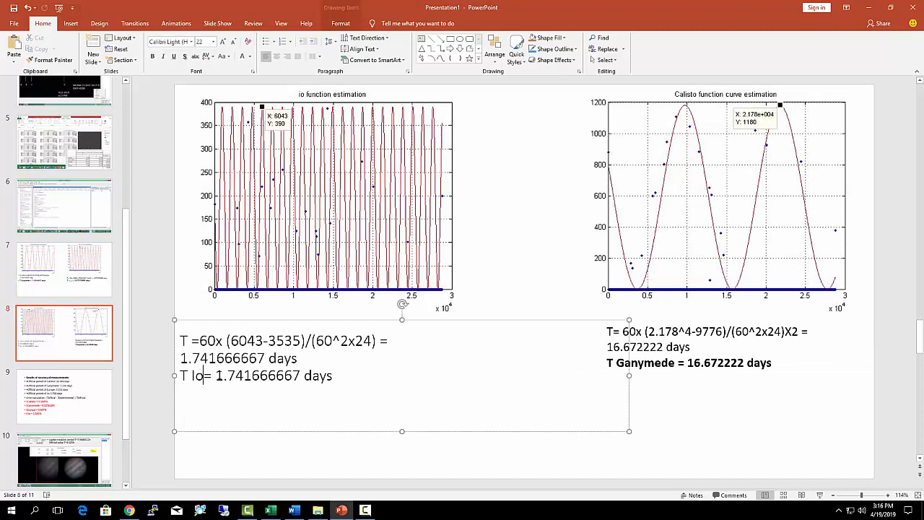
double_click(256, 375)
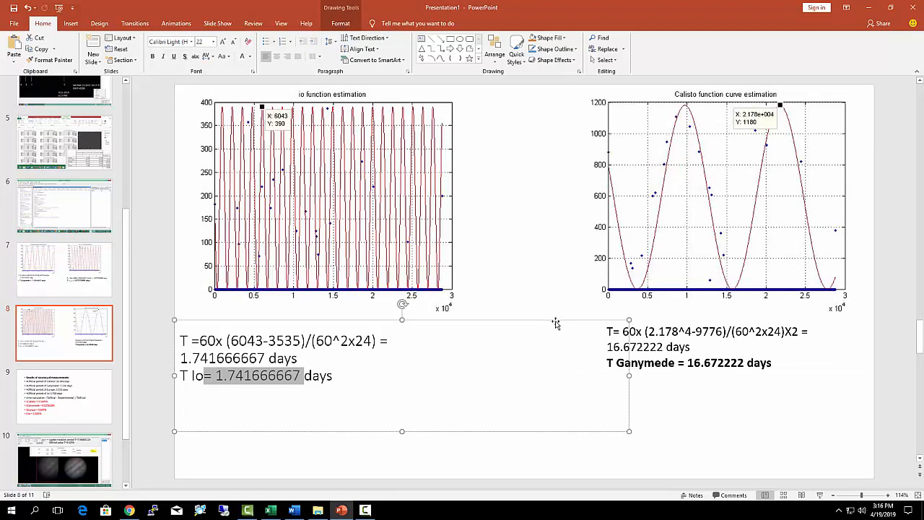
mouse_move(555, 322)
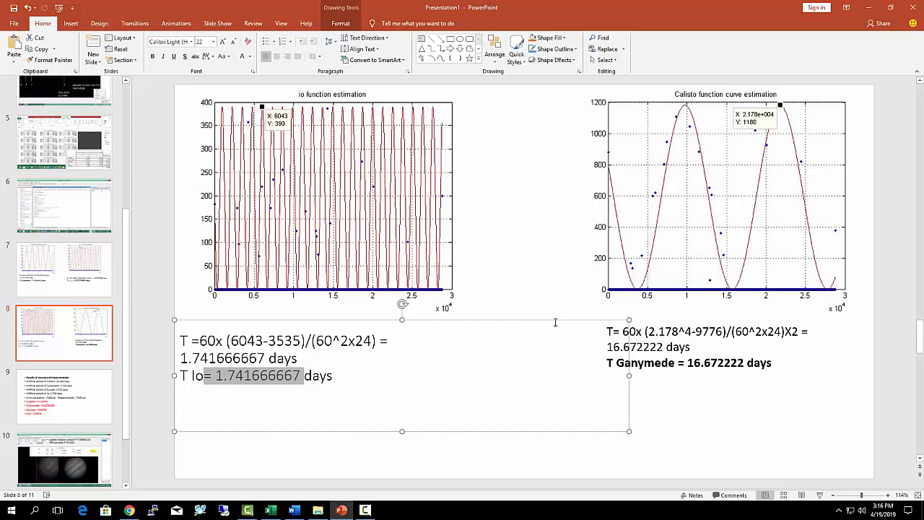
mouse_move(290, 261)
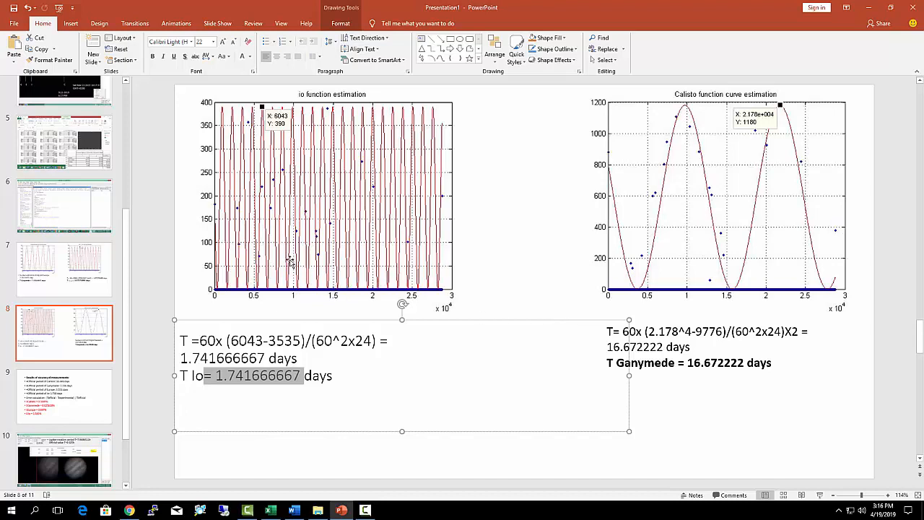
mouse_move(289, 262)
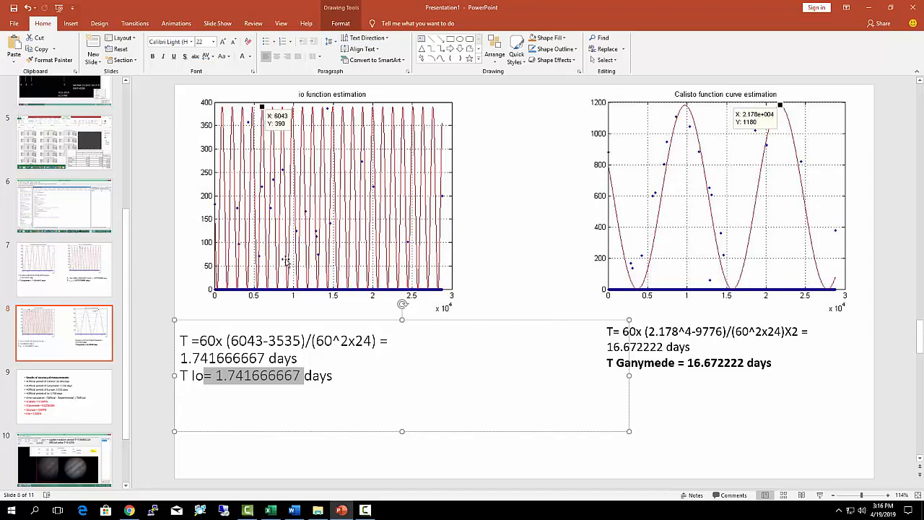
mouse_move(278, 259)
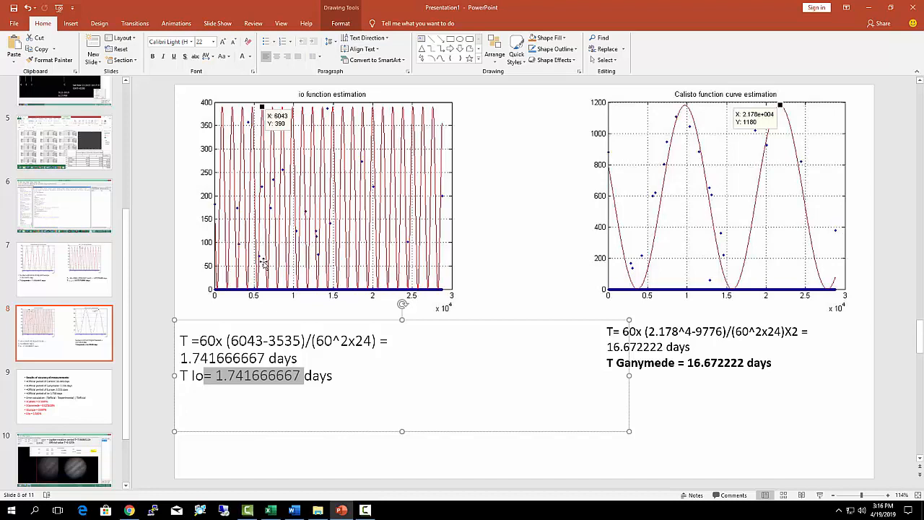
mouse_move(284, 323)
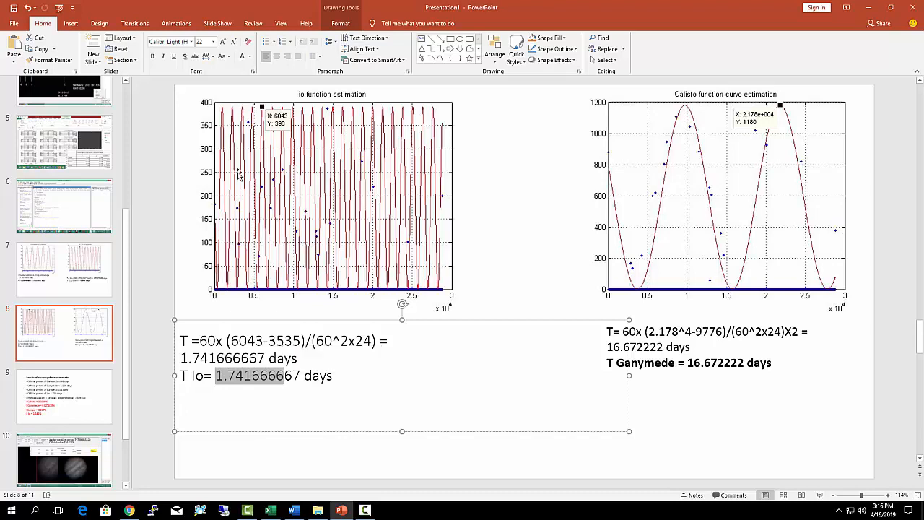
mouse_move(256, 285)
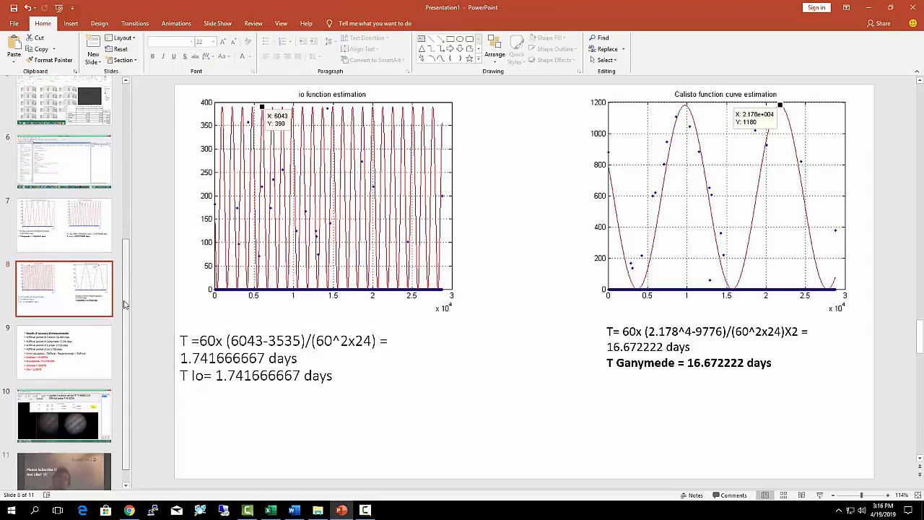
click(64, 320)
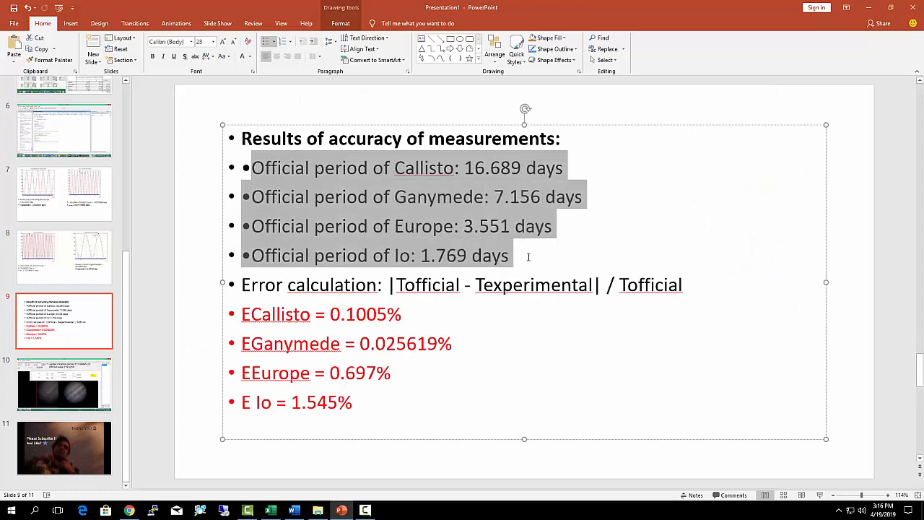
Step: Highlight slide 9's error formula and the Callisto and Ganymede error percentages
click(509, 255)
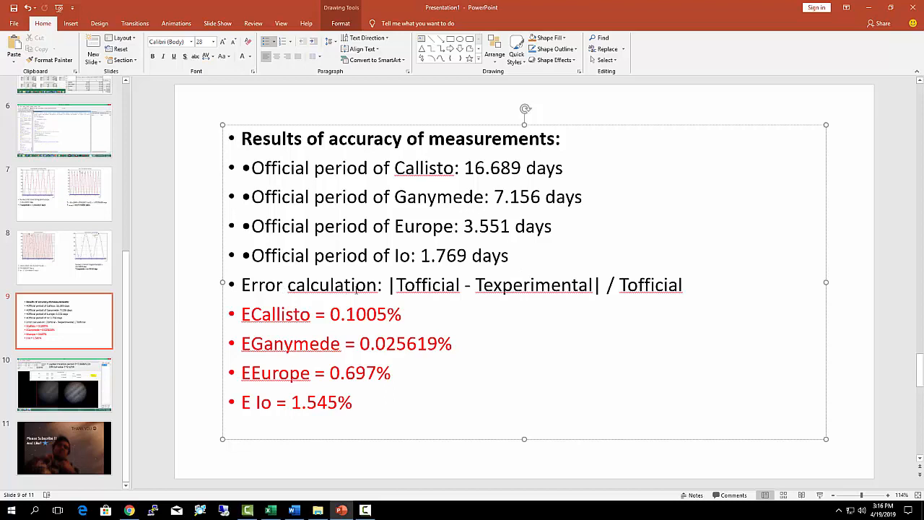
drag(288, 284, 590, 285)
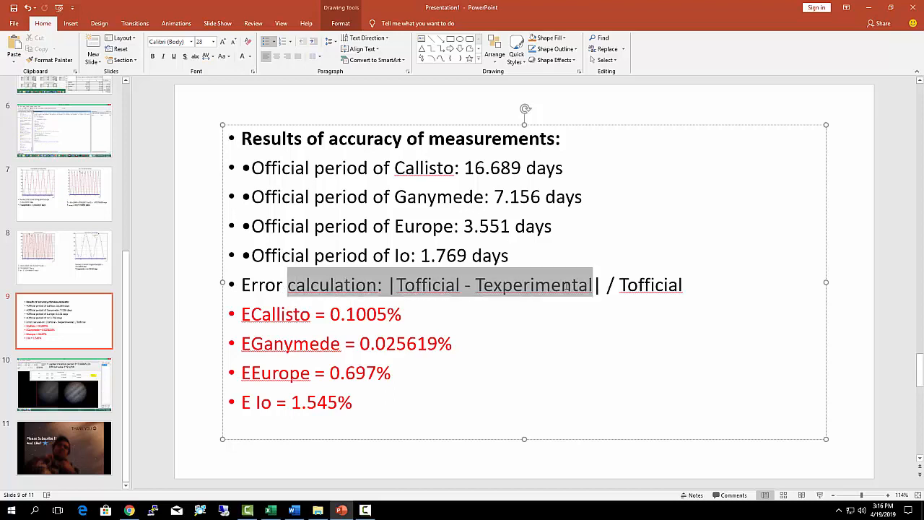
click(415, 284)
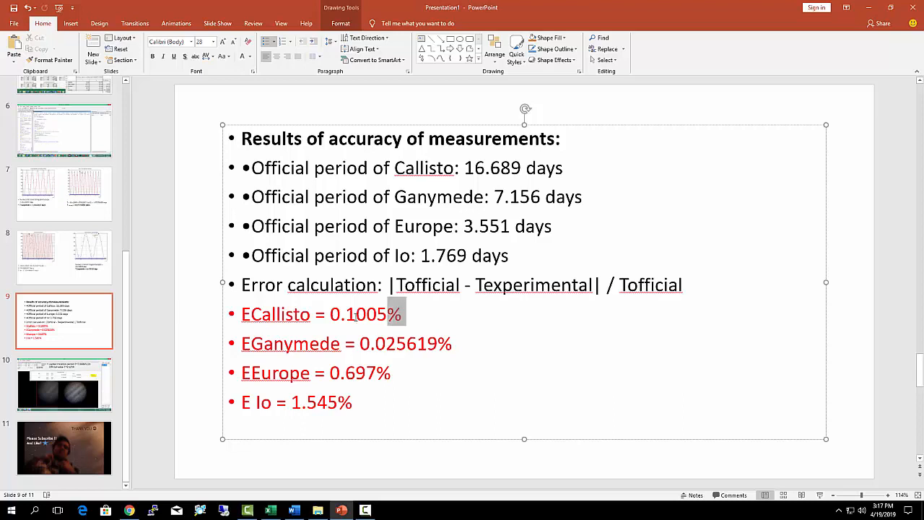
double_click(407, 343)
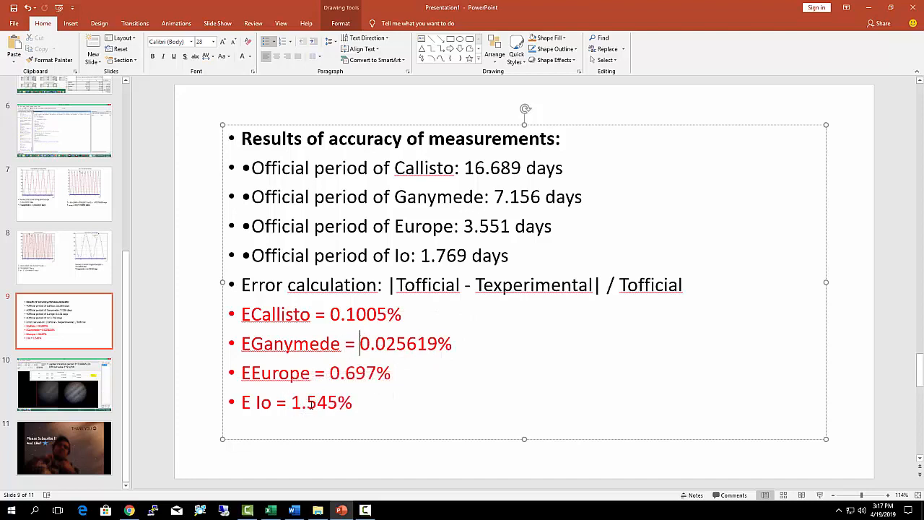
double_click(322, 402)
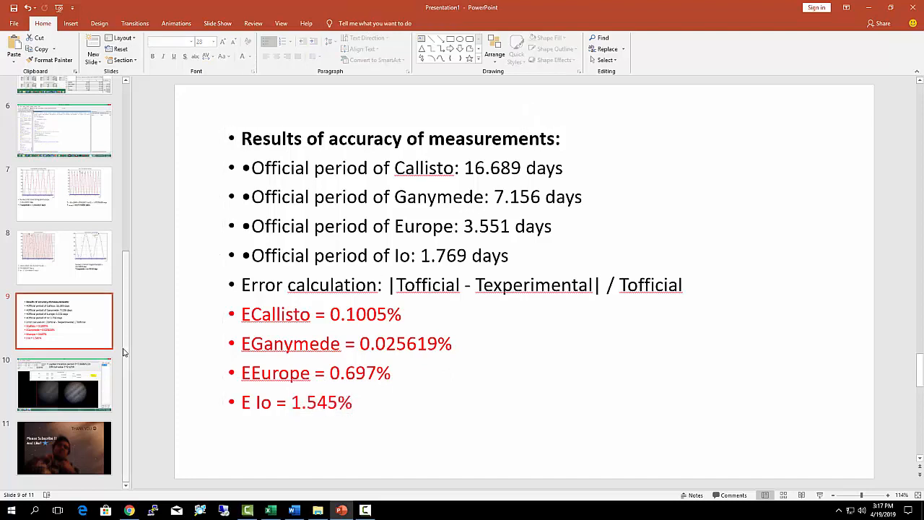
mouse_move(161, 360)
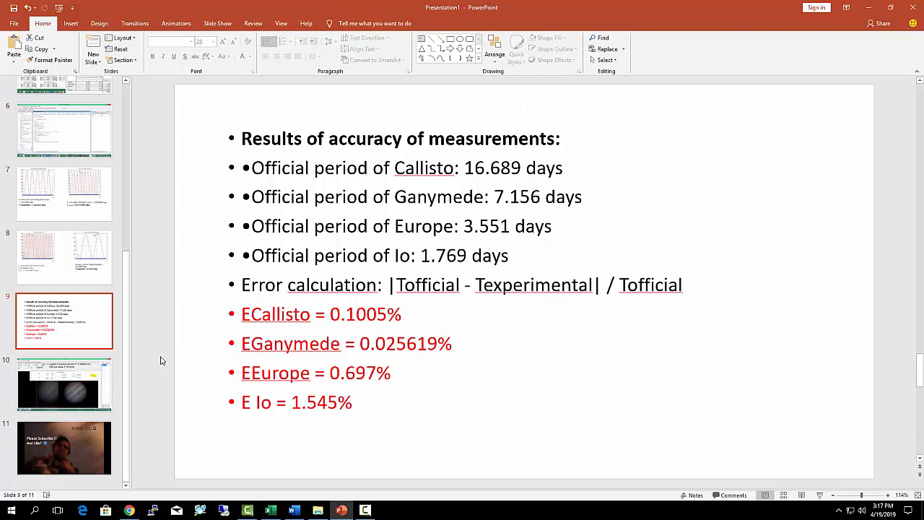
mouse_move(151, 365)
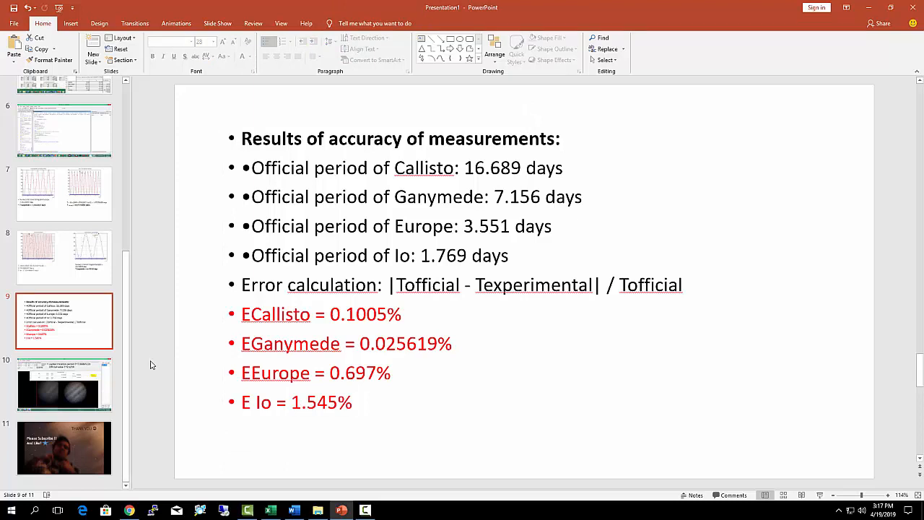
mouse_move(351, 354)
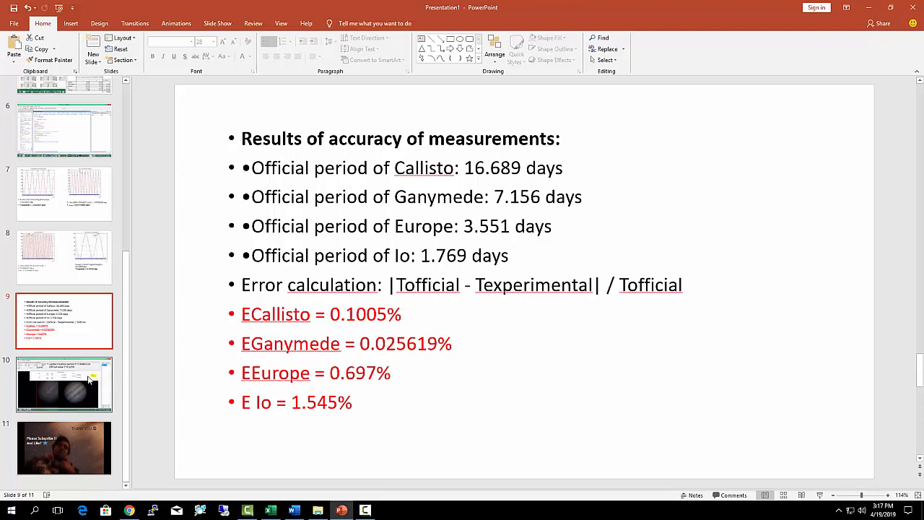
mouse_move(88, 380)
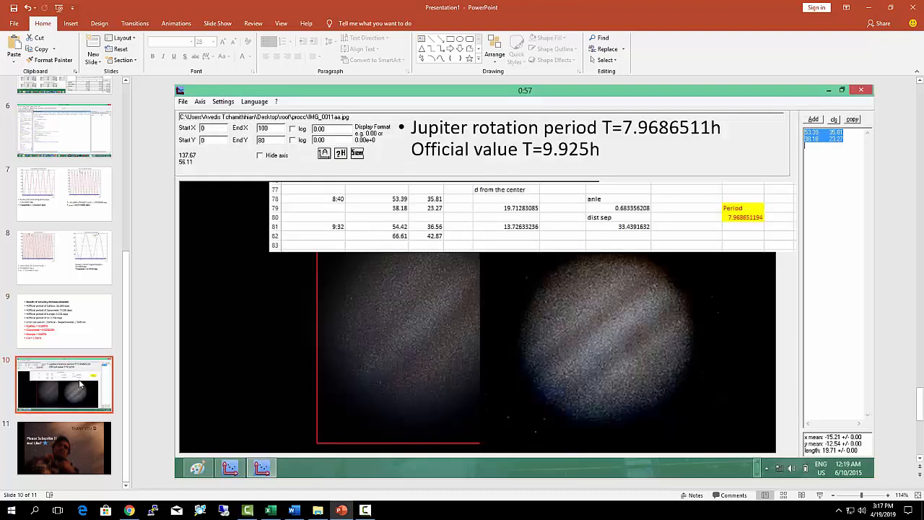
mouse_move(334, 372)
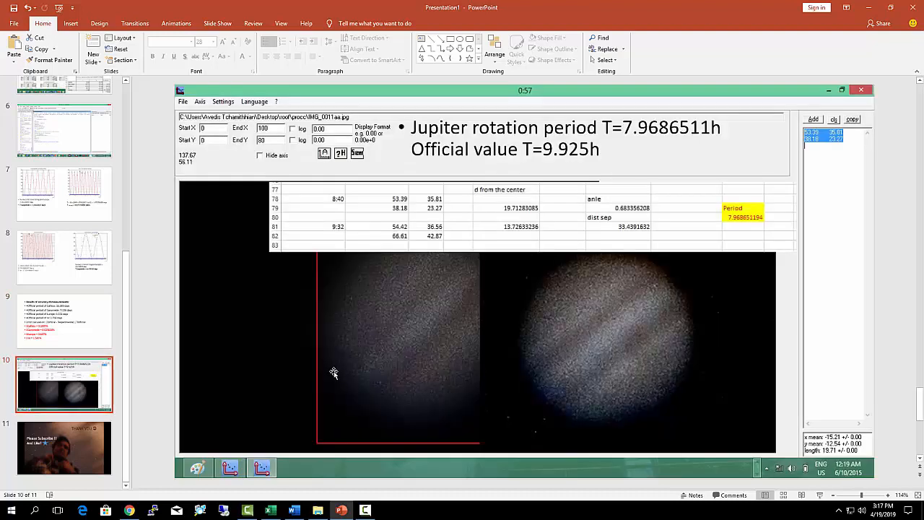
mouse_move(360, 373)
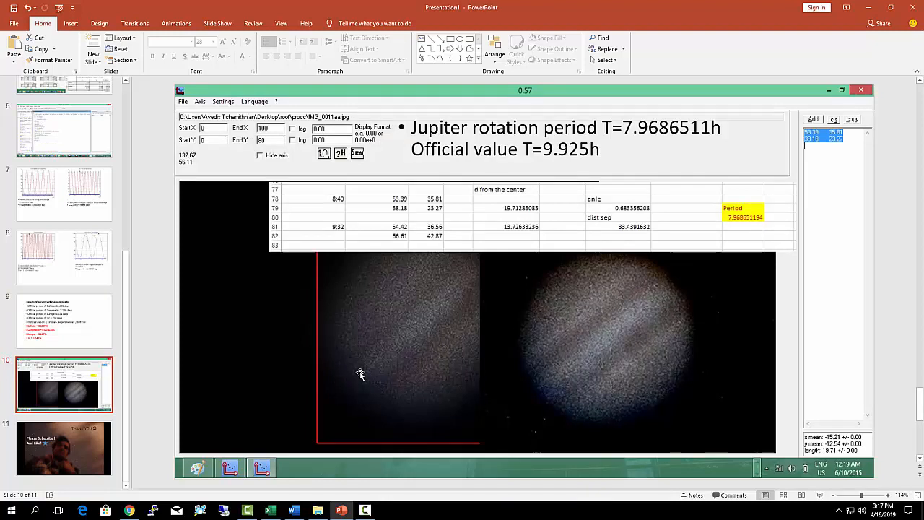
mouse_move(474, 269)
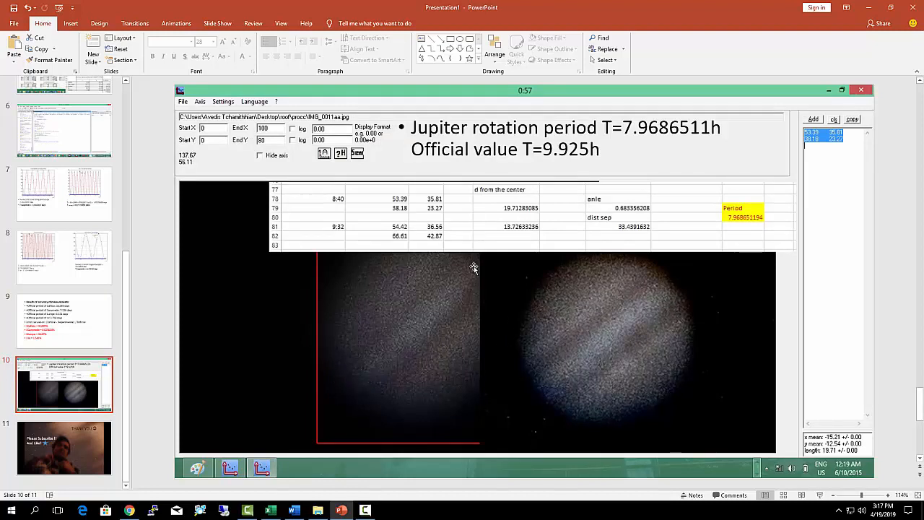
mouse_move(513, 244)
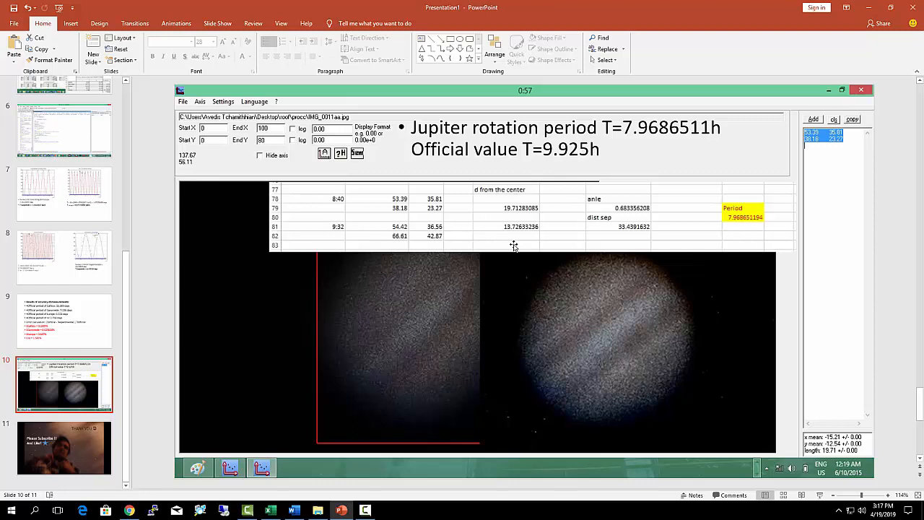
mouse_move(503, 250)
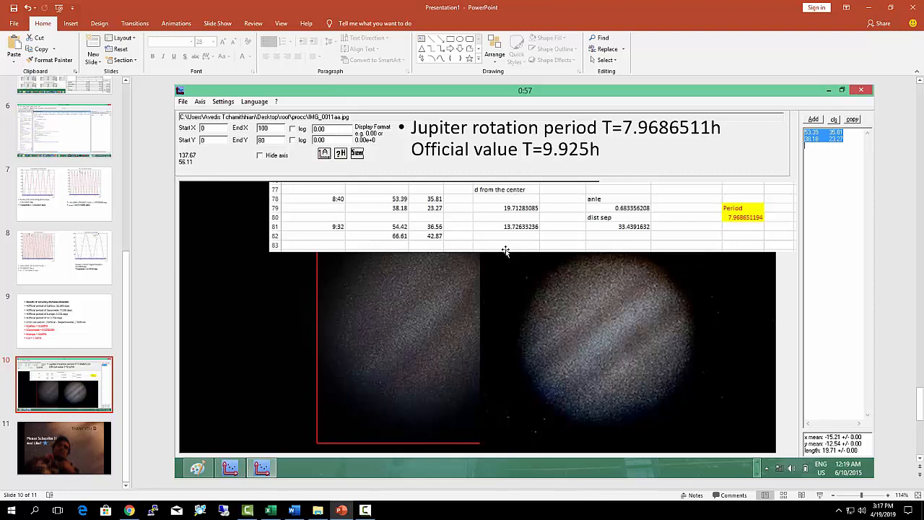
mouse_move(538, 249)
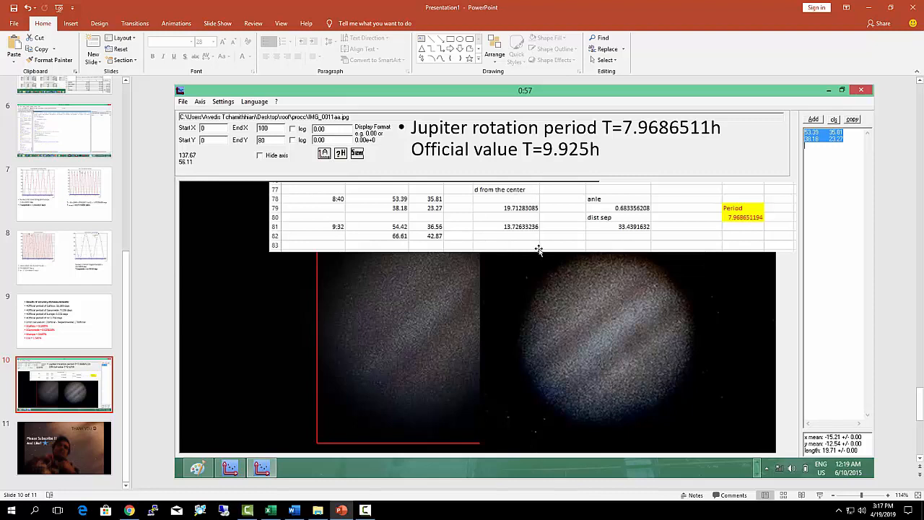
mouse_move(346, 253)
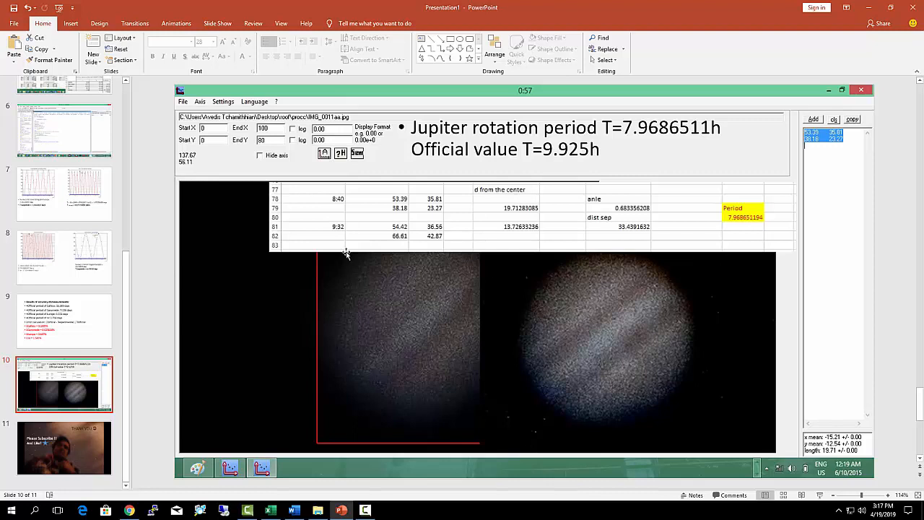
mouse_move(639, 334)
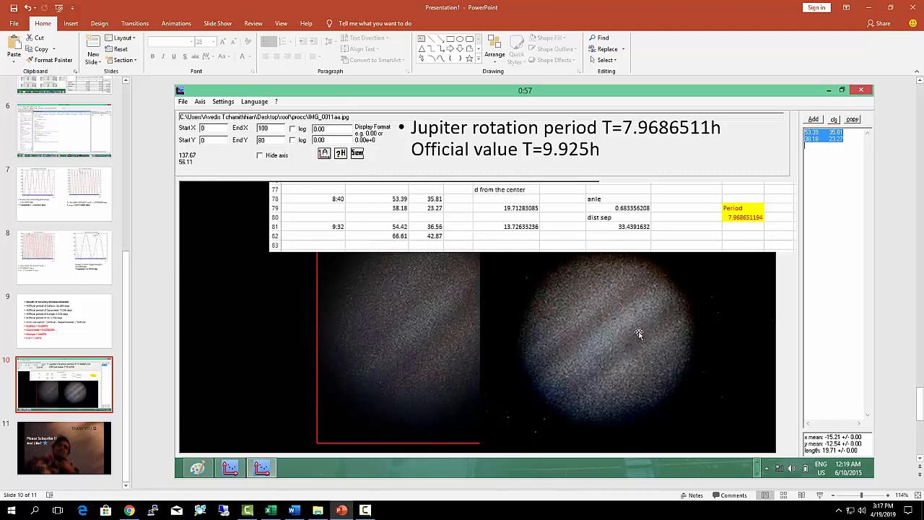
mouse_move(638, 352)
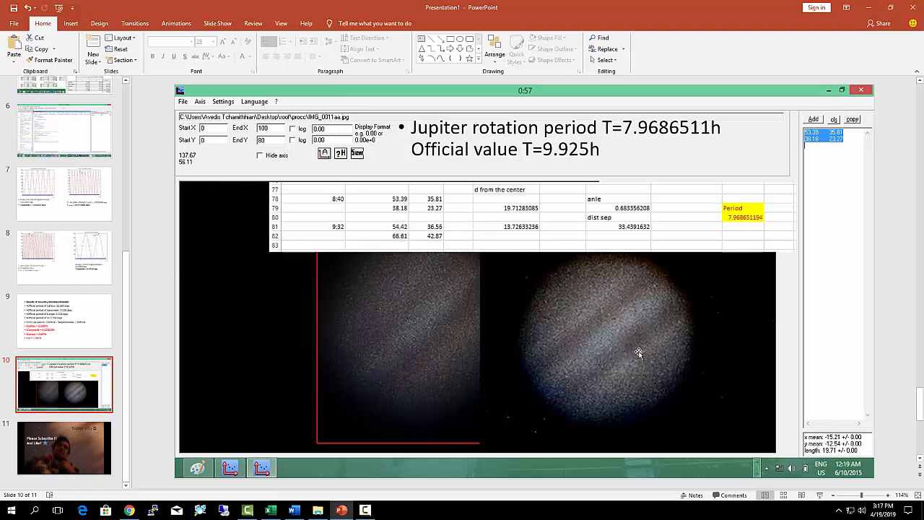
mouse_move(547, 263)
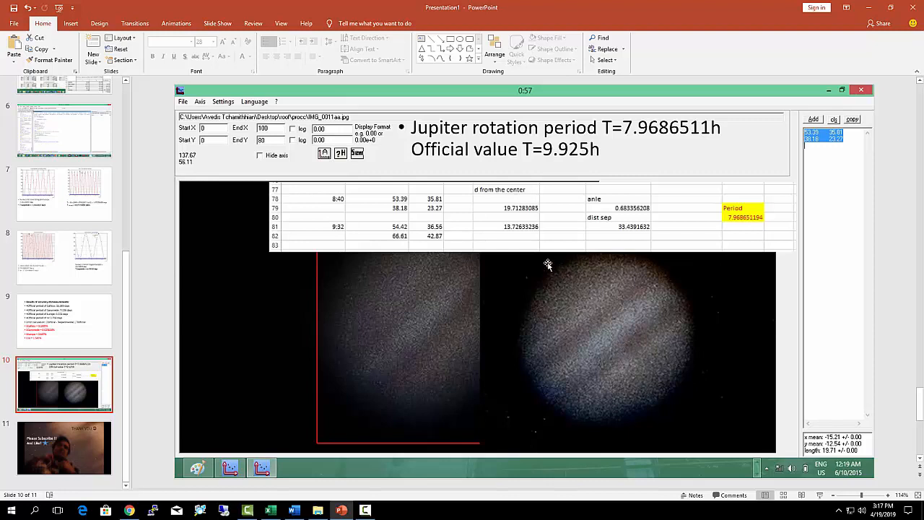
mouse_move(578, 312)
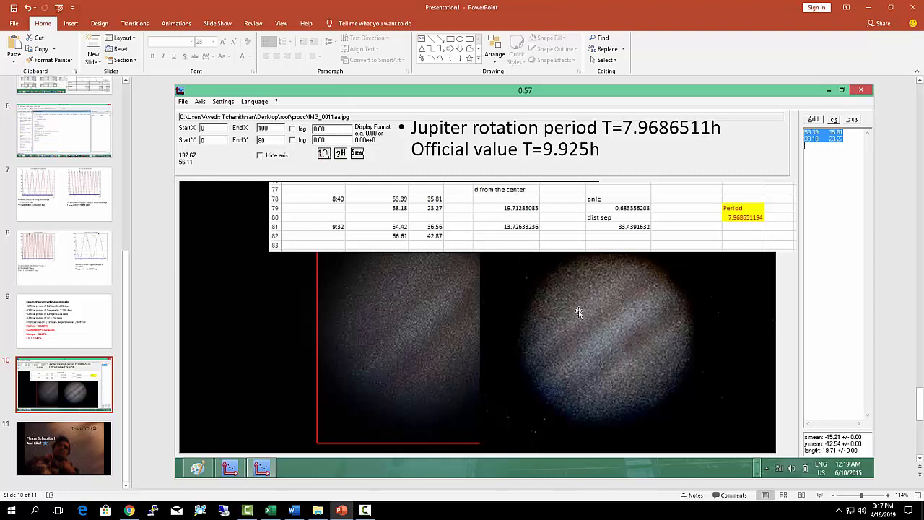
mouse_move(638, 344)
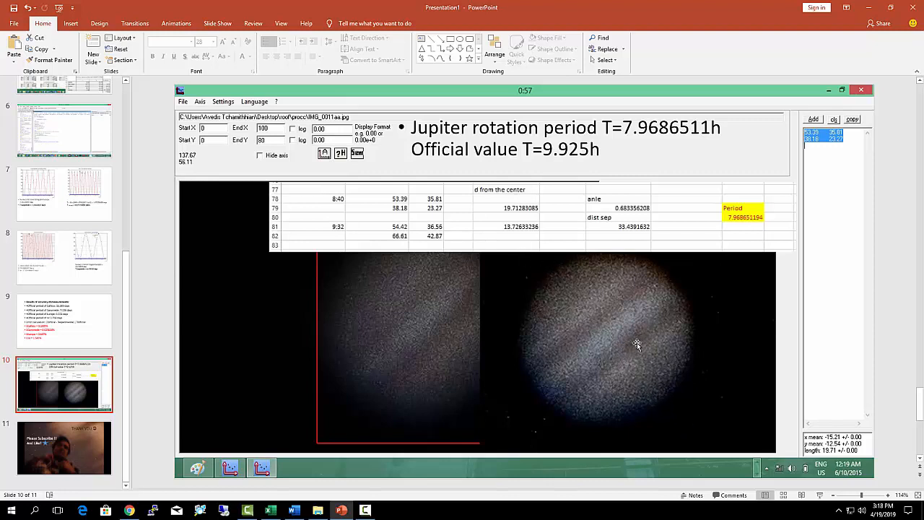
mouse_move(680, 308)
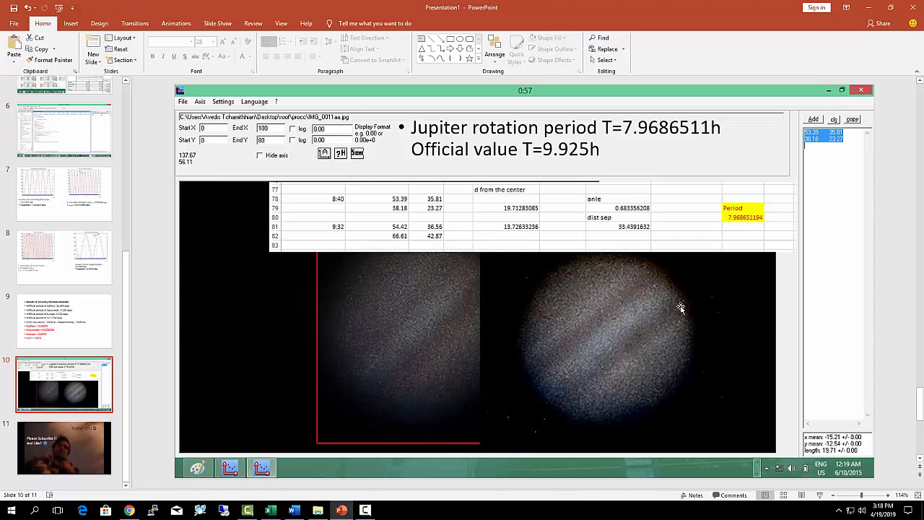
mouse_move(581, 392)
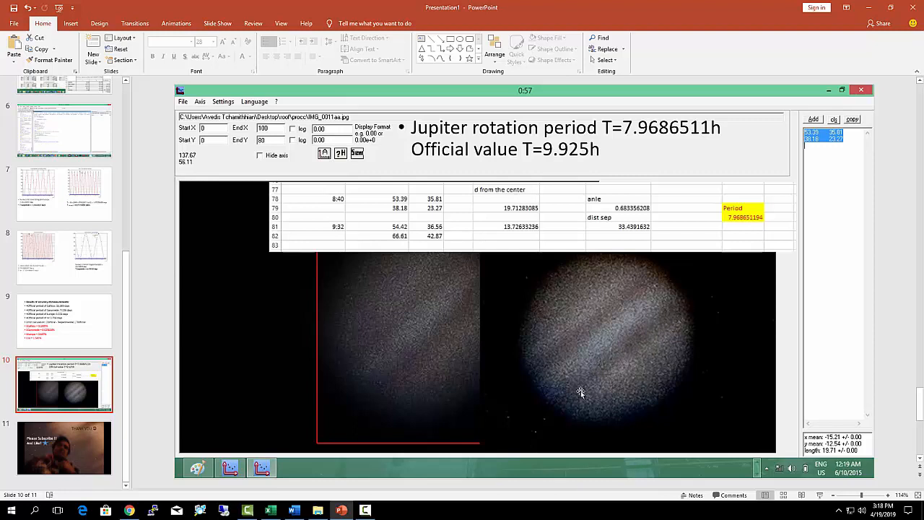
mouse_move(636, 342)
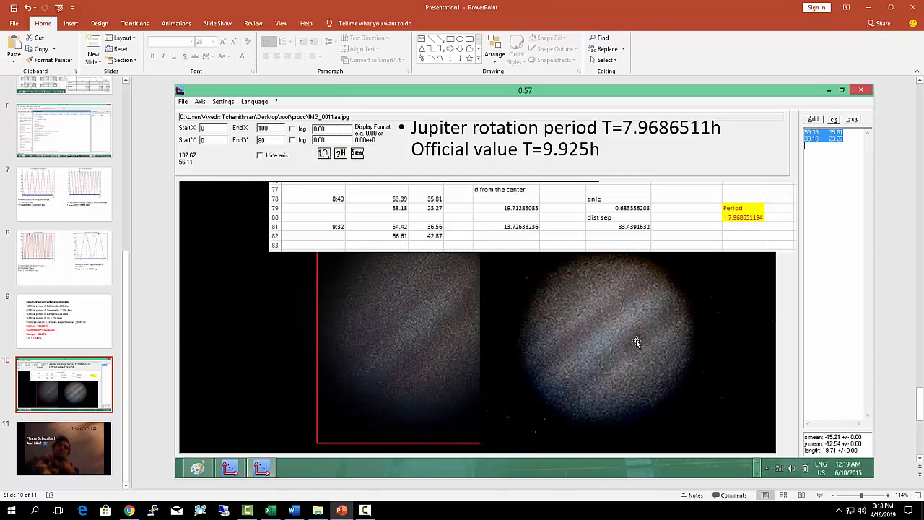
mouse_move(640, 387)
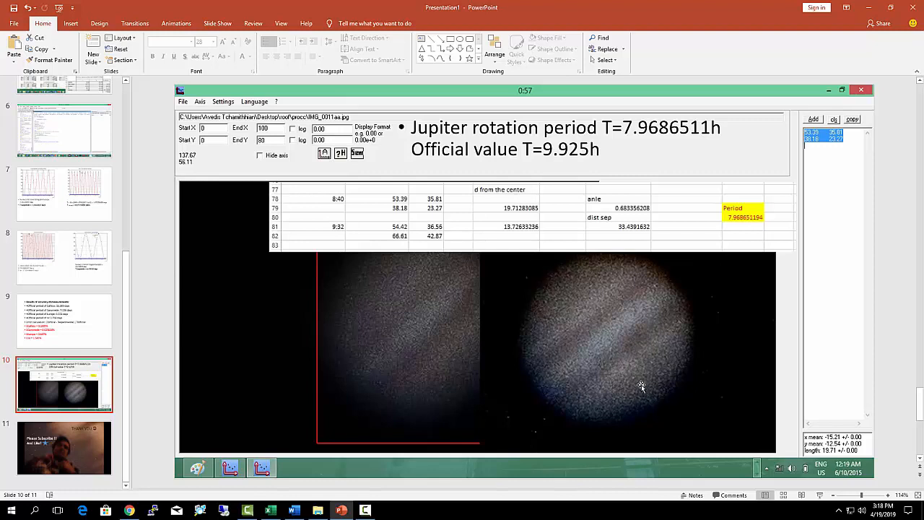
mouse_move(619, 366)
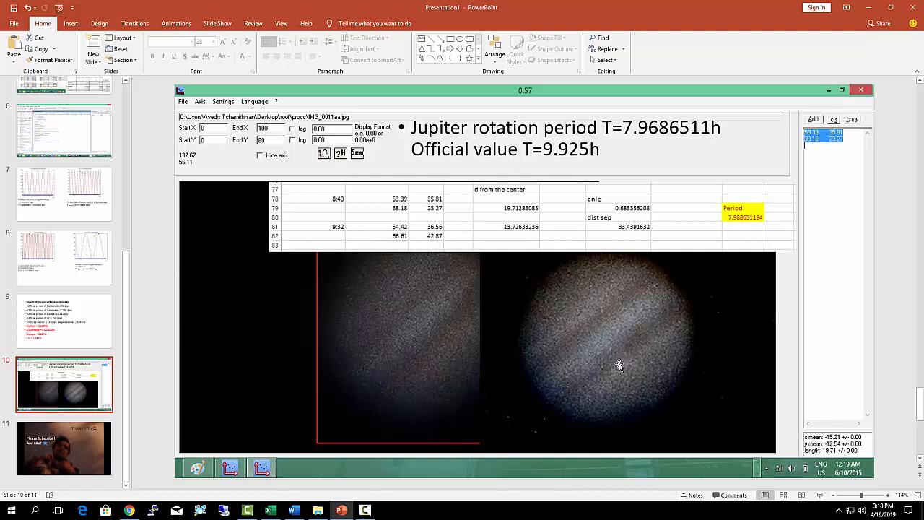
mouse_move(588, 380)
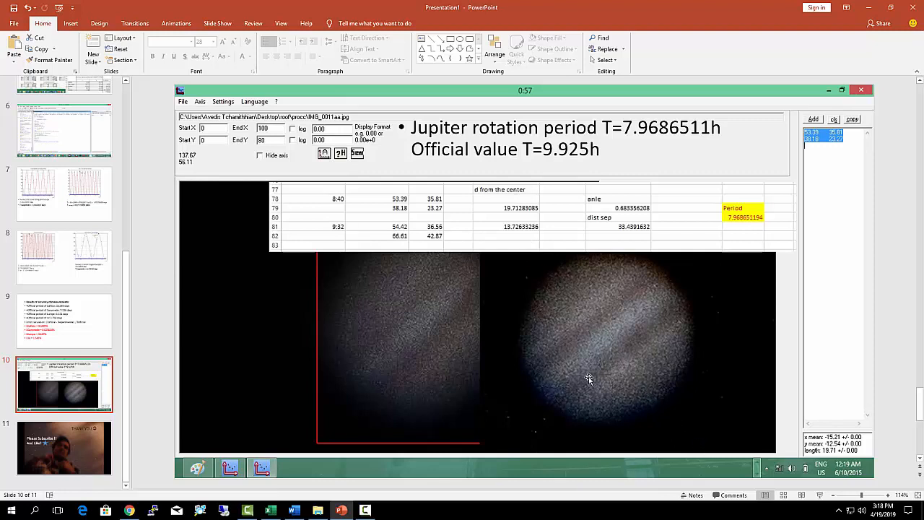
mouse_move(621, 361)
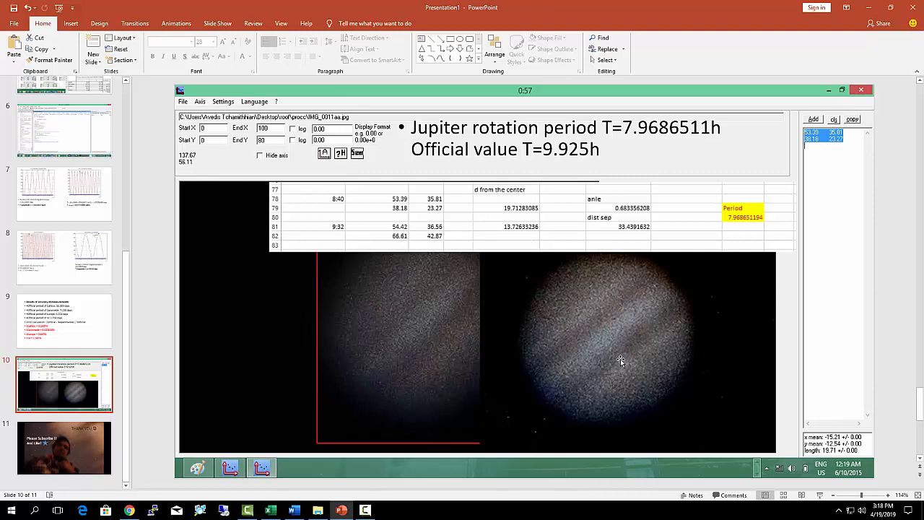
mouse_move(635, 343)
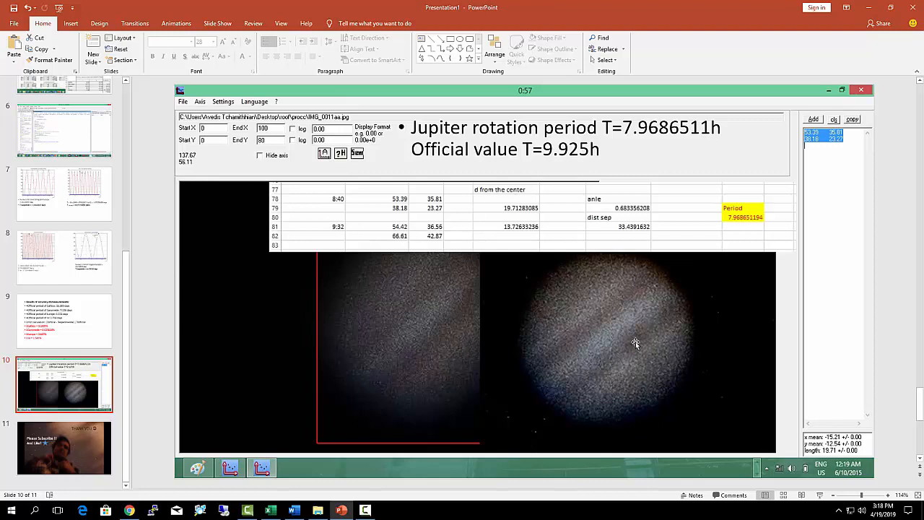
mouse_move(622, 351)
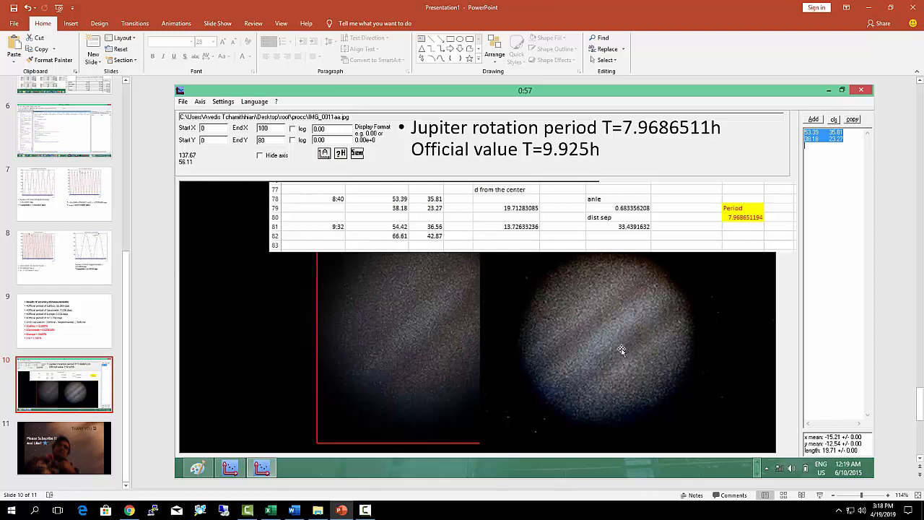
mouse_move(640, 341)
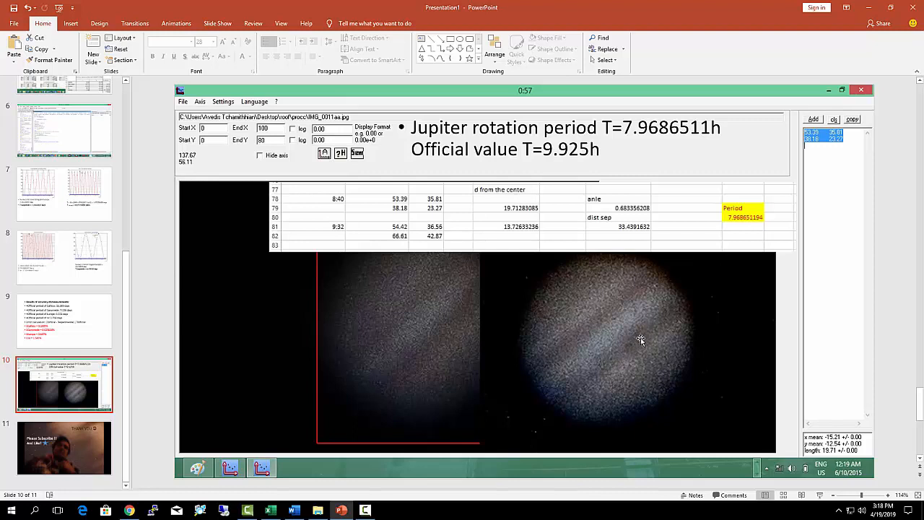
mouse_move(612, 330)
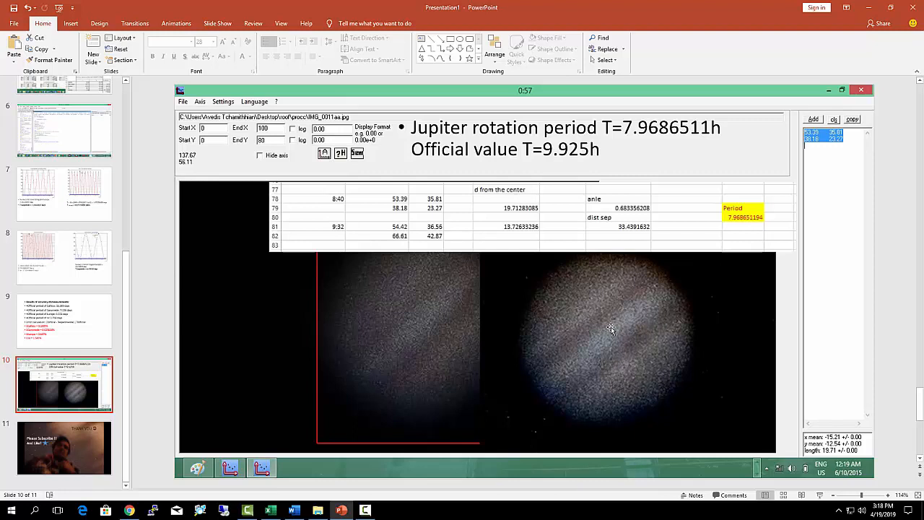
mouse_move(460, 322)
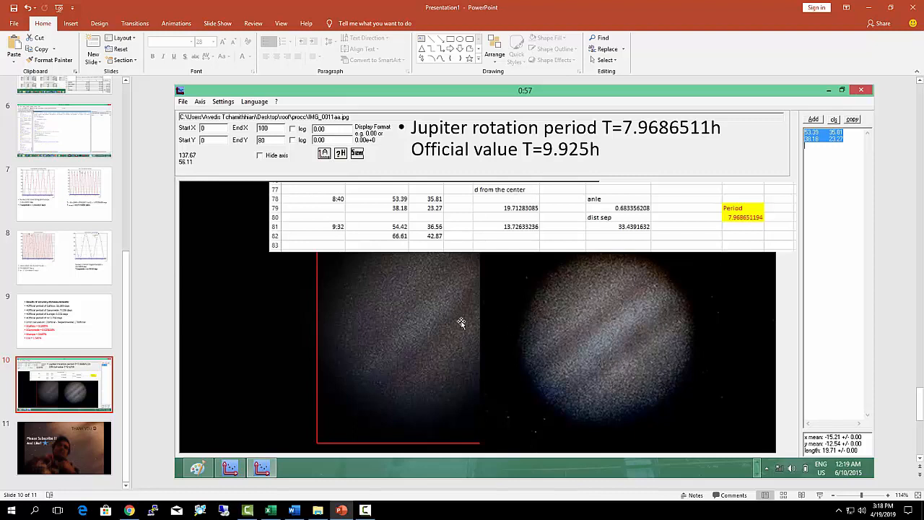
mouse_move(659, 257)
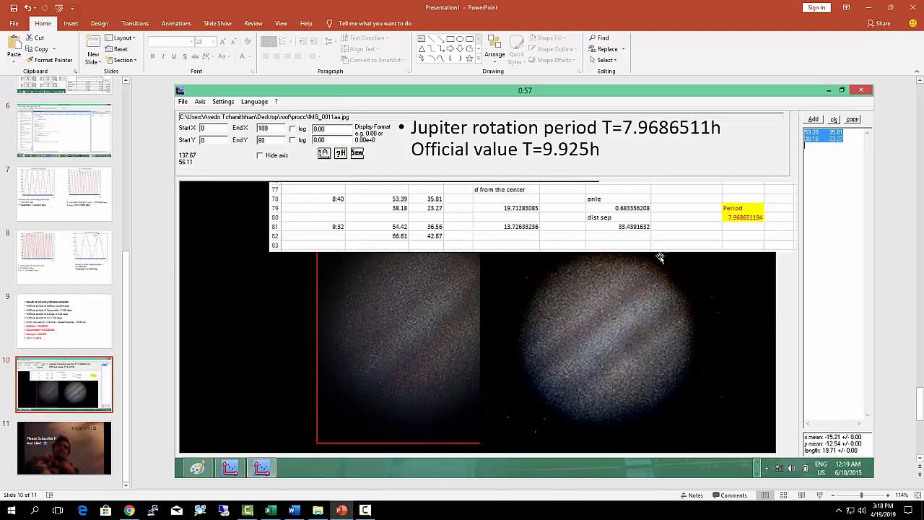
mouse_move(591, 162)
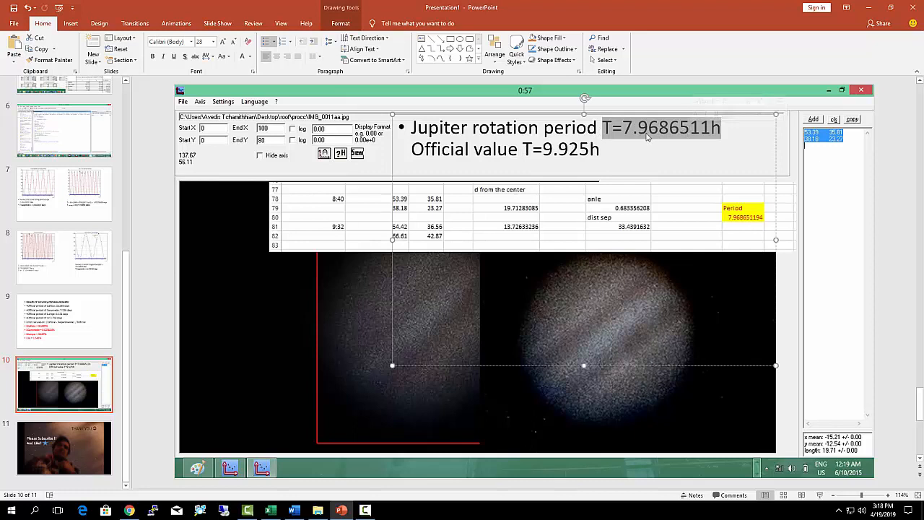
Step: Review the rotation-period values and Jupiter photo on slide 10, then go to the Thank You slide 11
click(650, 128)
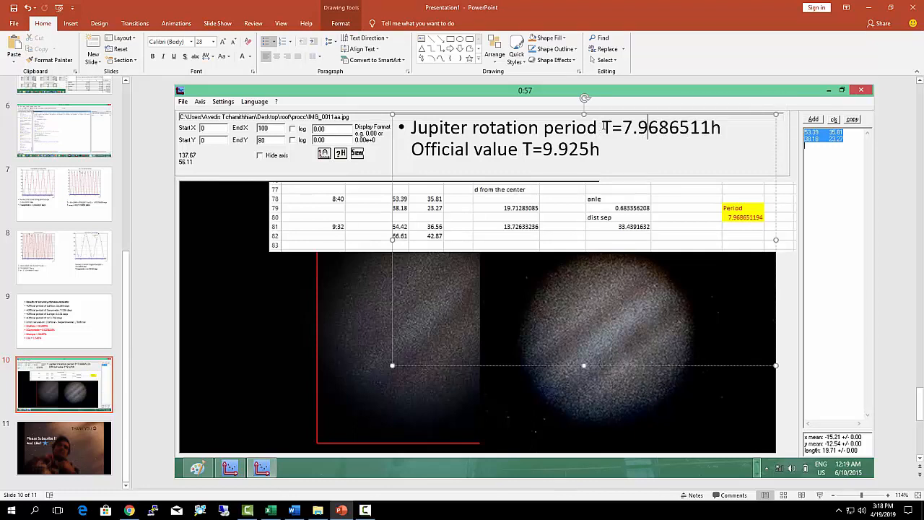
double_click(661, 128)
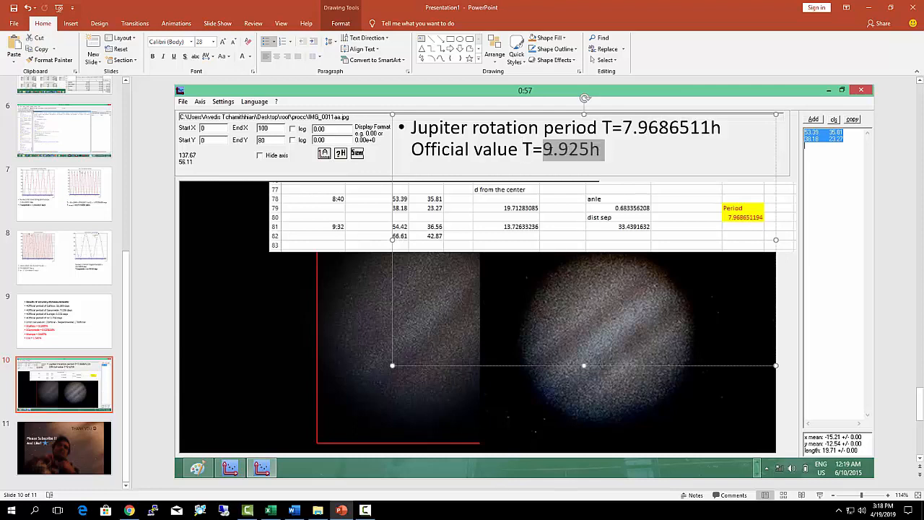
click(573, 150)
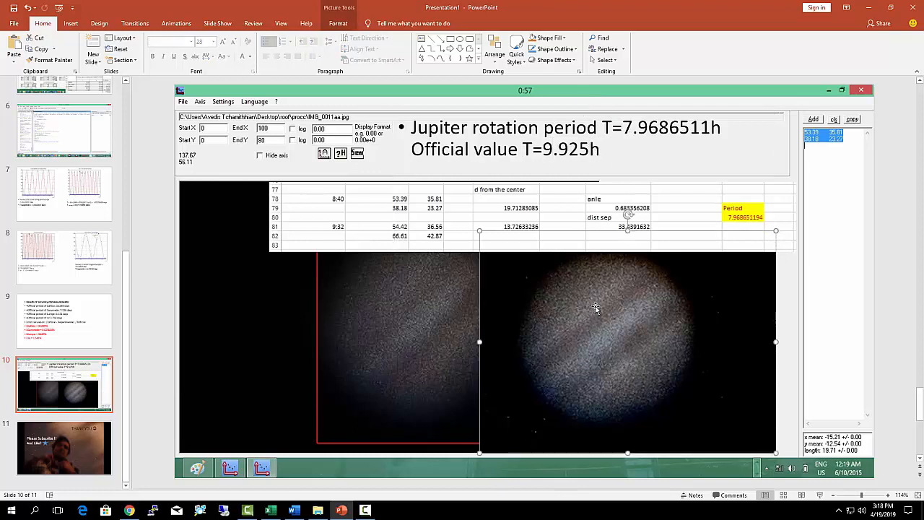
mouse_move(547, 273)
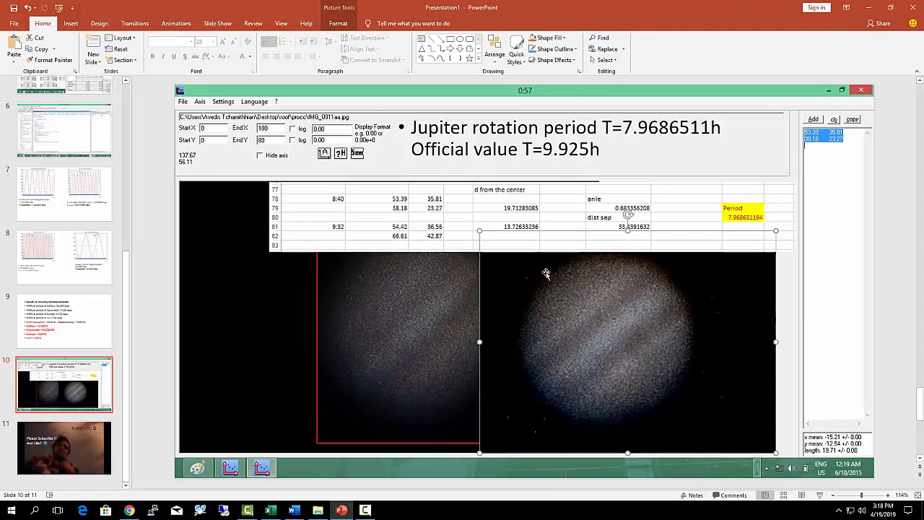
mouse_move(612, 336)
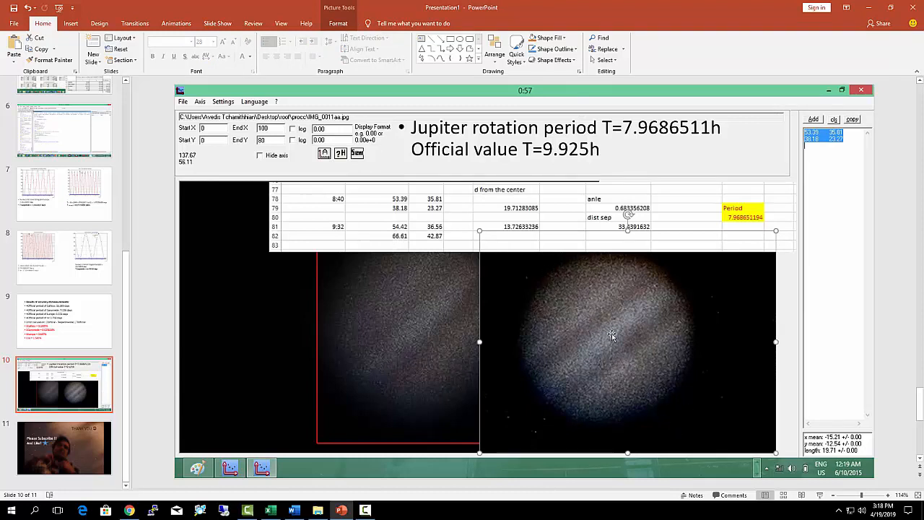
mouse_move(650, 335)
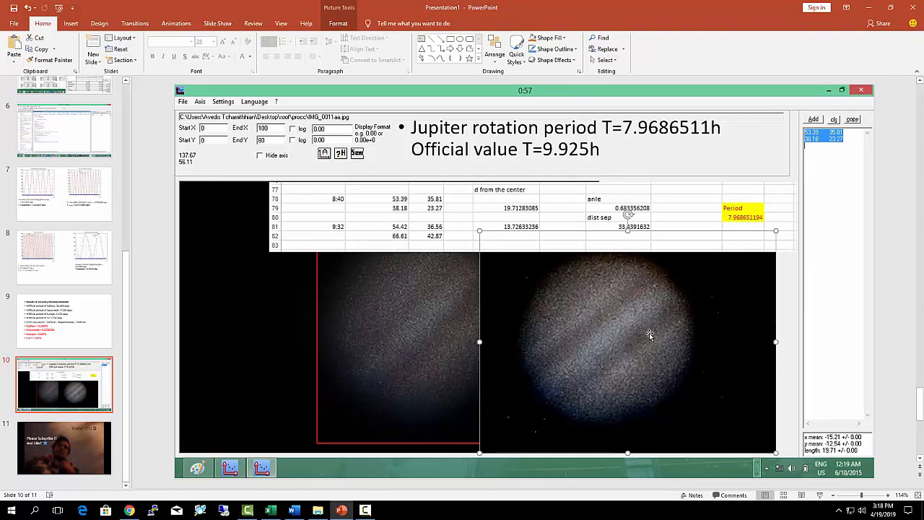
mouse_move(682, 309)
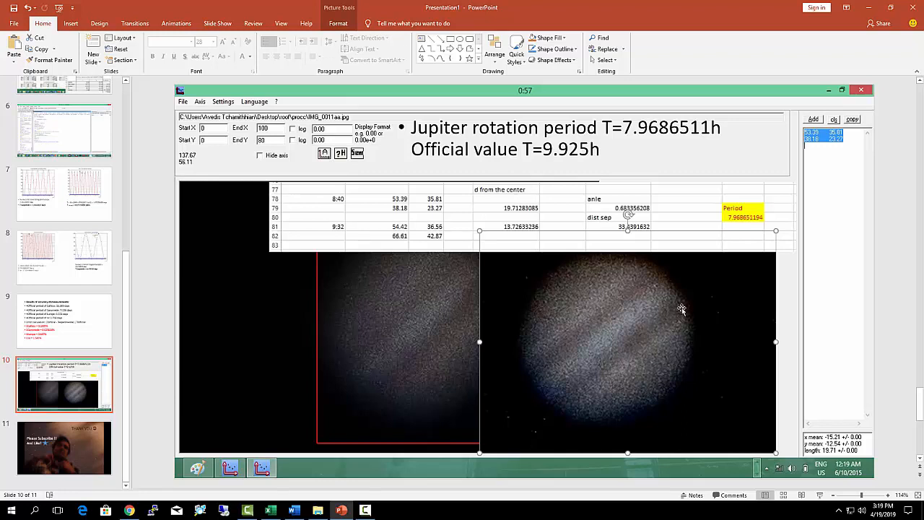
mouse_move(677, 319)
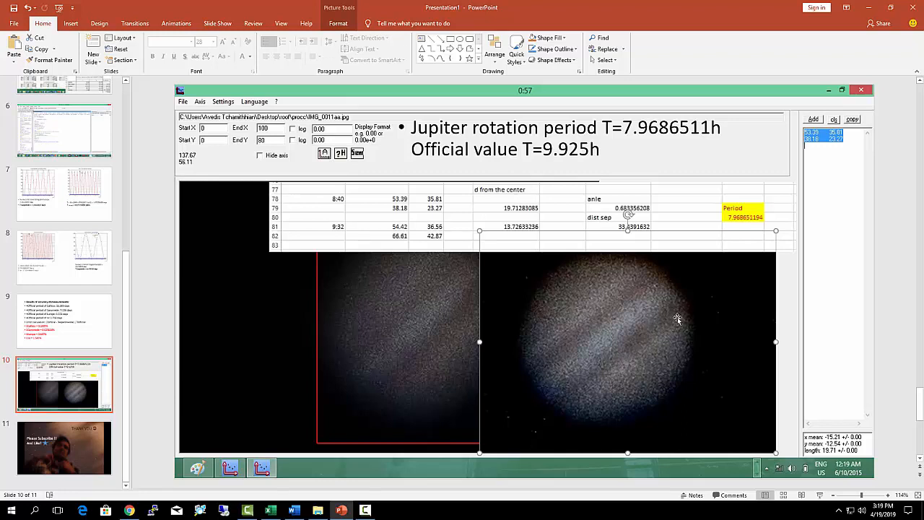
mouse_move(634, 289)
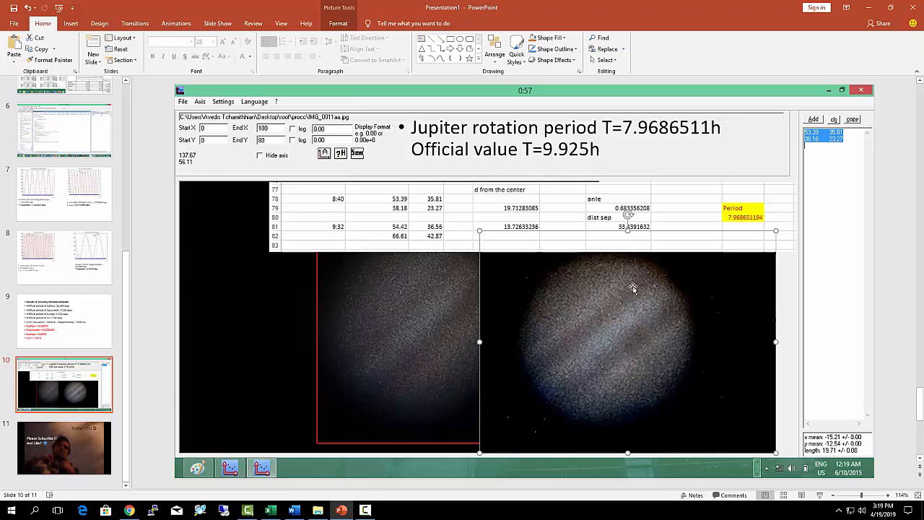
mouse_move(599, 231)
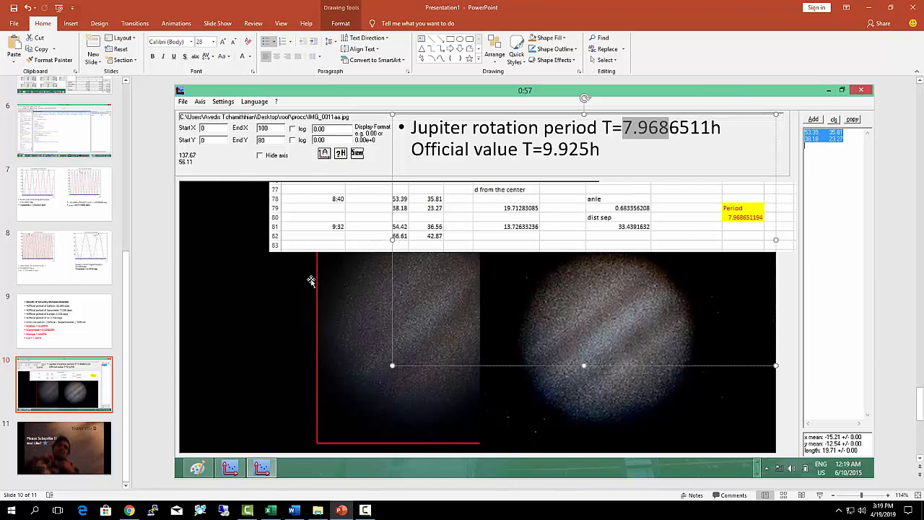
click(63, 320)
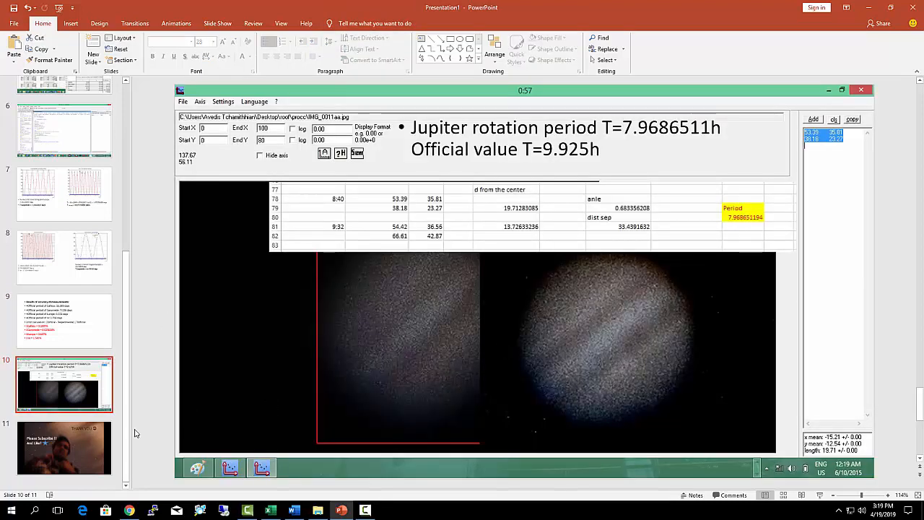
click(64, 447)
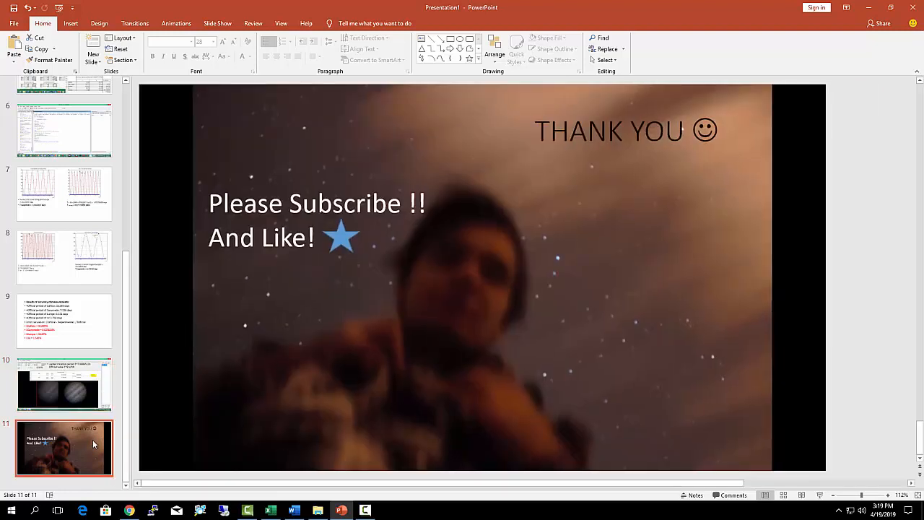
mouse_move(564, 282)
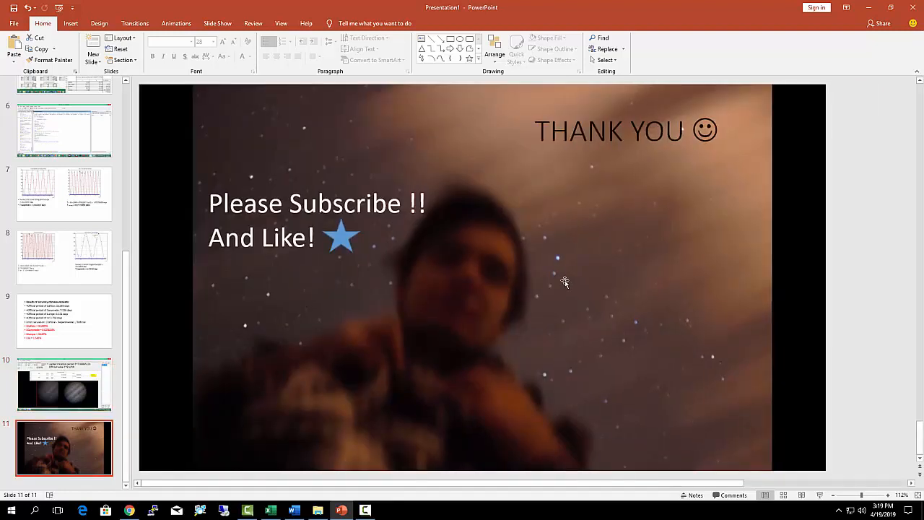
mouse_move(404, 363)
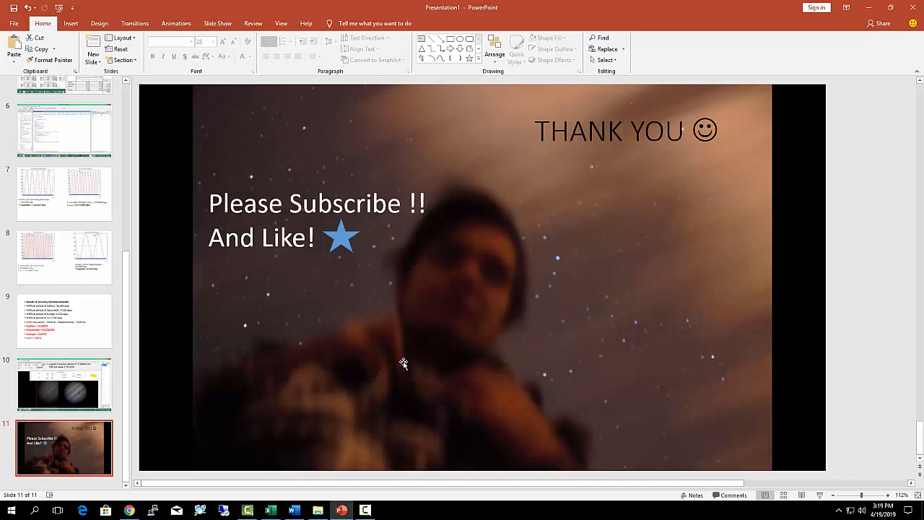